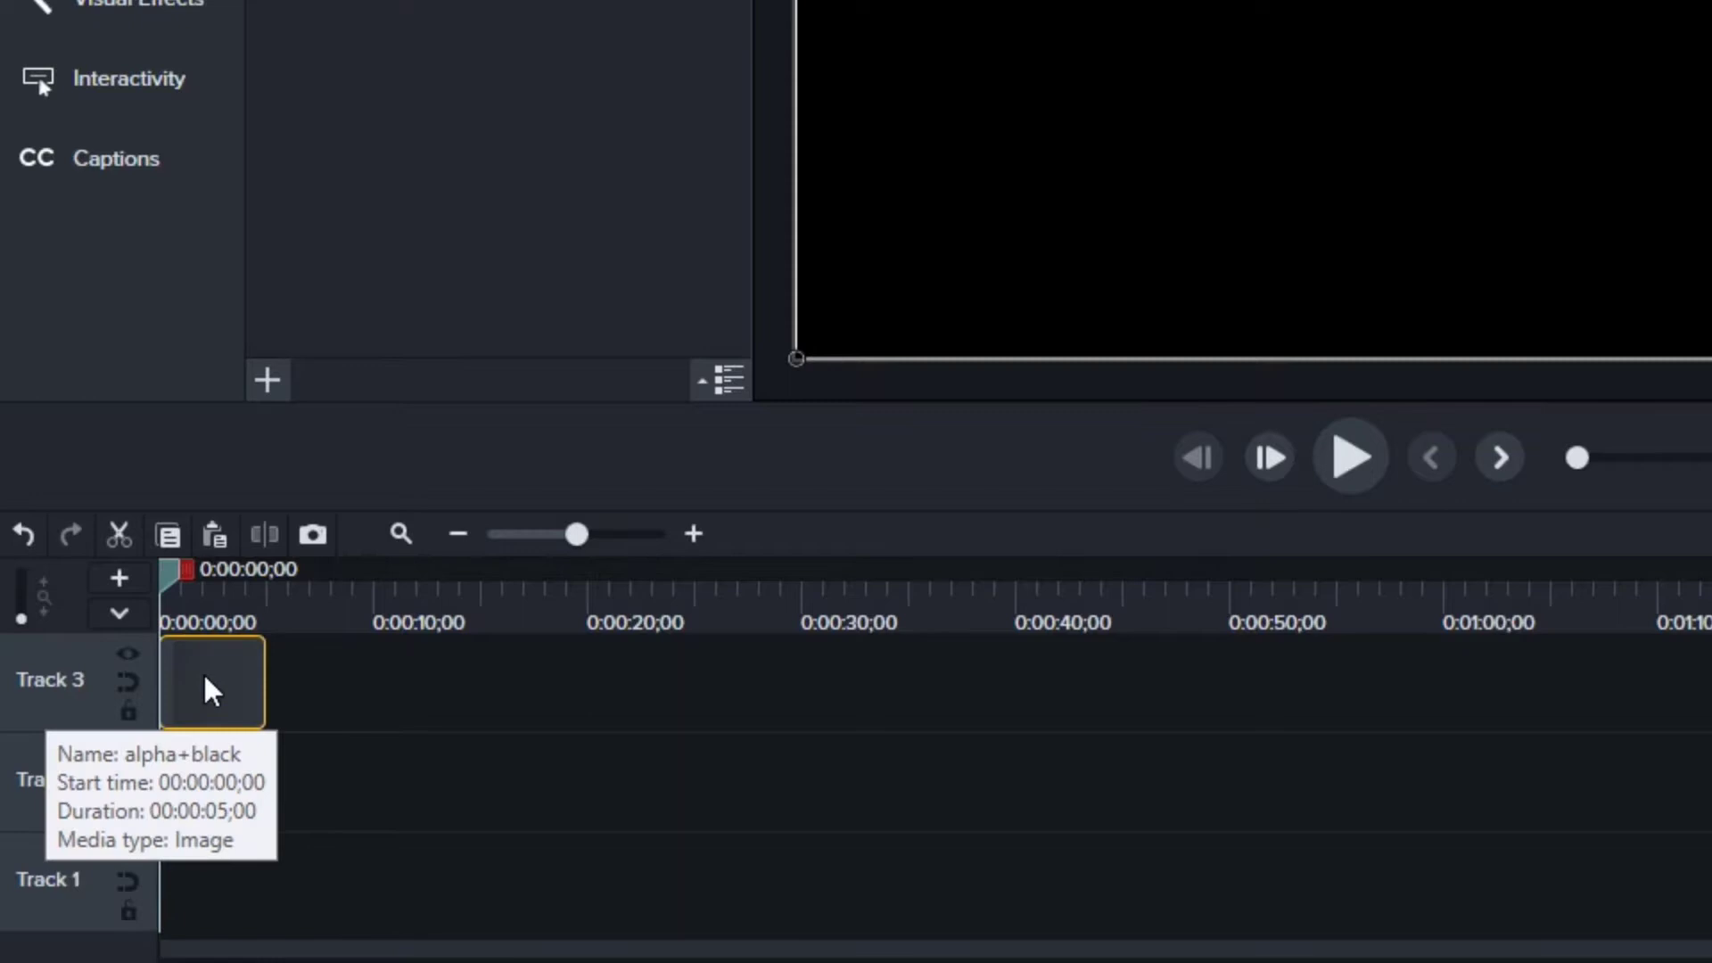
mouse_move(258, 810)
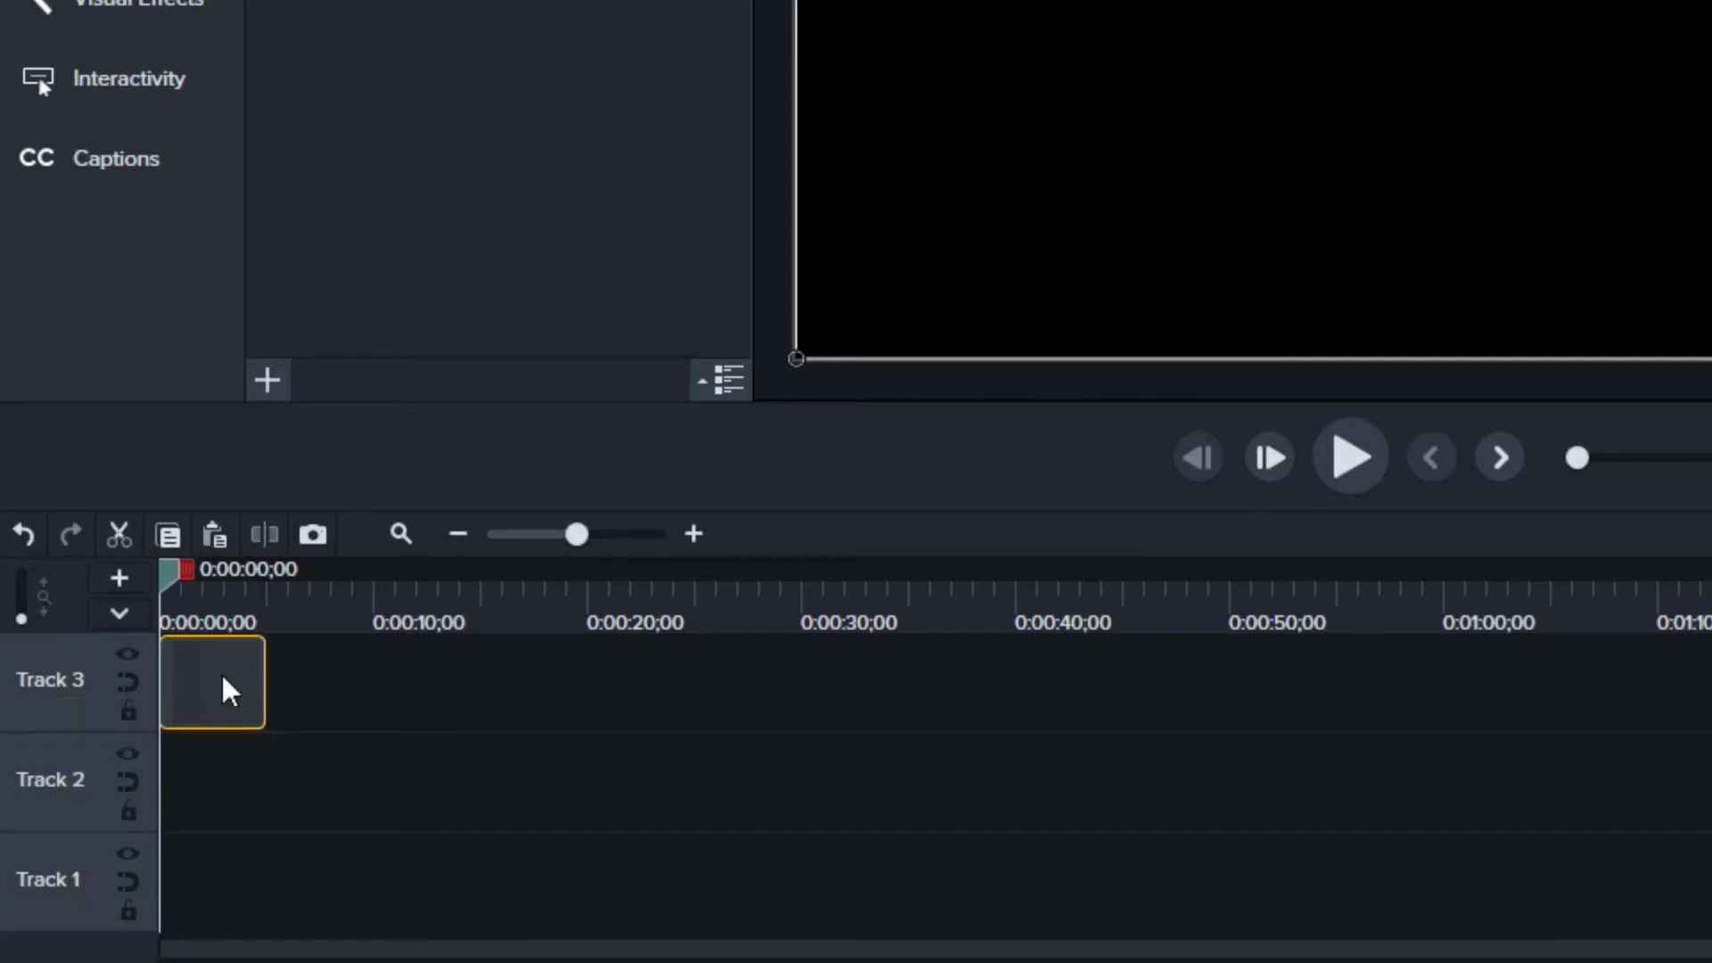
- Extend the alpha+black clip on Track 3 well past five seconds via its Duration setting
right_click(213, 682)
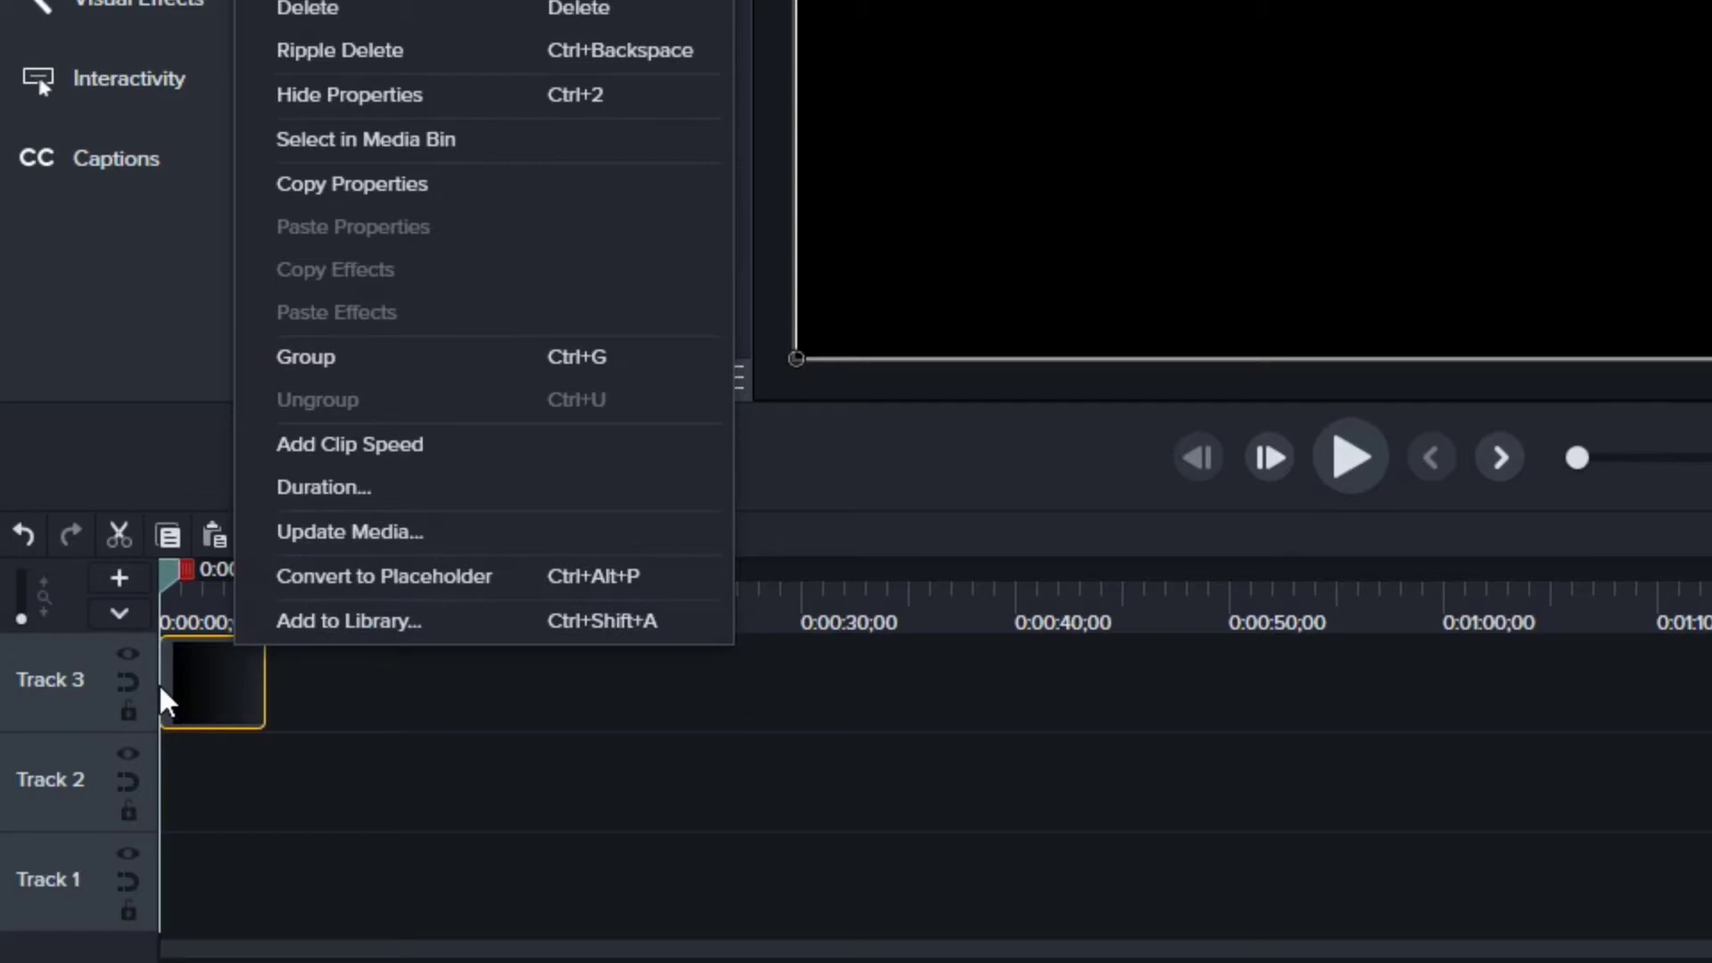
mouse_move(353, 487)
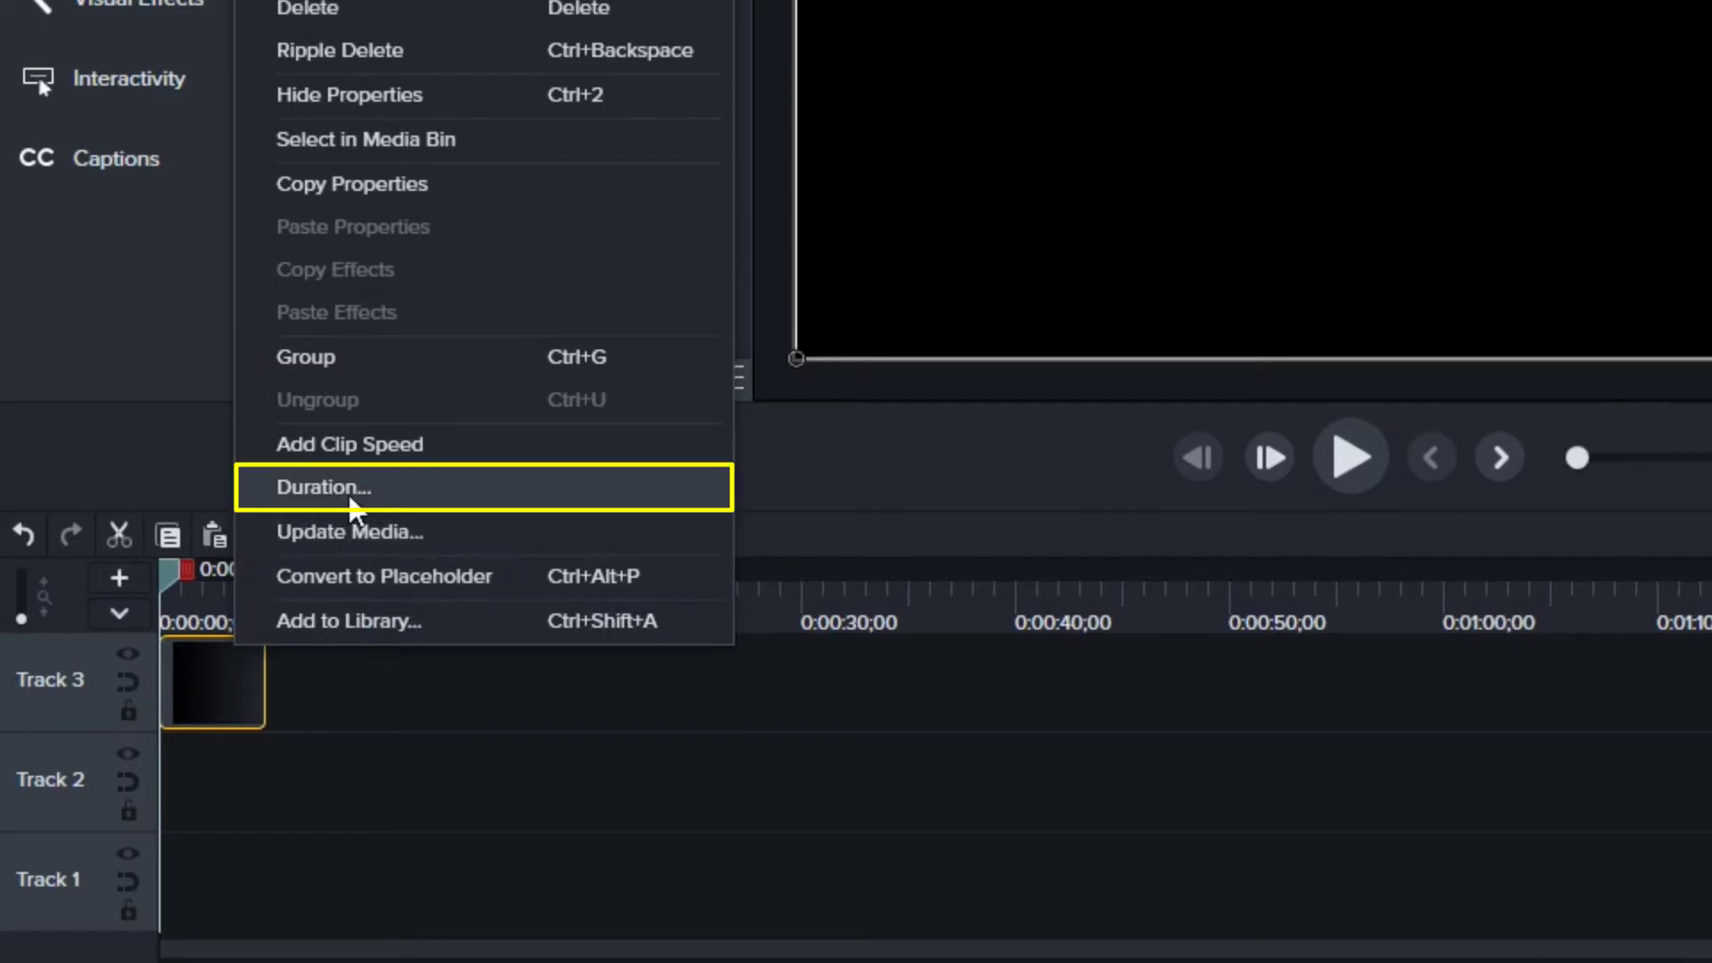
click(323, 487)
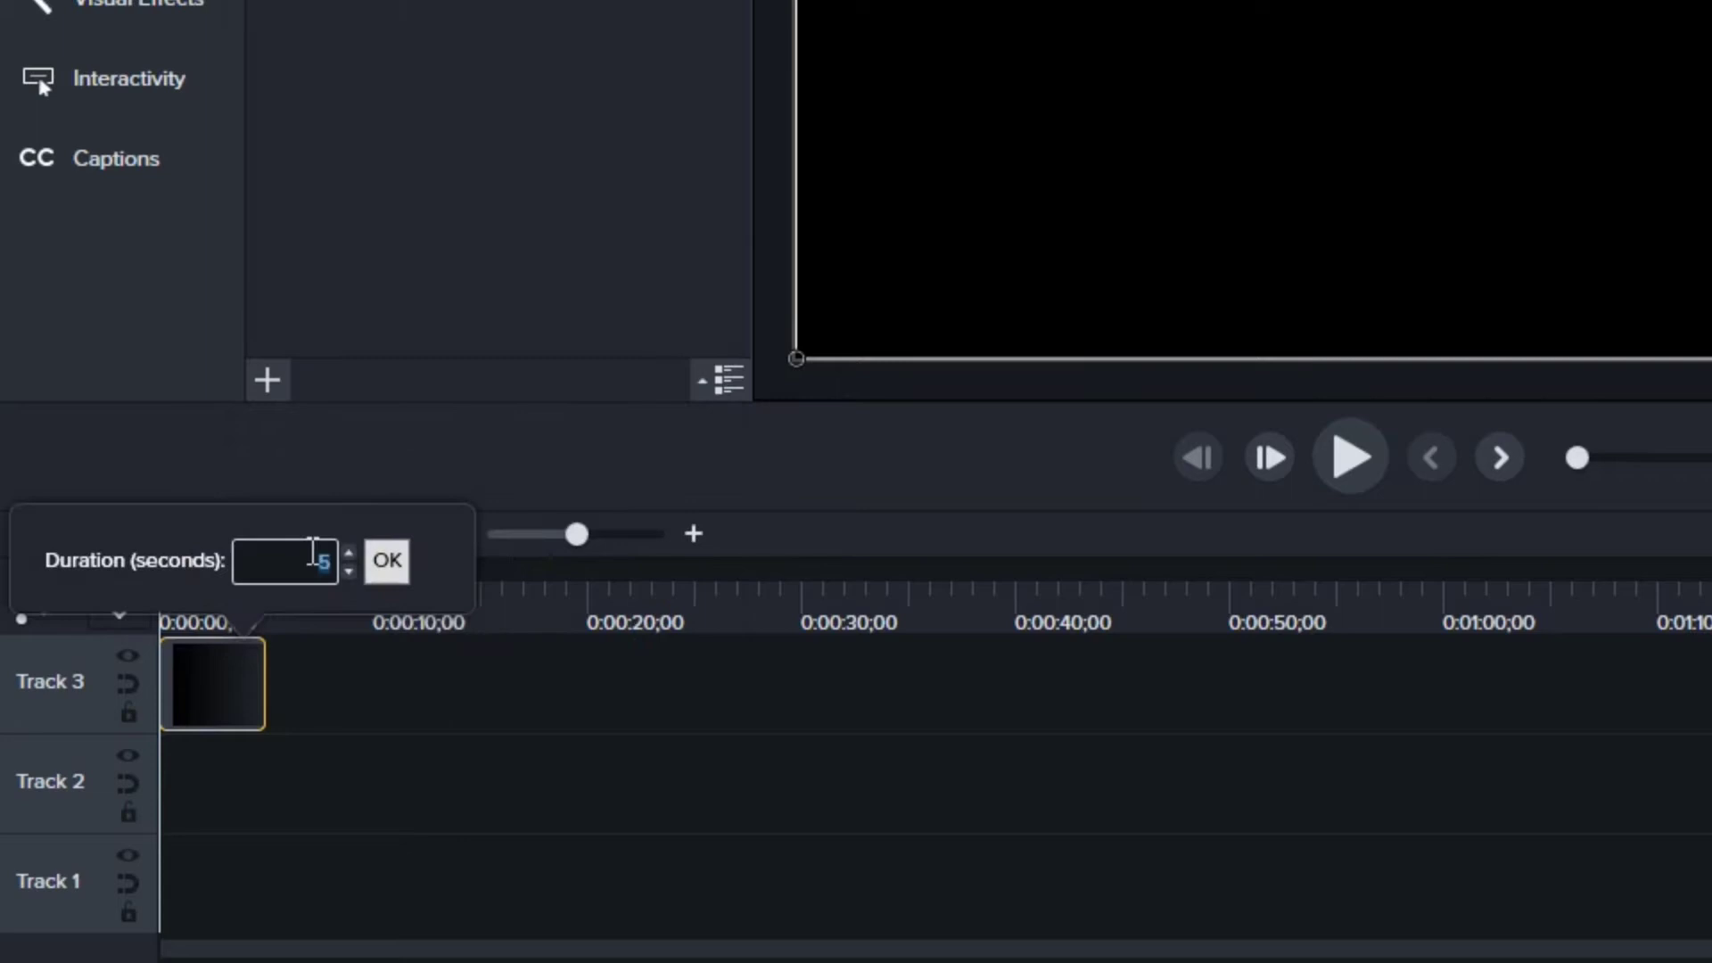
click(386, 560)
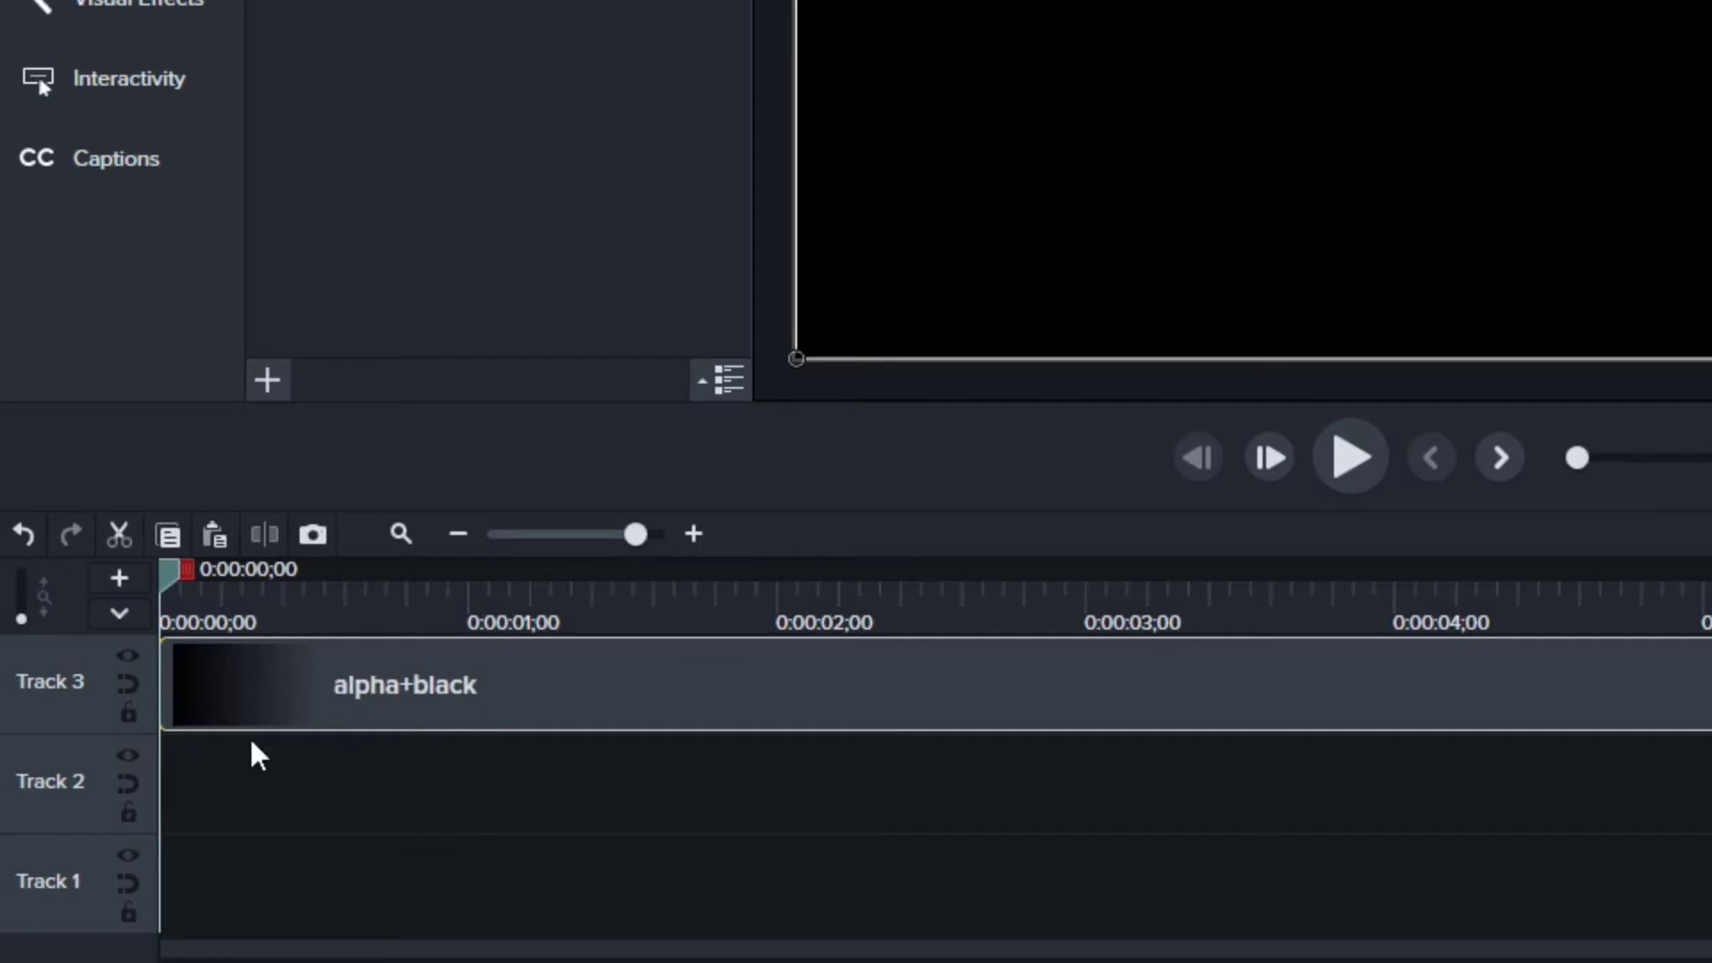
mouse_move(330, 755)
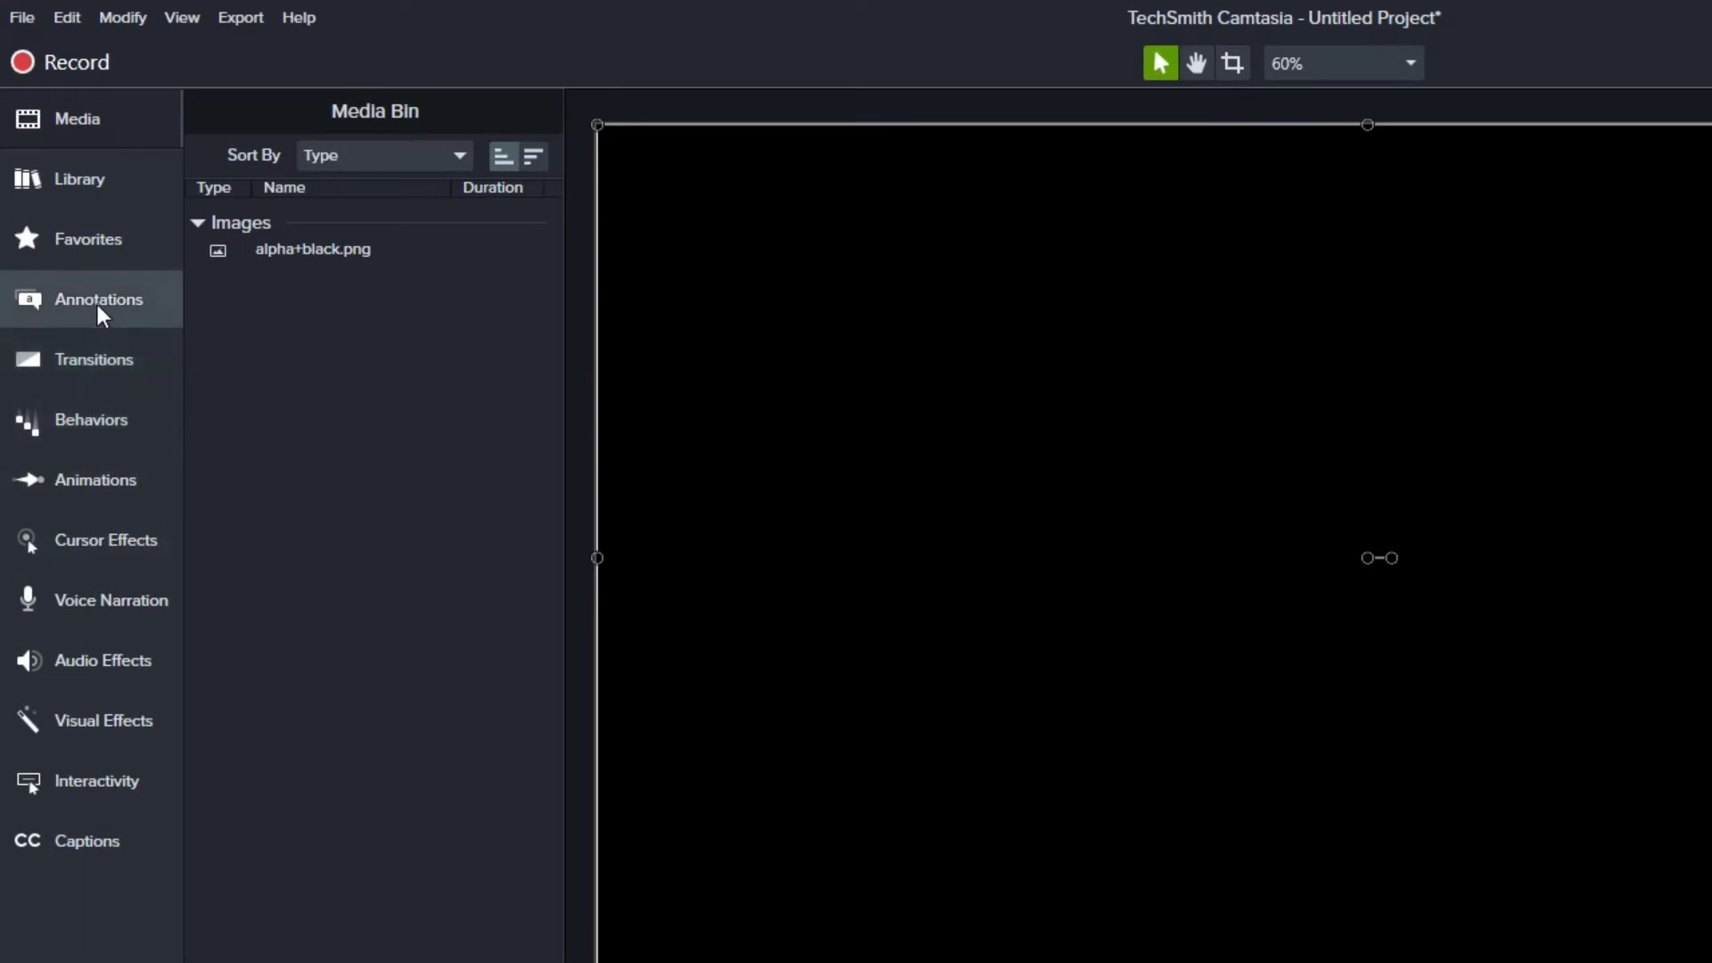
- Choose a Bold-style white rectangle shape from Annotations > Shapes for Track 2
click(92, 299)
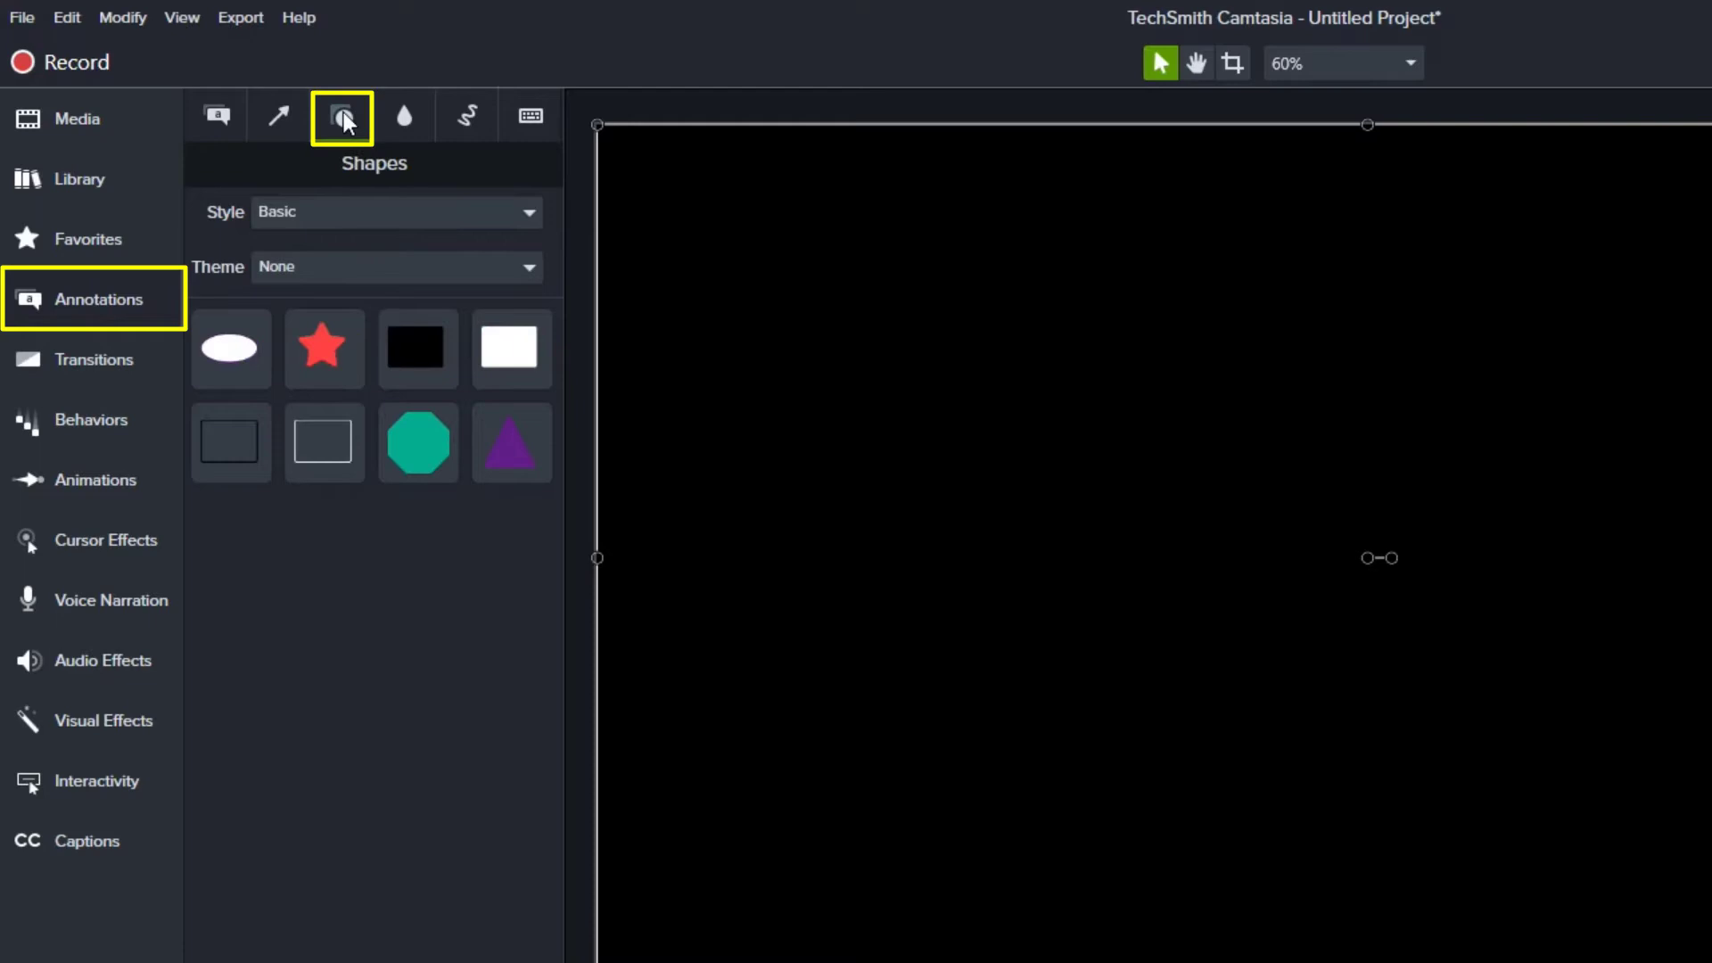
click(395, 212)
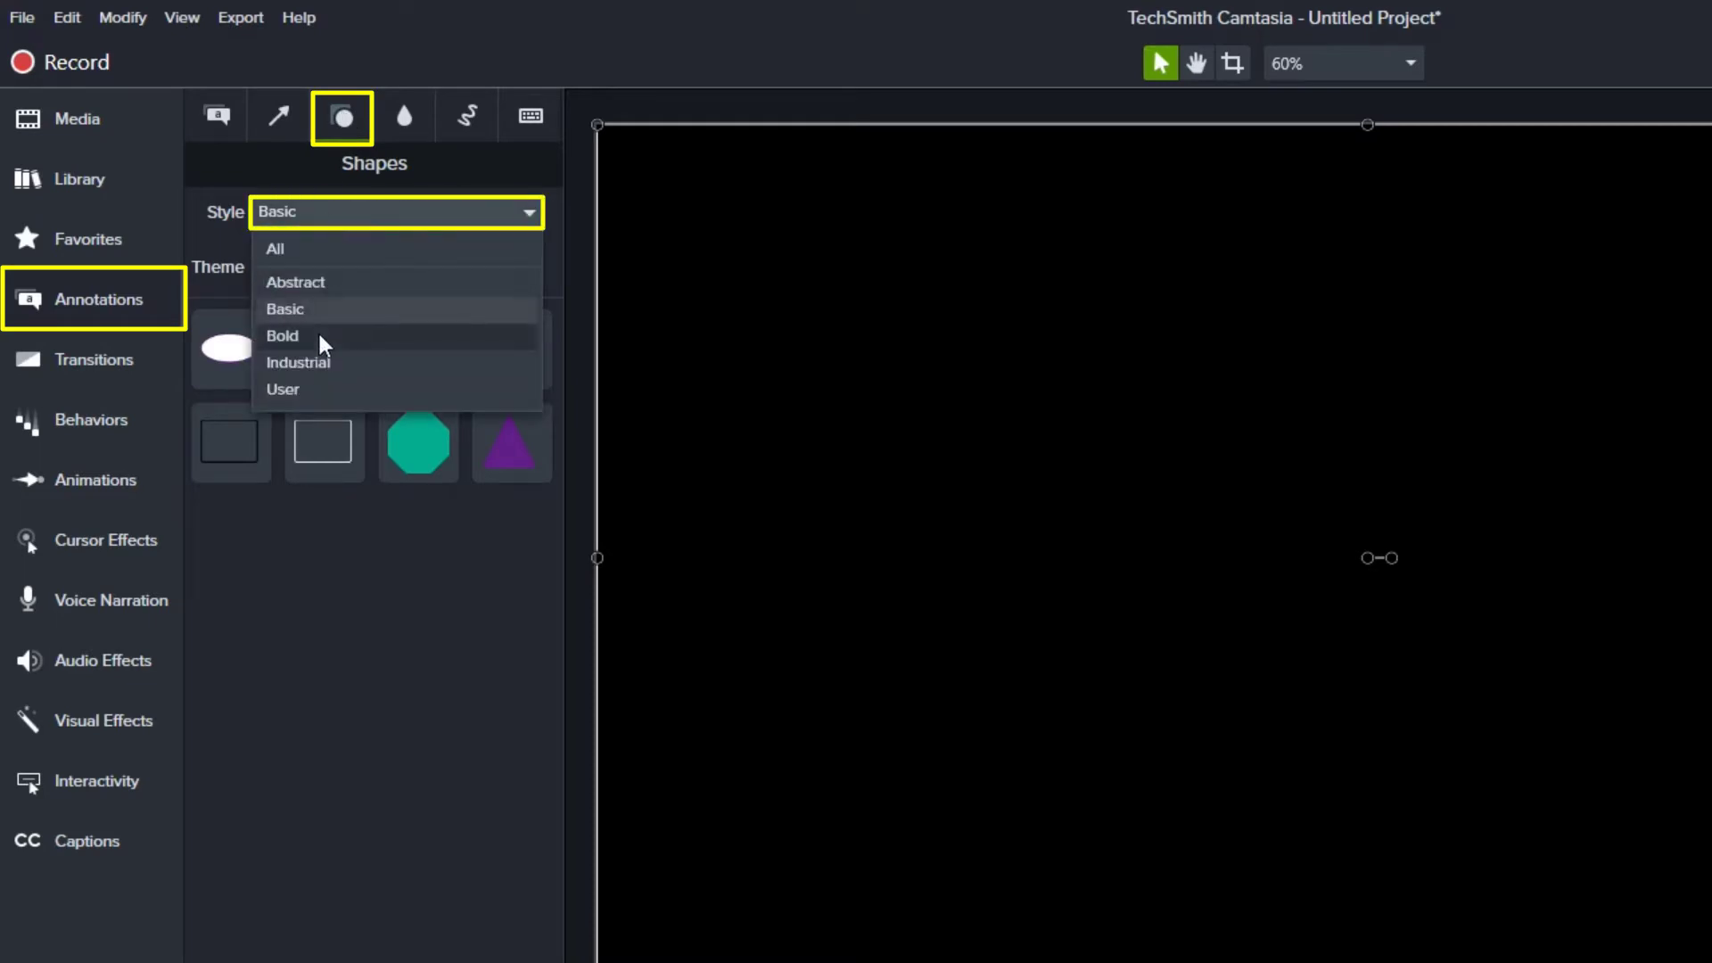
click(281, 335)
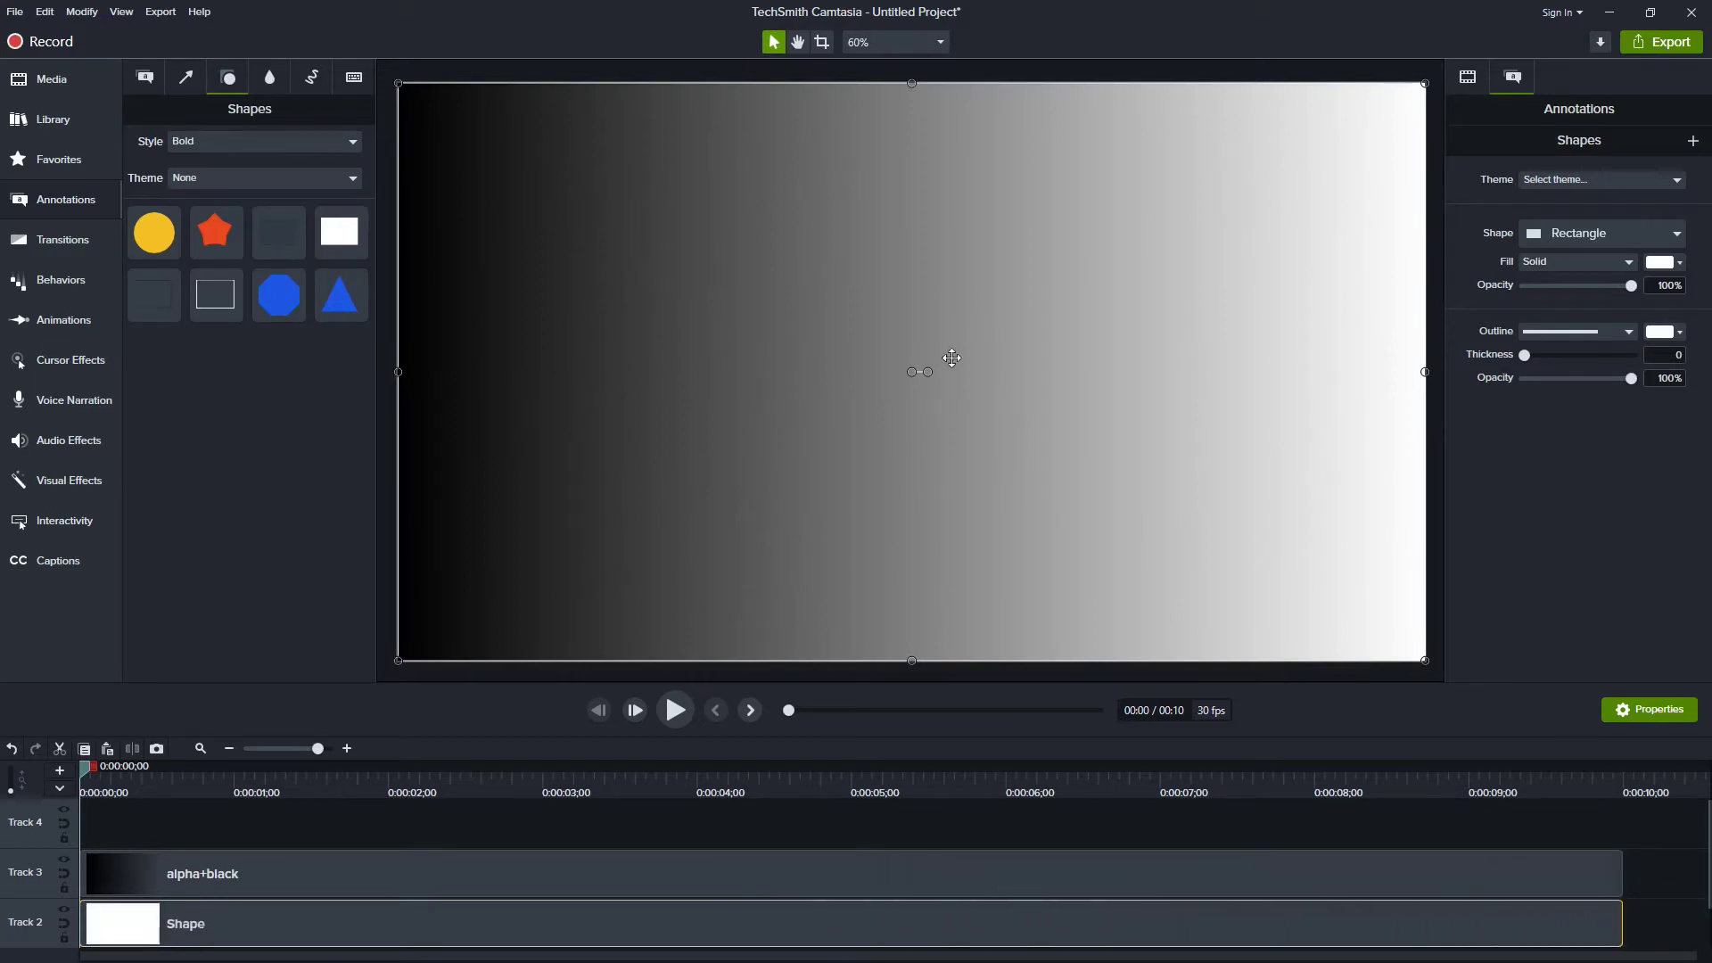
mouse_move(899, 234)
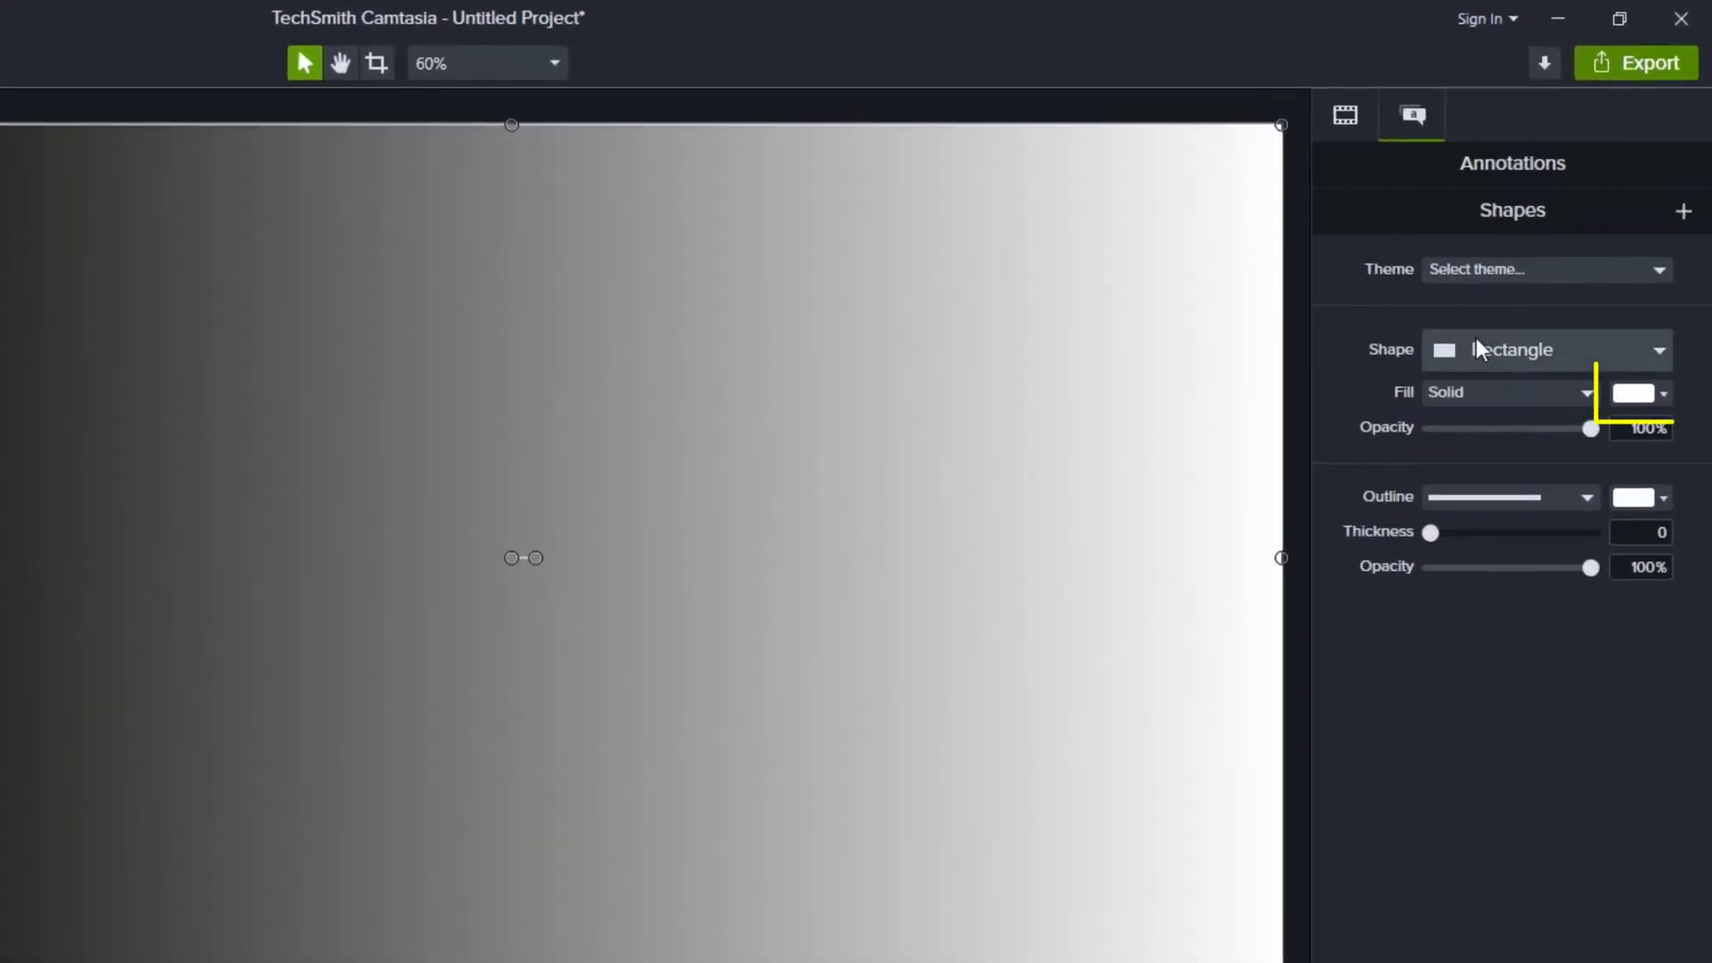
- Change the rectangle's fill to red, giving a black-to-red gradient
click(1634, 394)
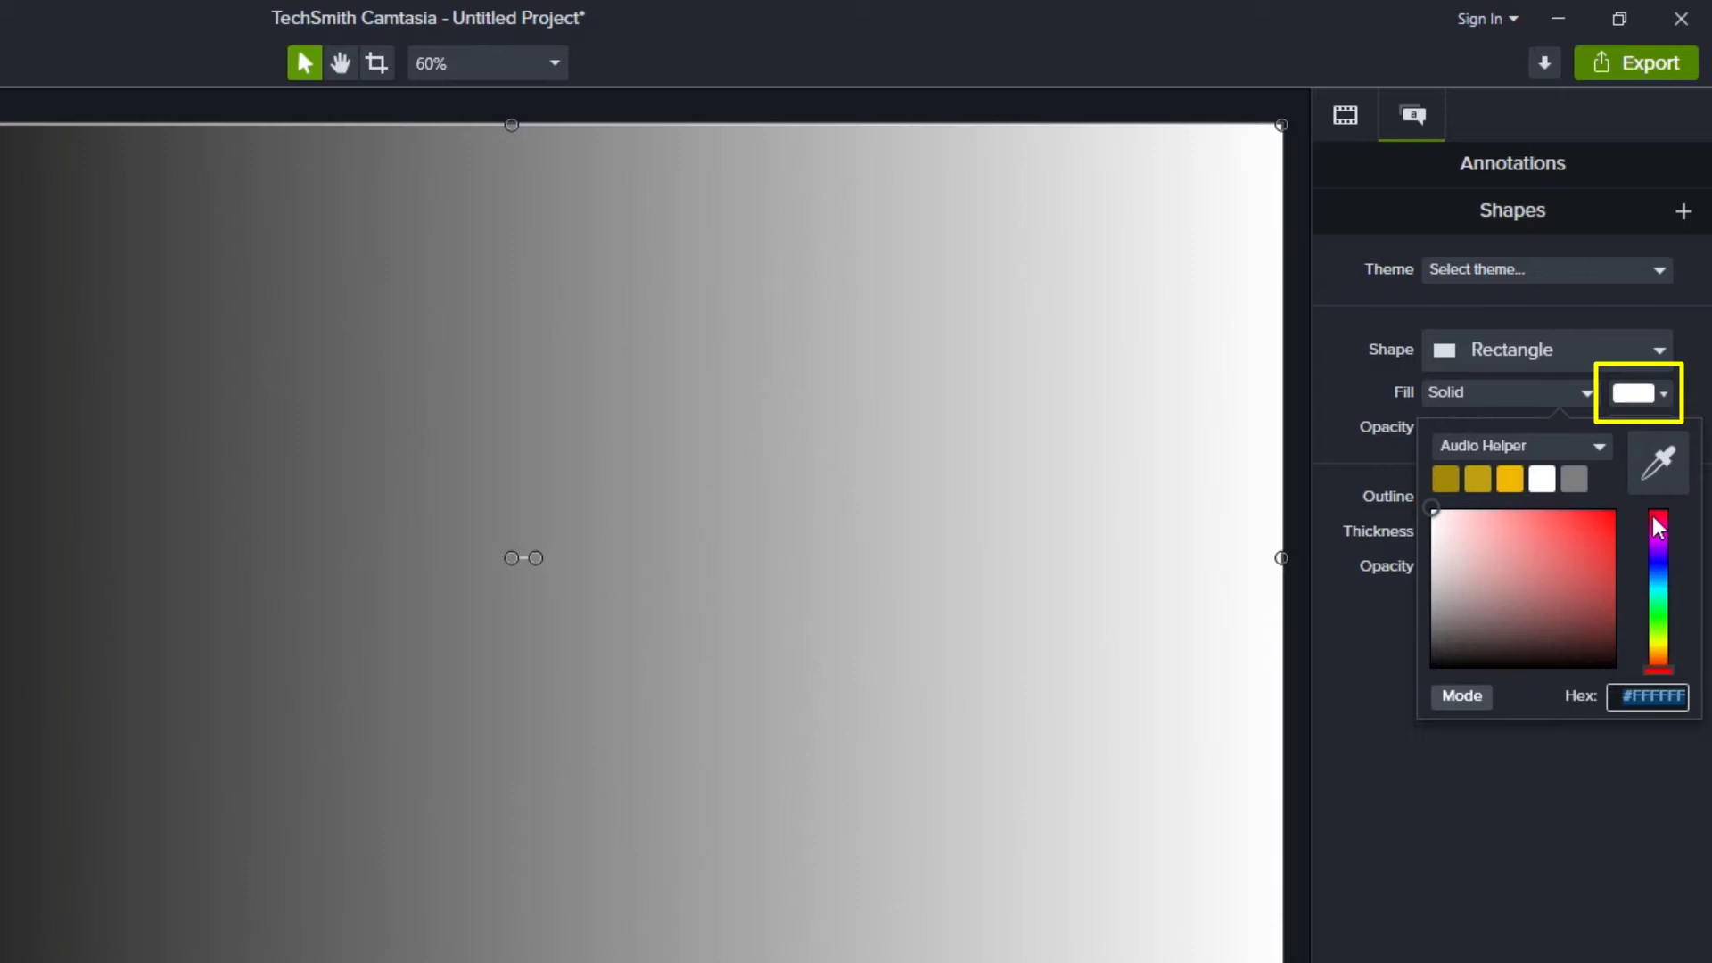
click(1657, 524)
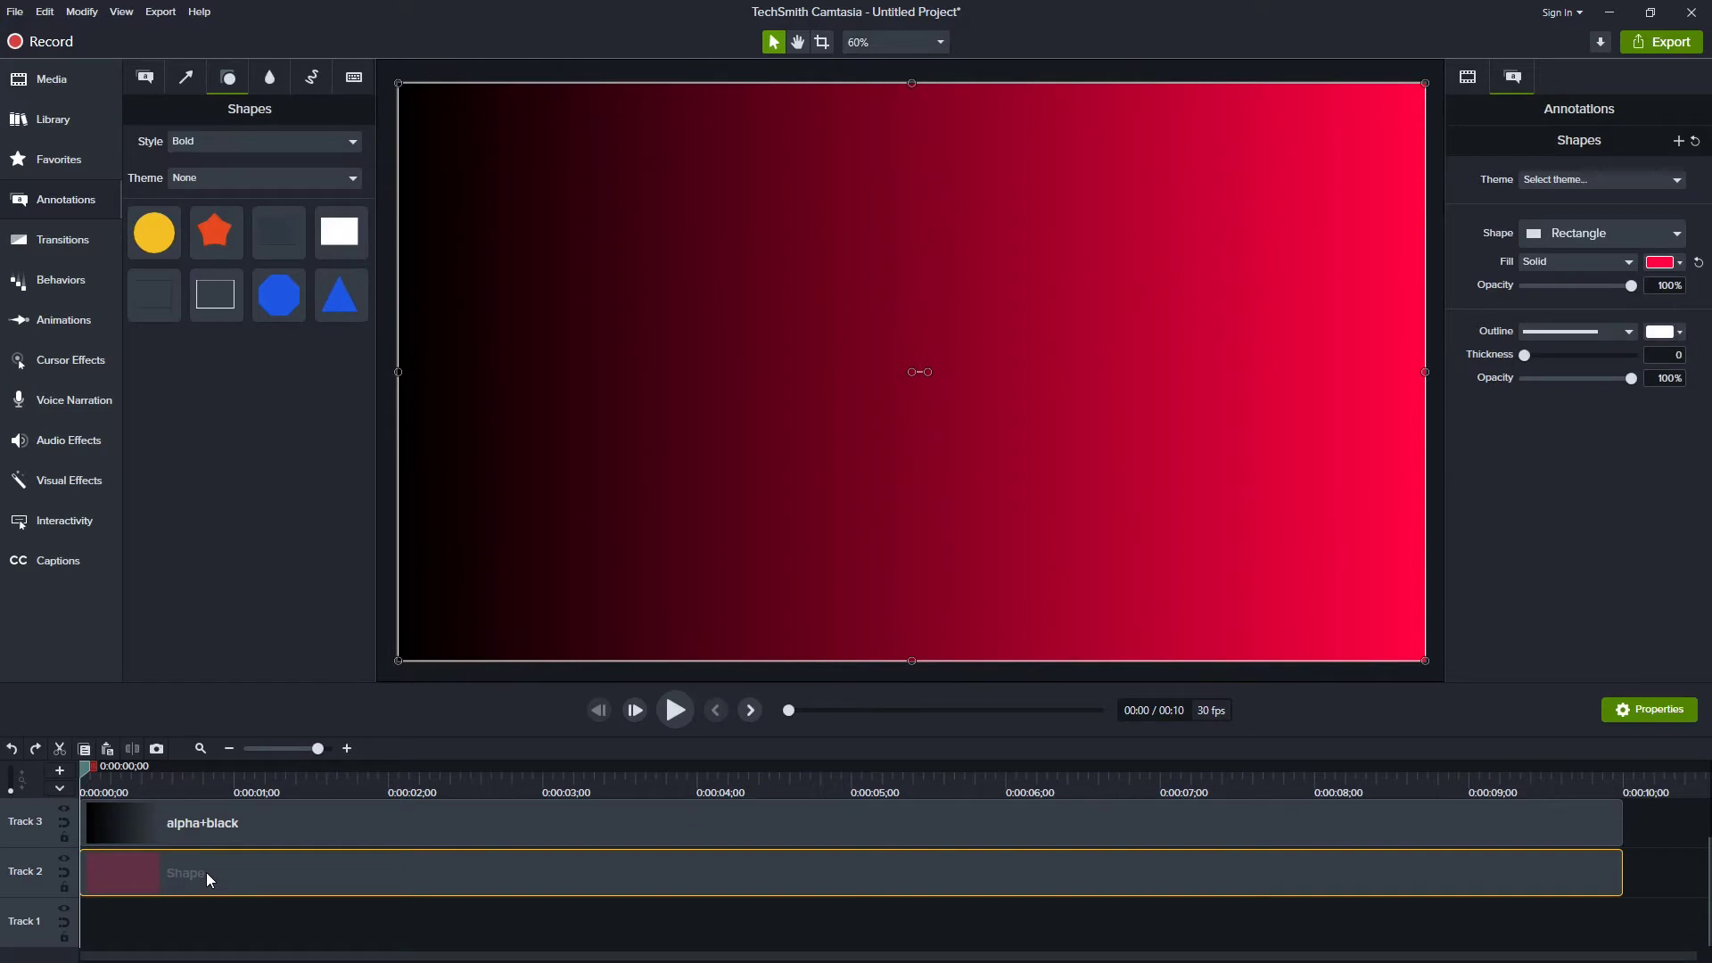
mouse_move(224, 876)
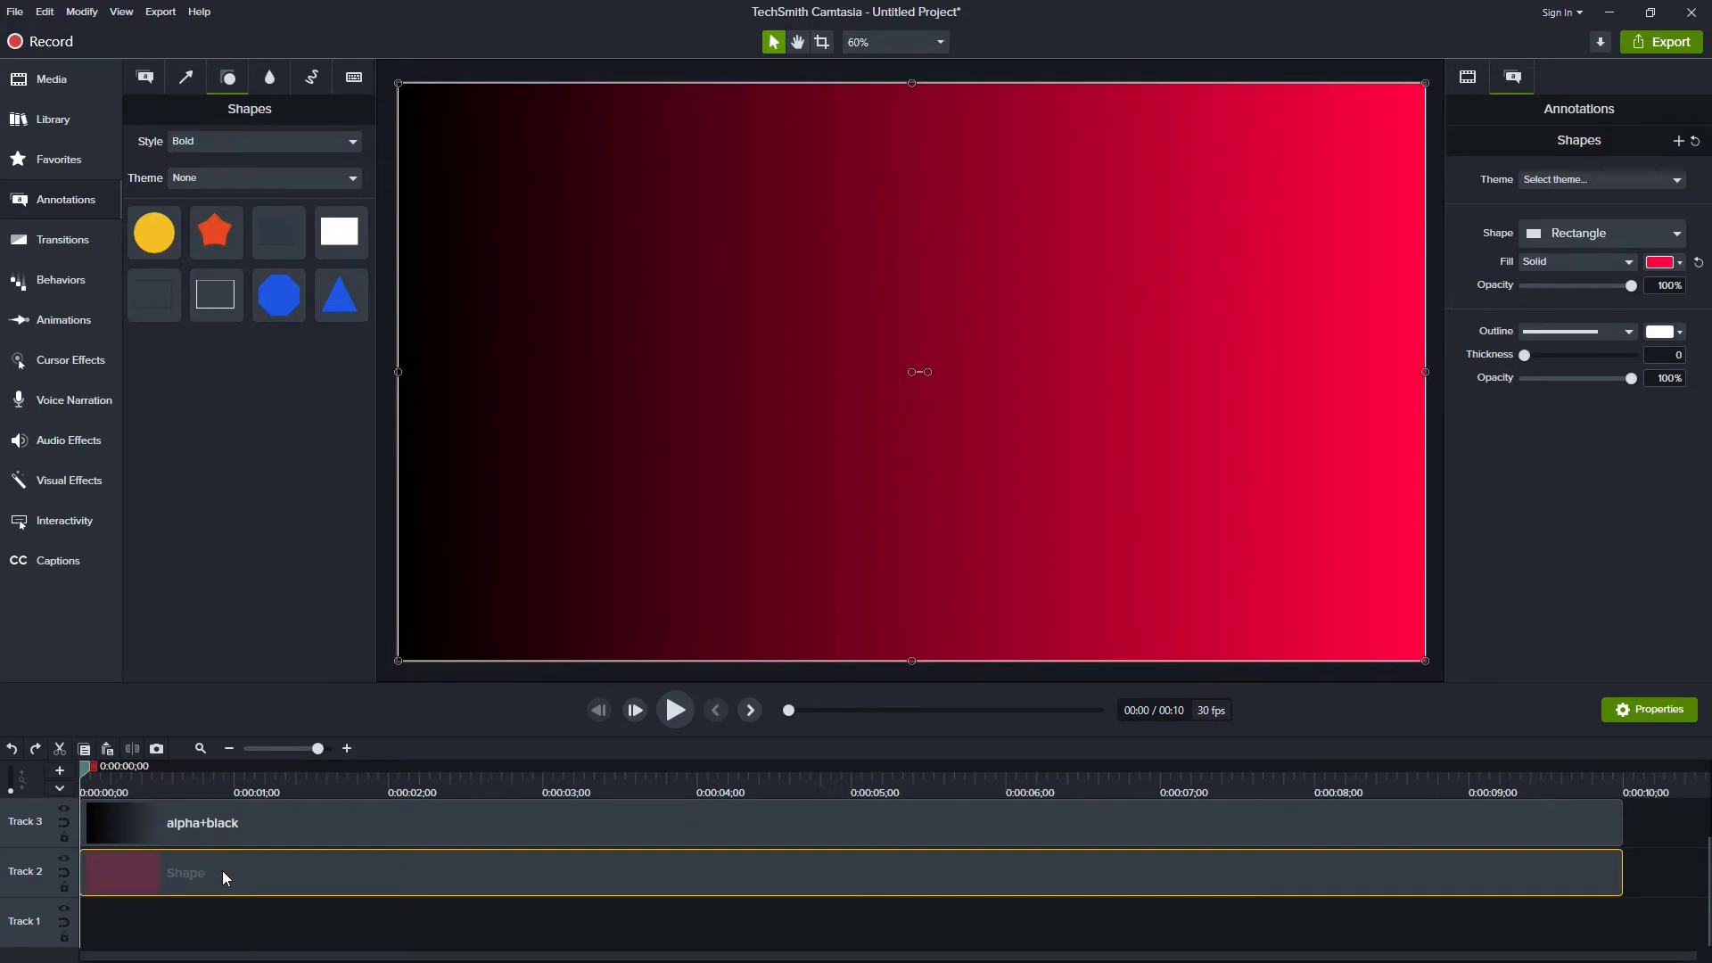
mouse_move(193, 881)
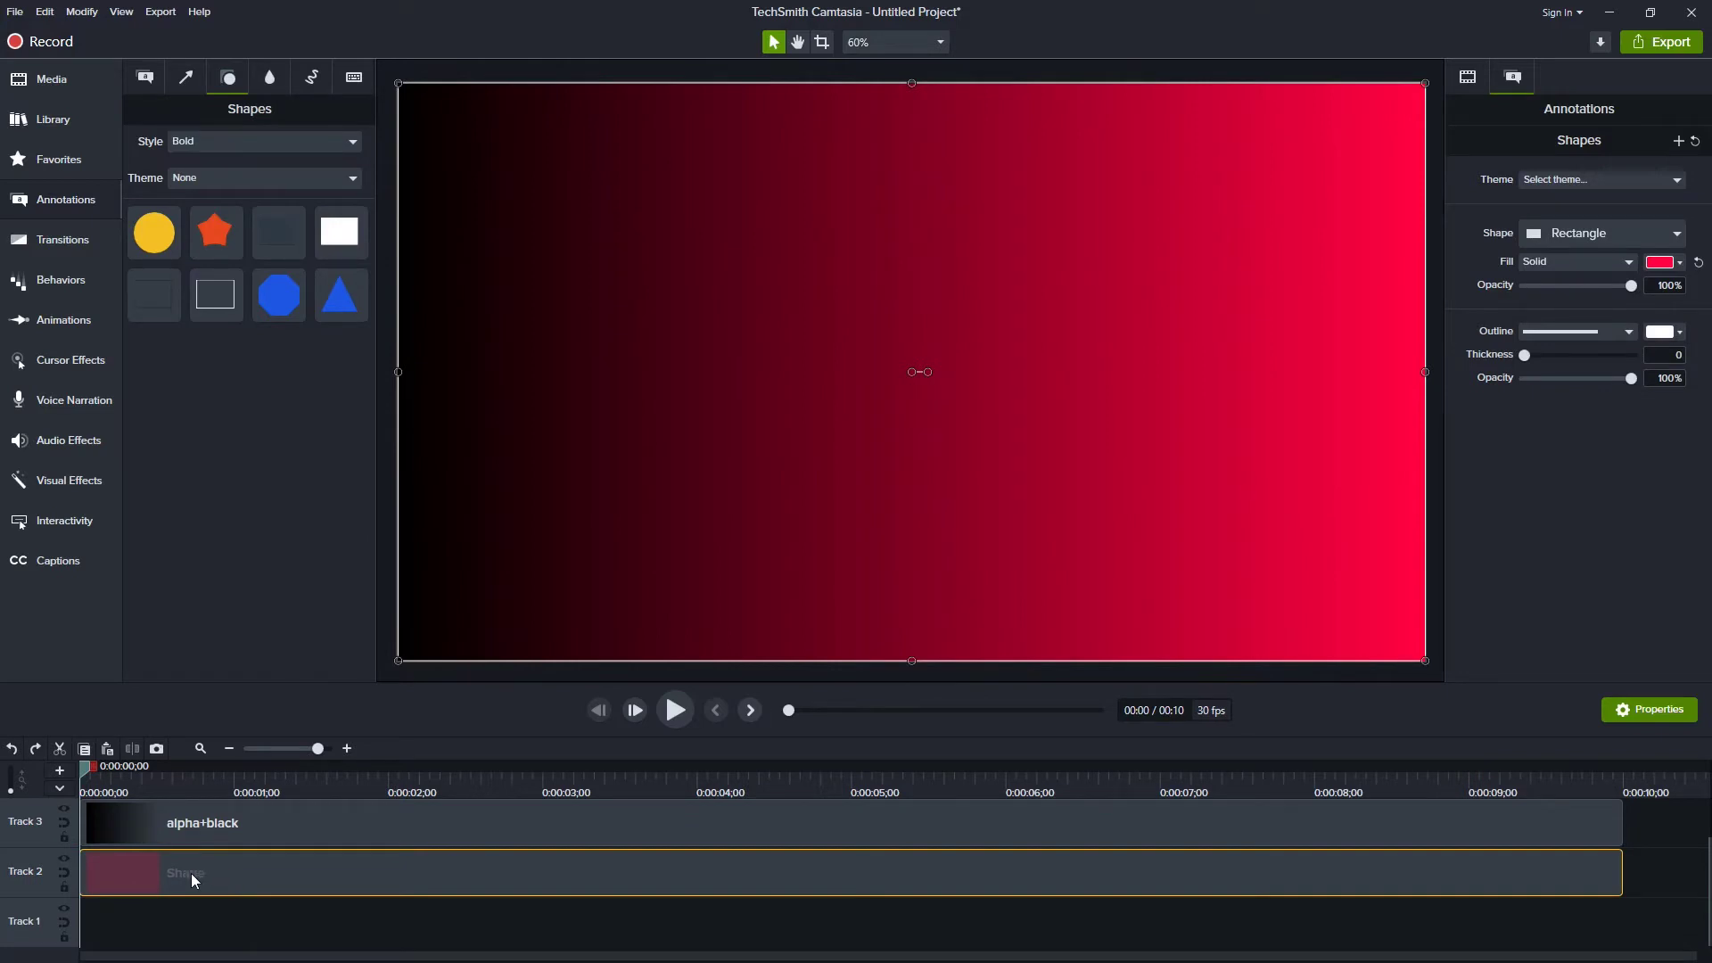
- Paste a copy of the rectangle onto Track 1 and set its fill to orange #FF6600
key(ctrl+v)
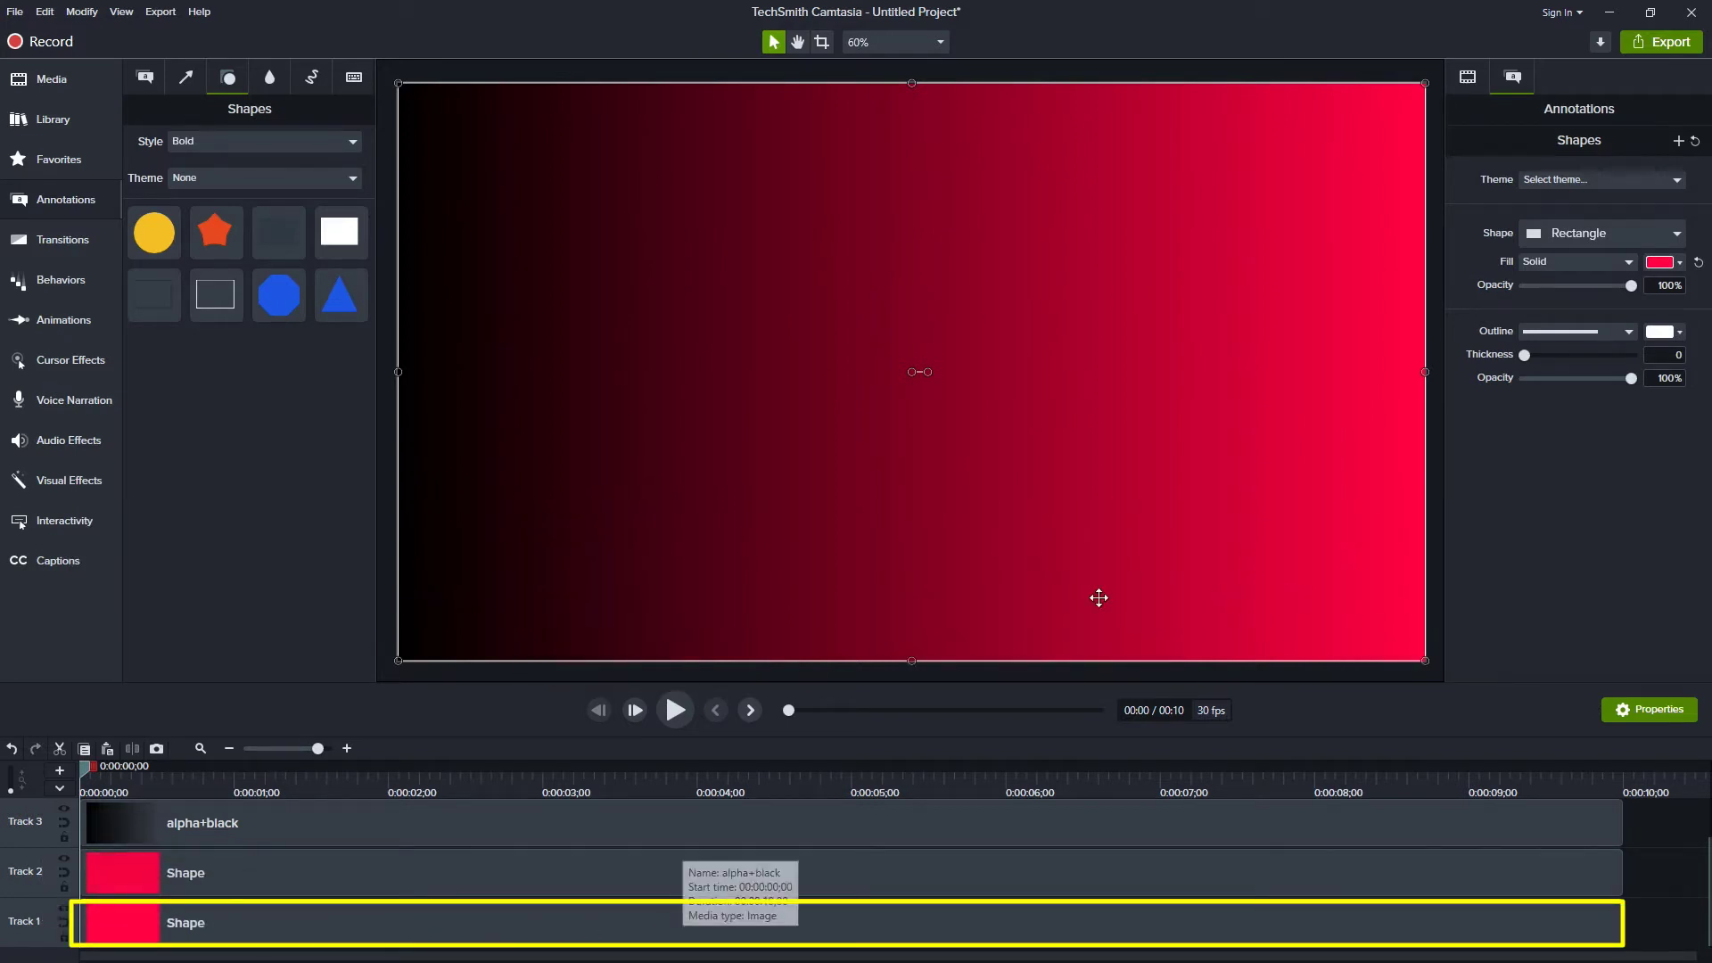
click(1657, 262)
text(#FF6600)
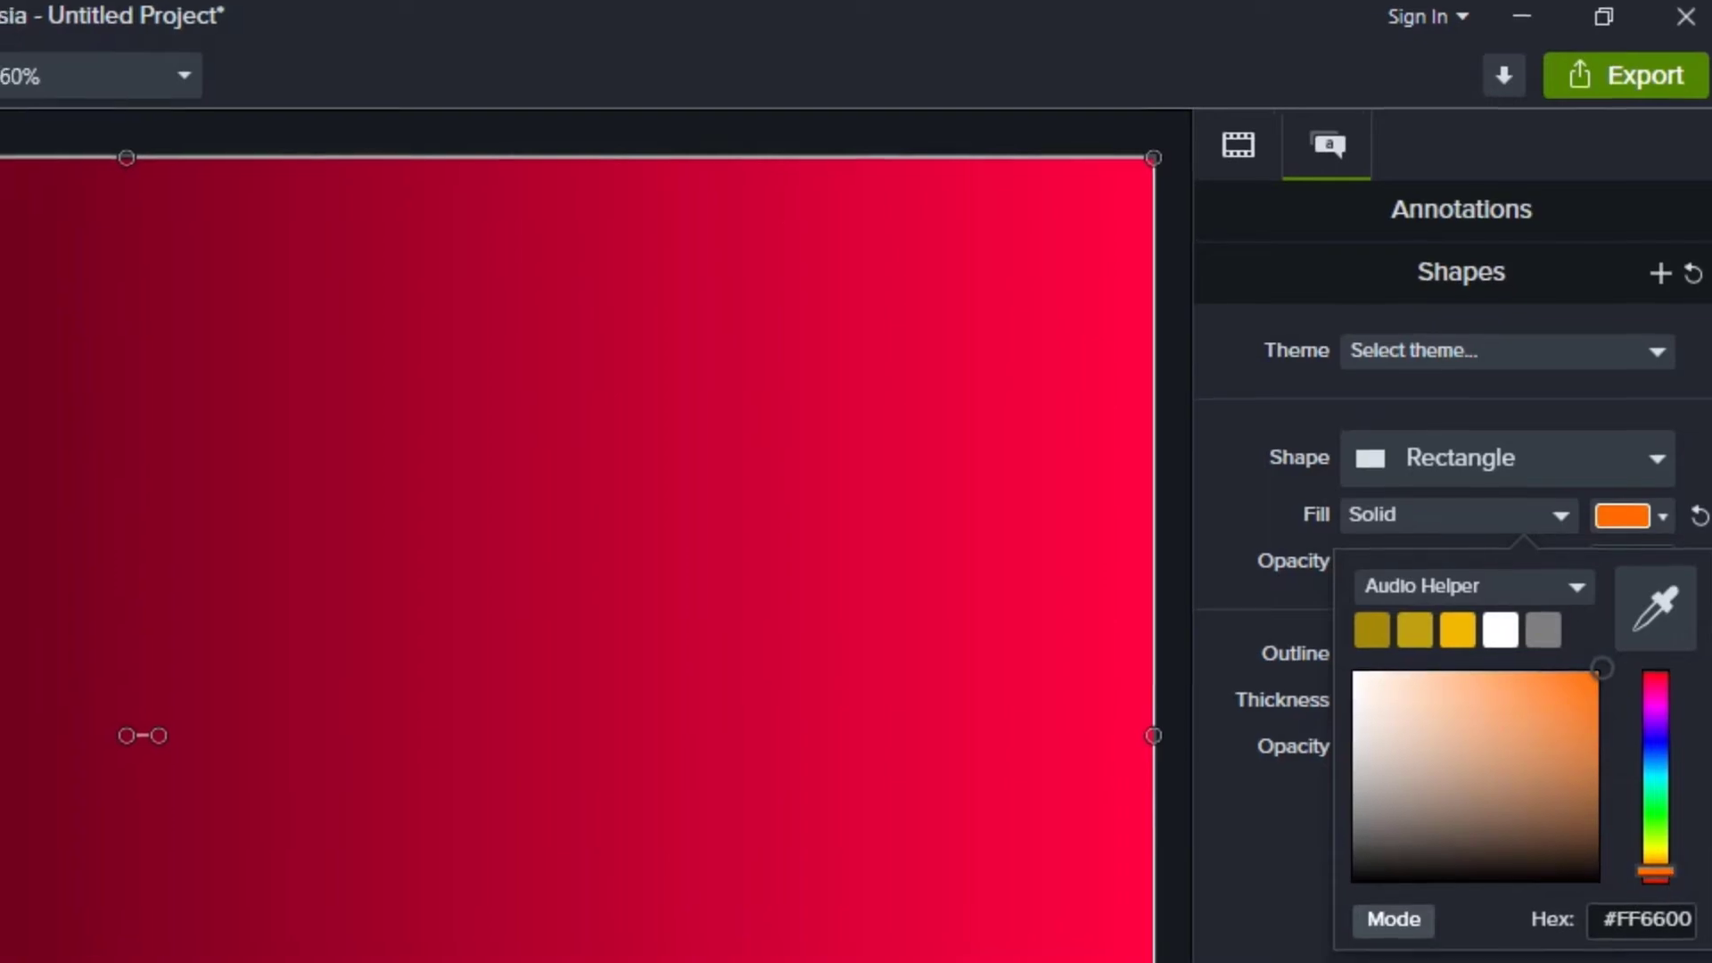
click(127, 655)
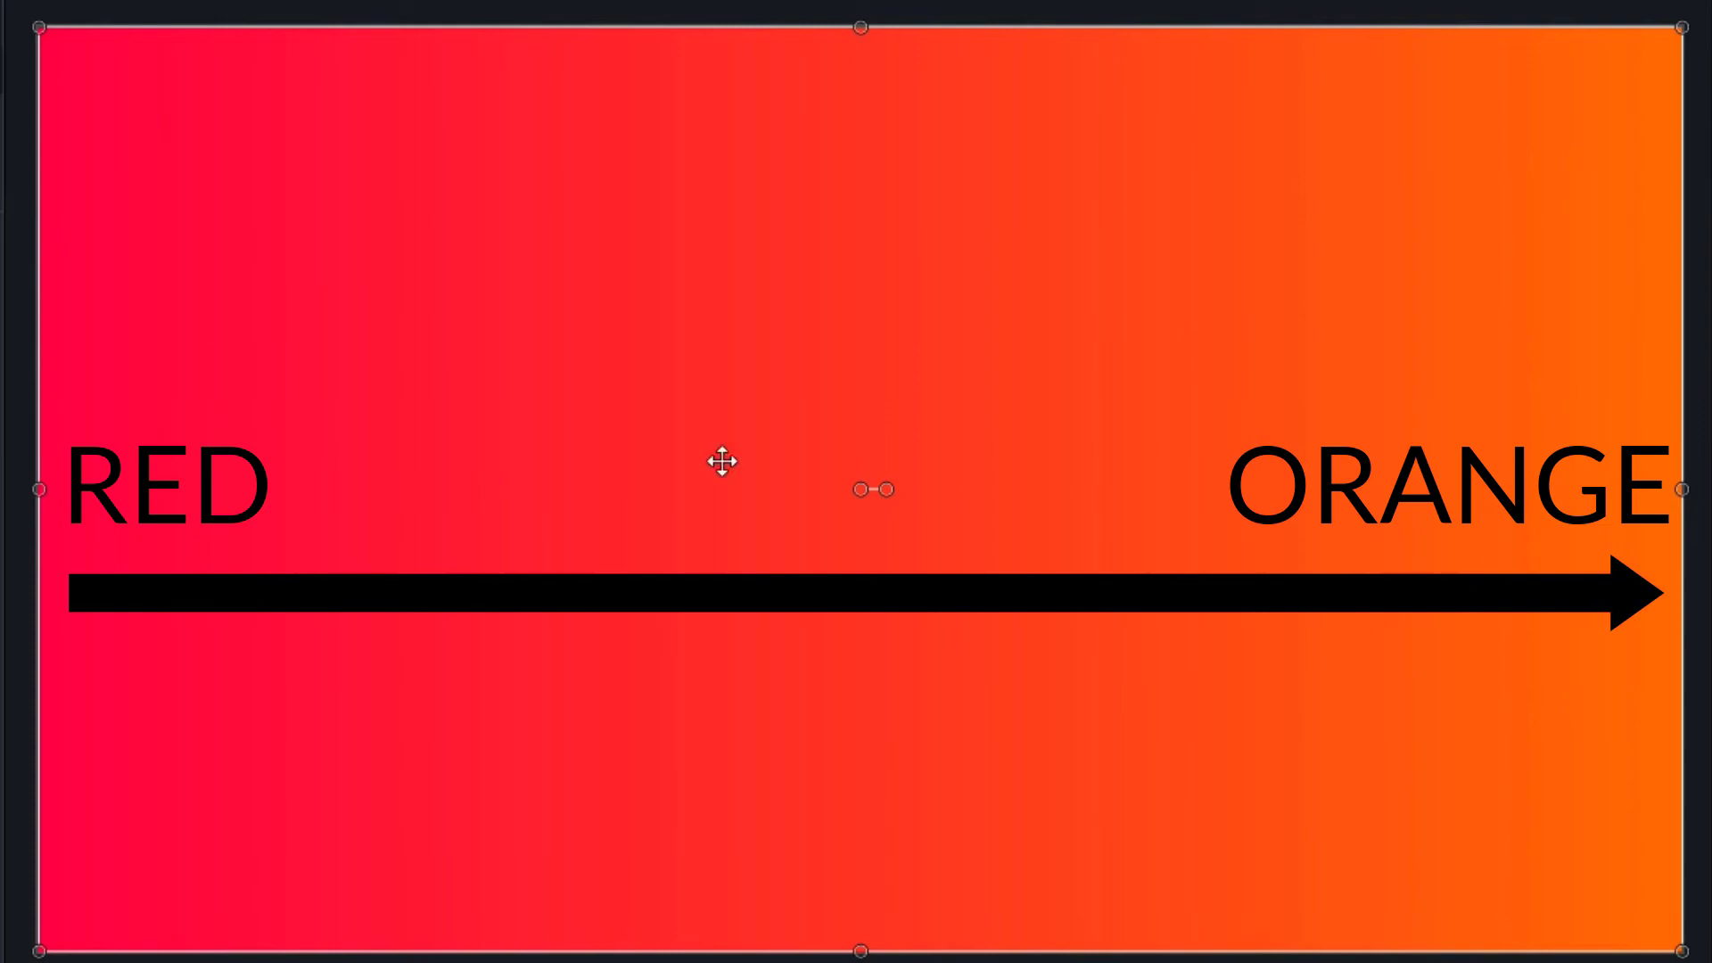
mouse_move(1643, 467)
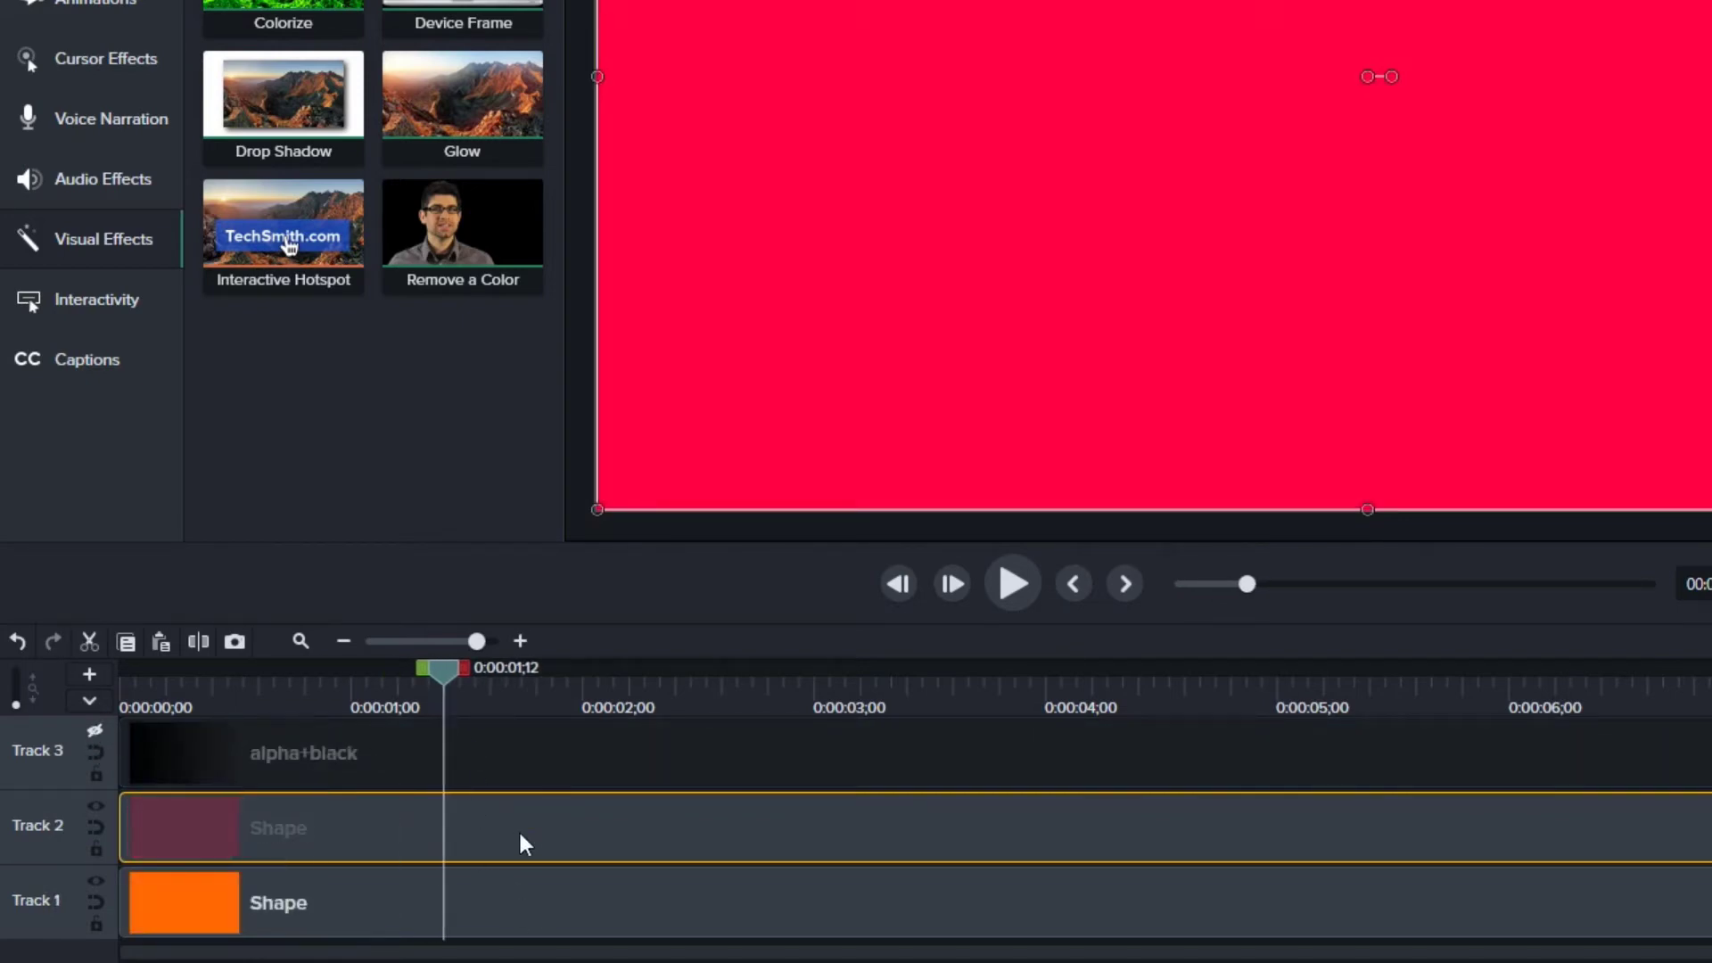
- Add a chain of consecutive animations to the Track 2 rectangle through five seconds
key(shift+a)
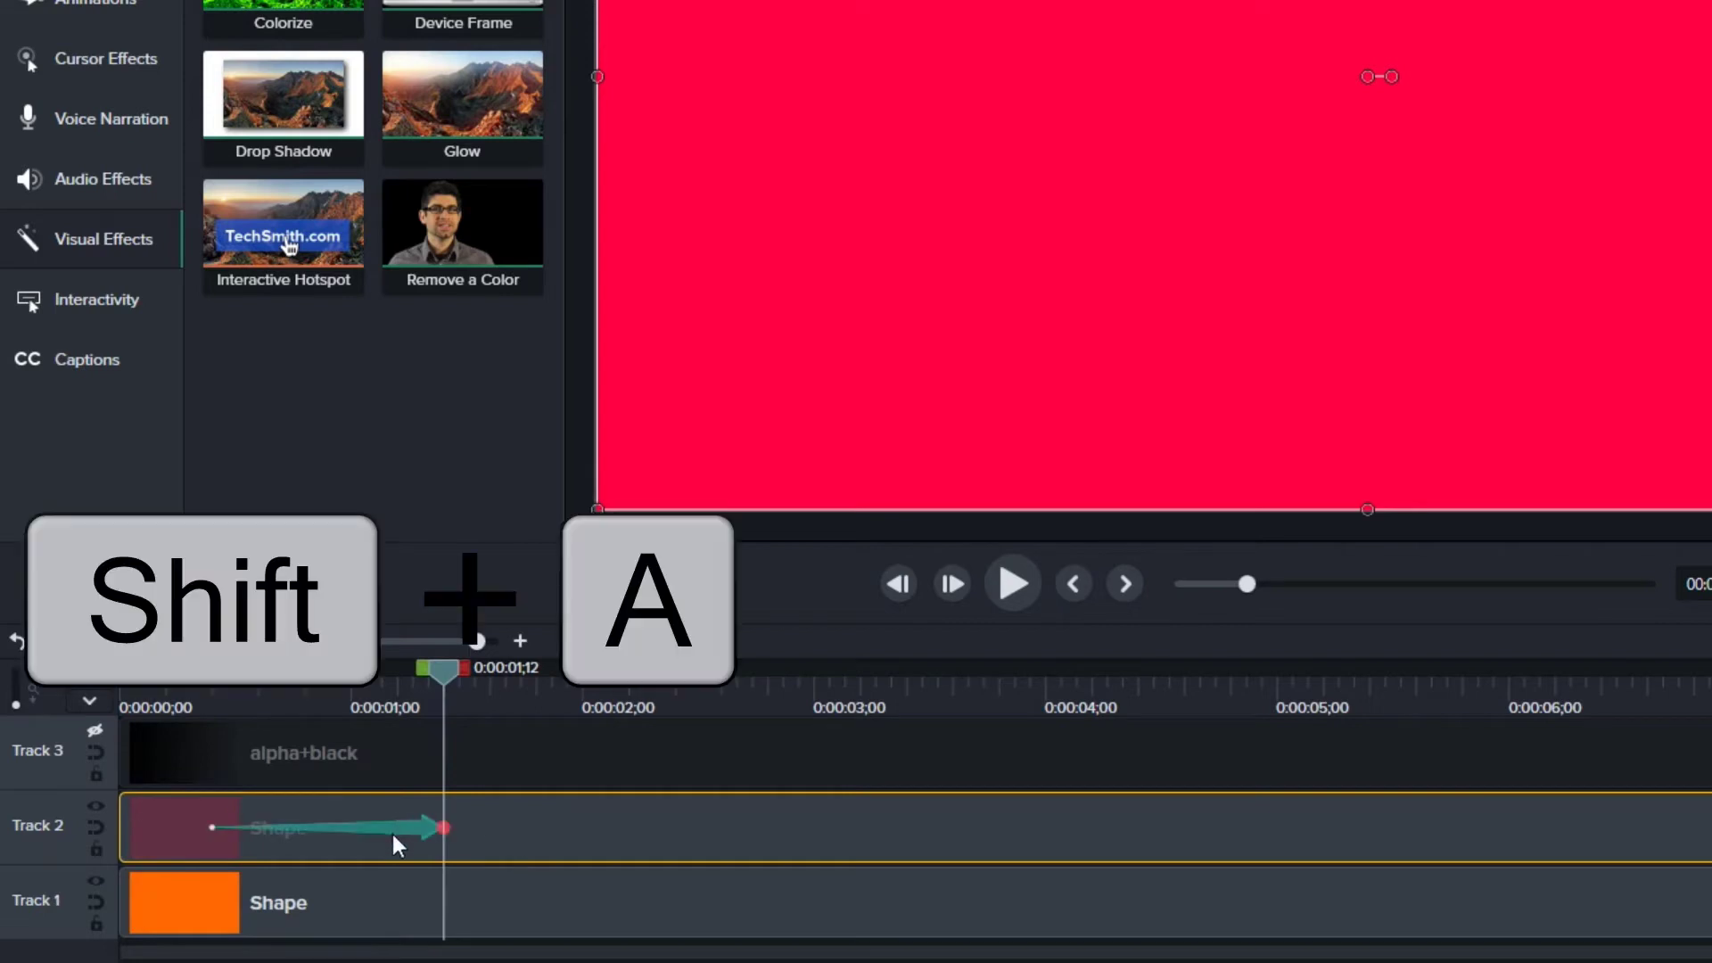
key(shift+a)
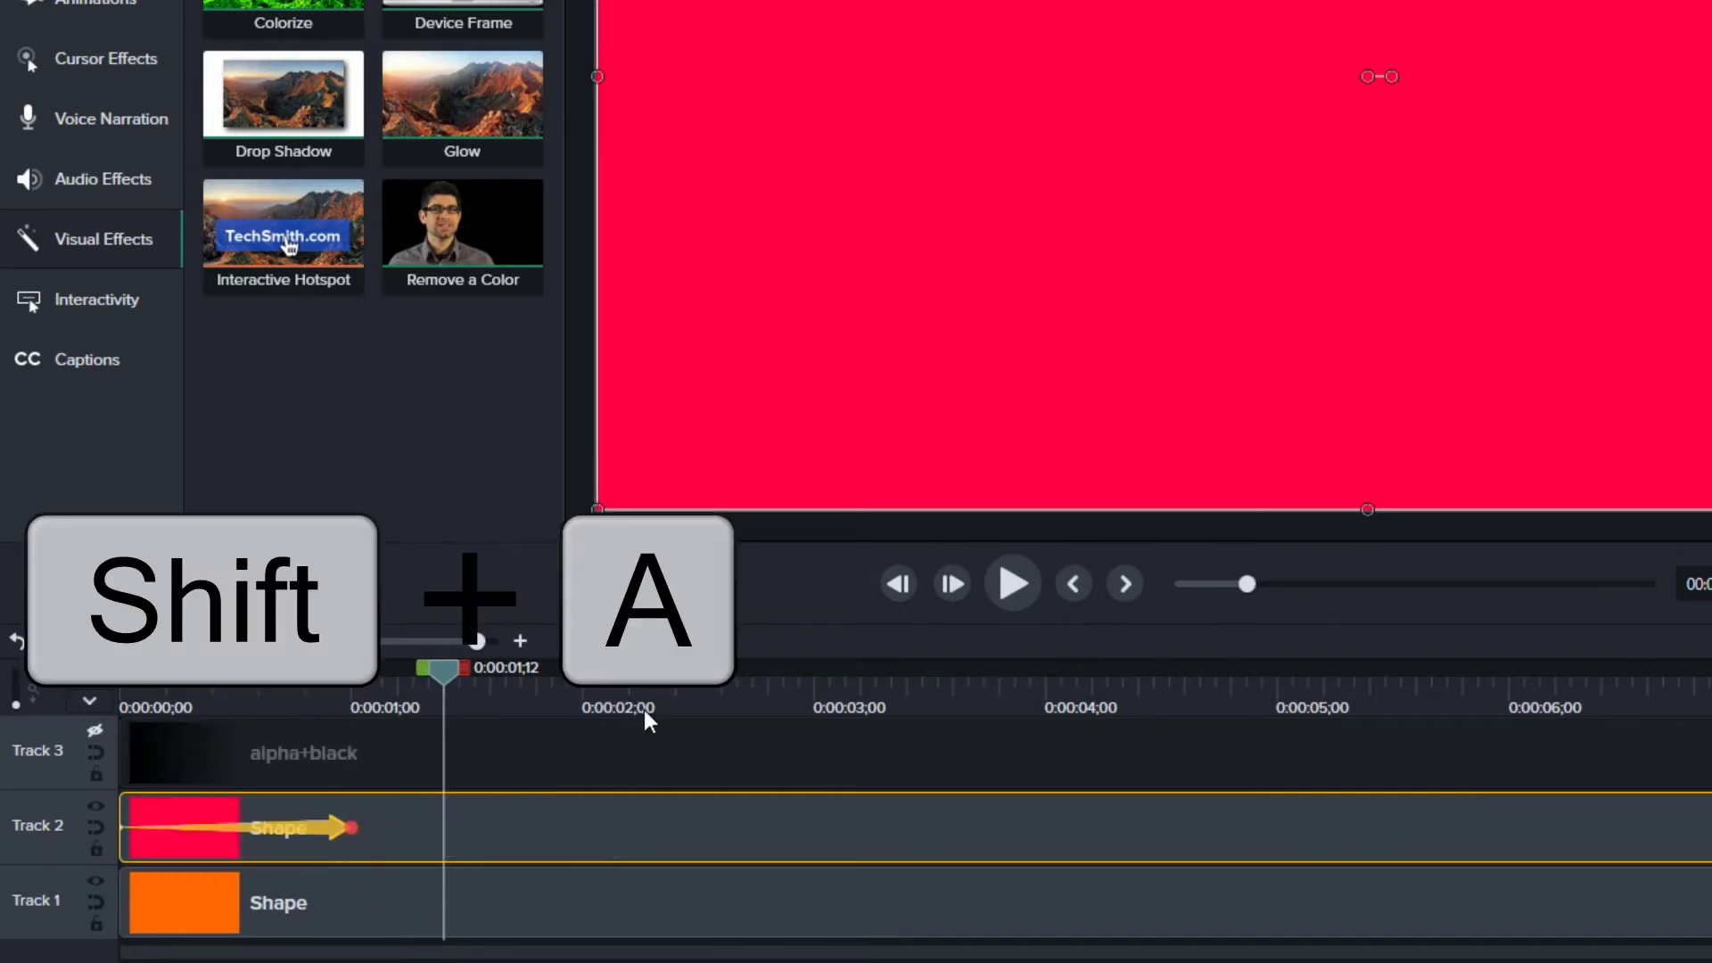
key(shift+a)
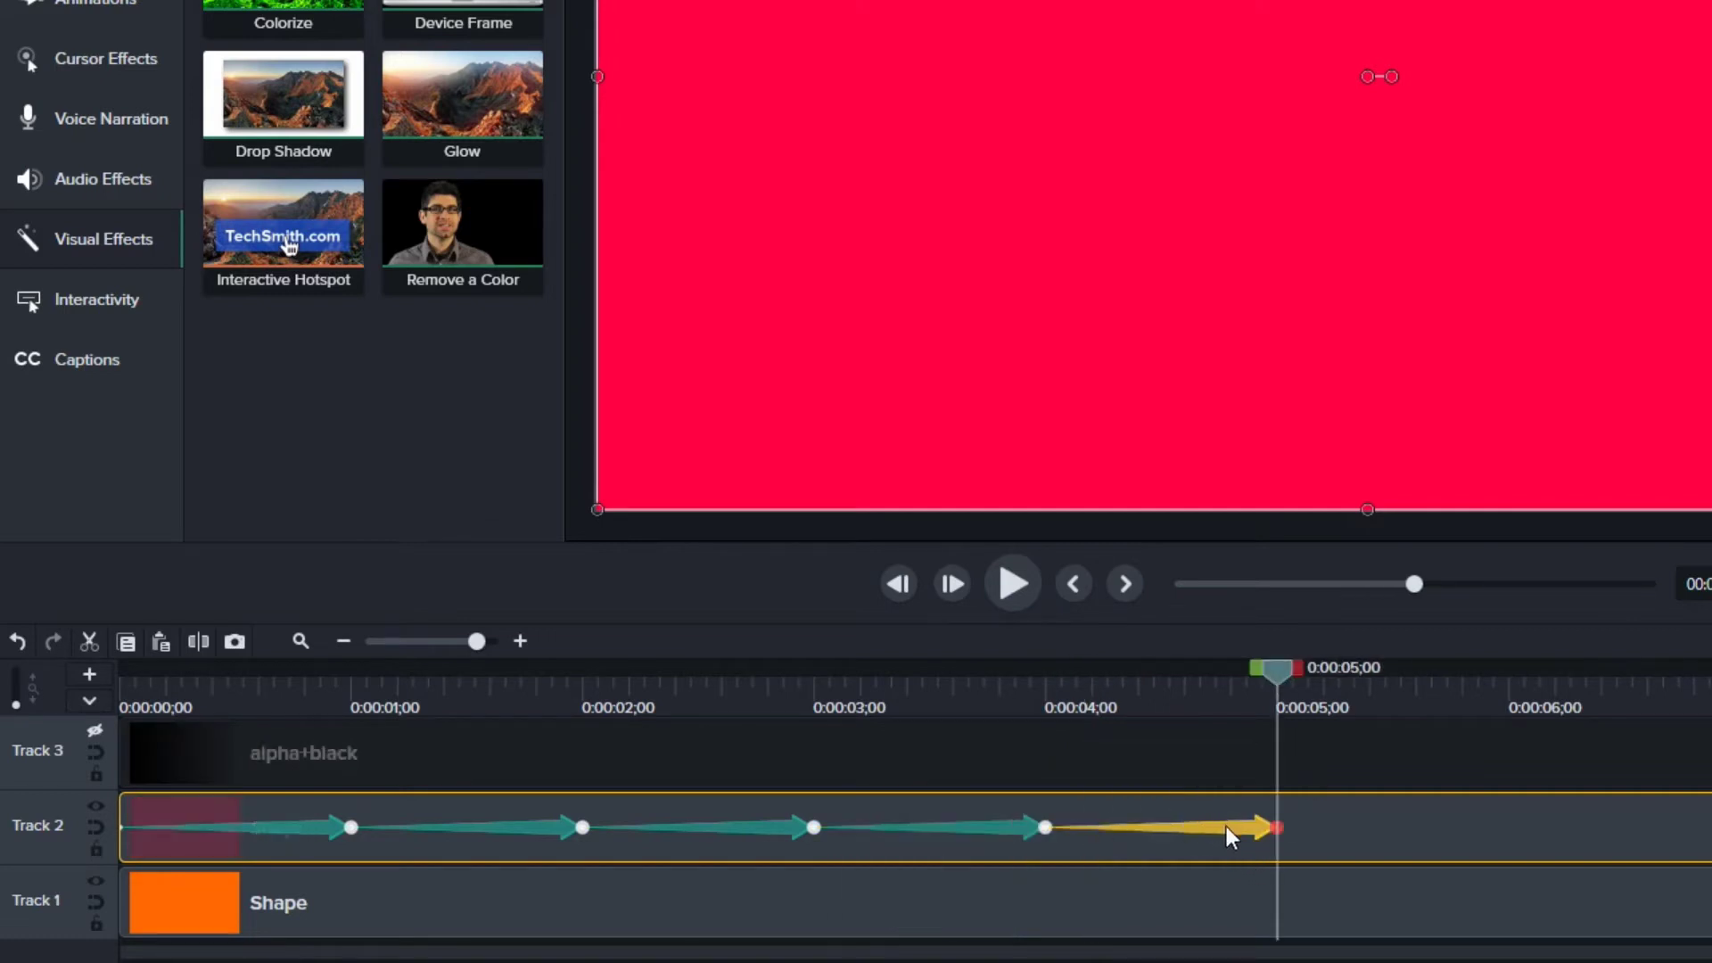
key(ctrl)
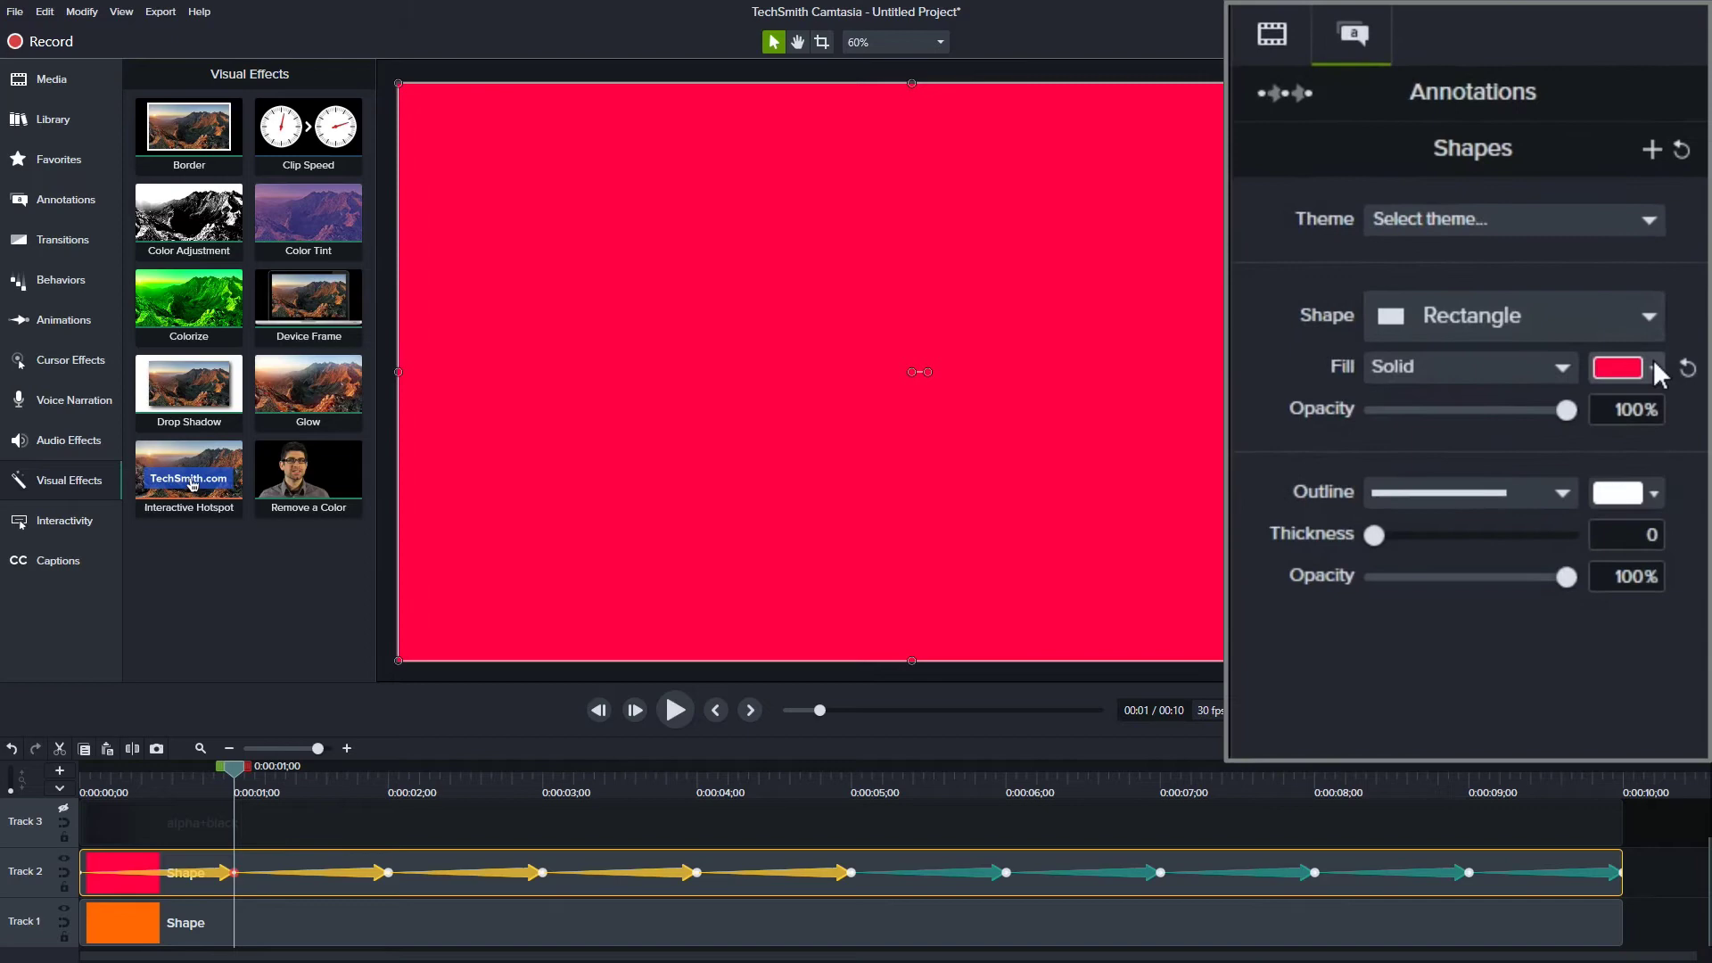
- Recolor the Track 2 rectangle's fill at its animation points, including yellow near two seconds
click(1619, 366)
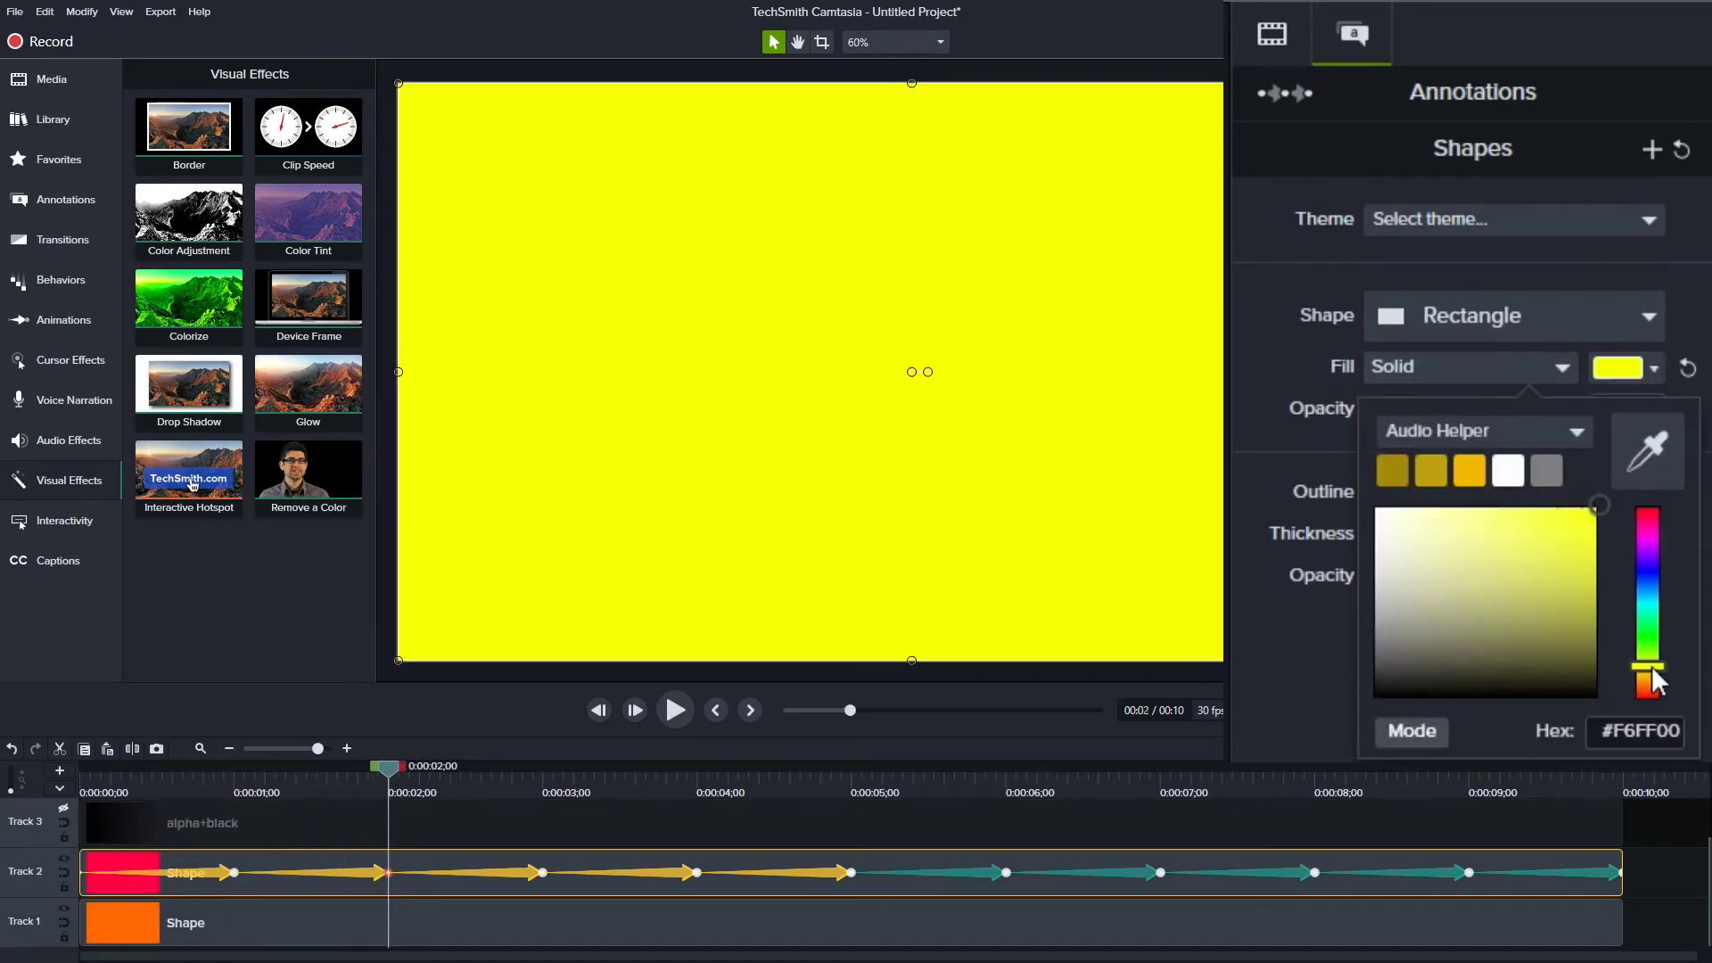
mouse_move(306, 764)
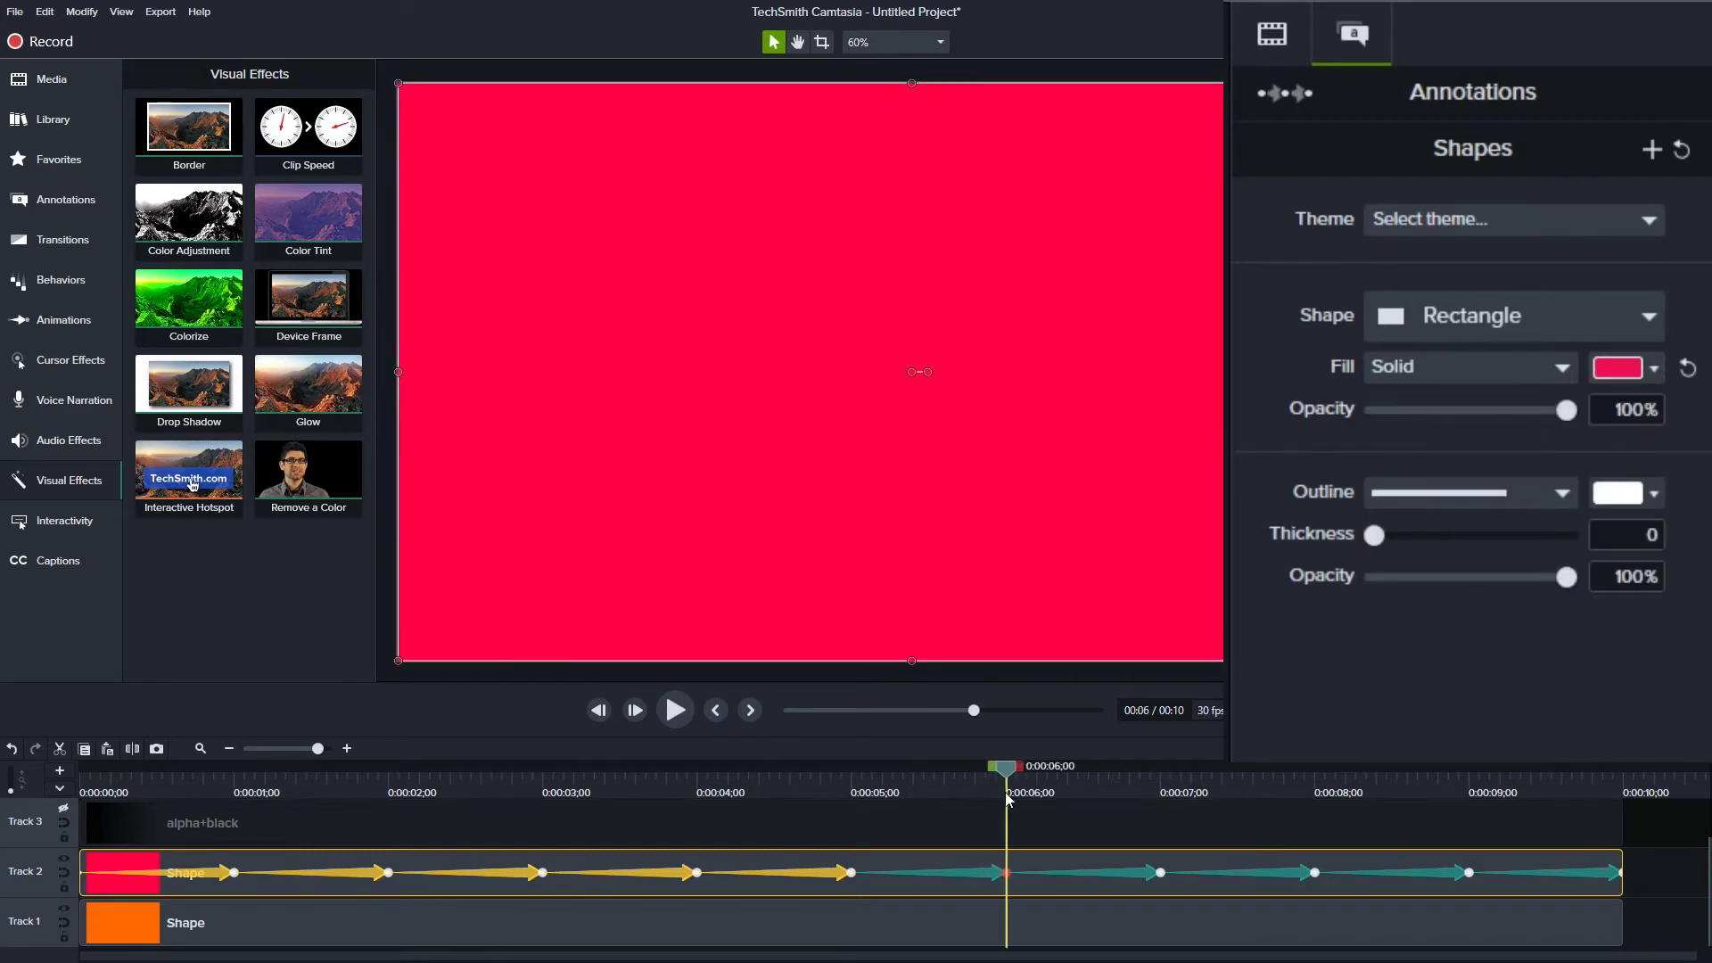
click(1619, 367)
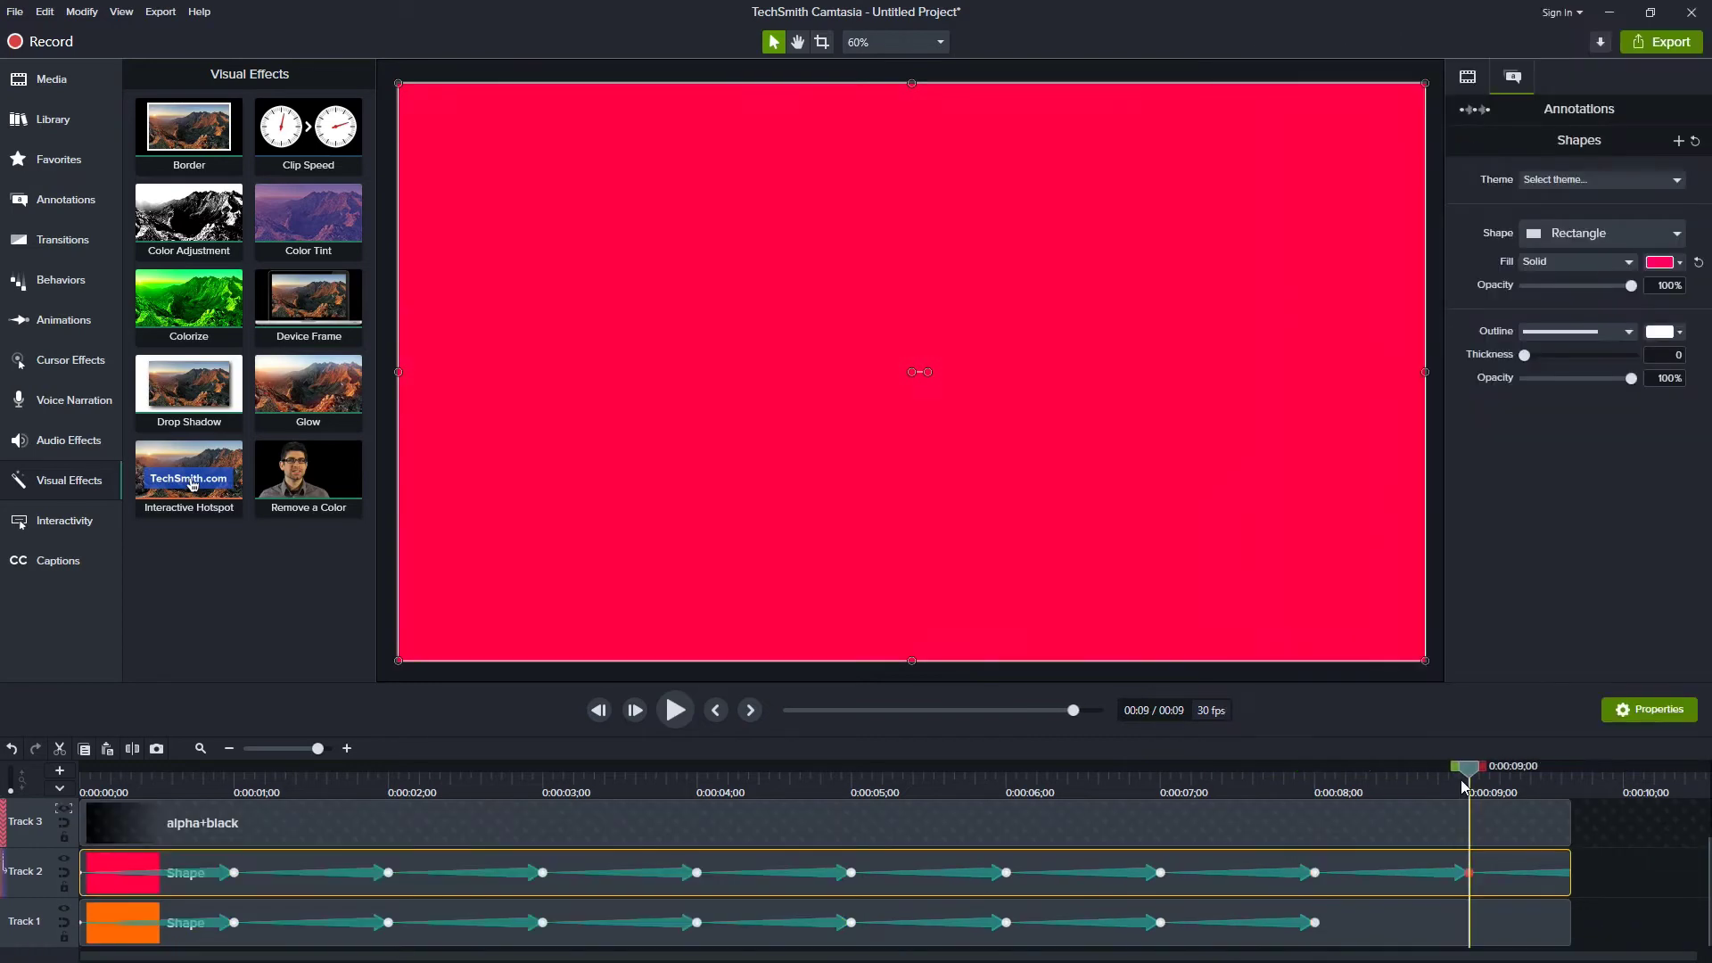
mouse_move(1576, 876)
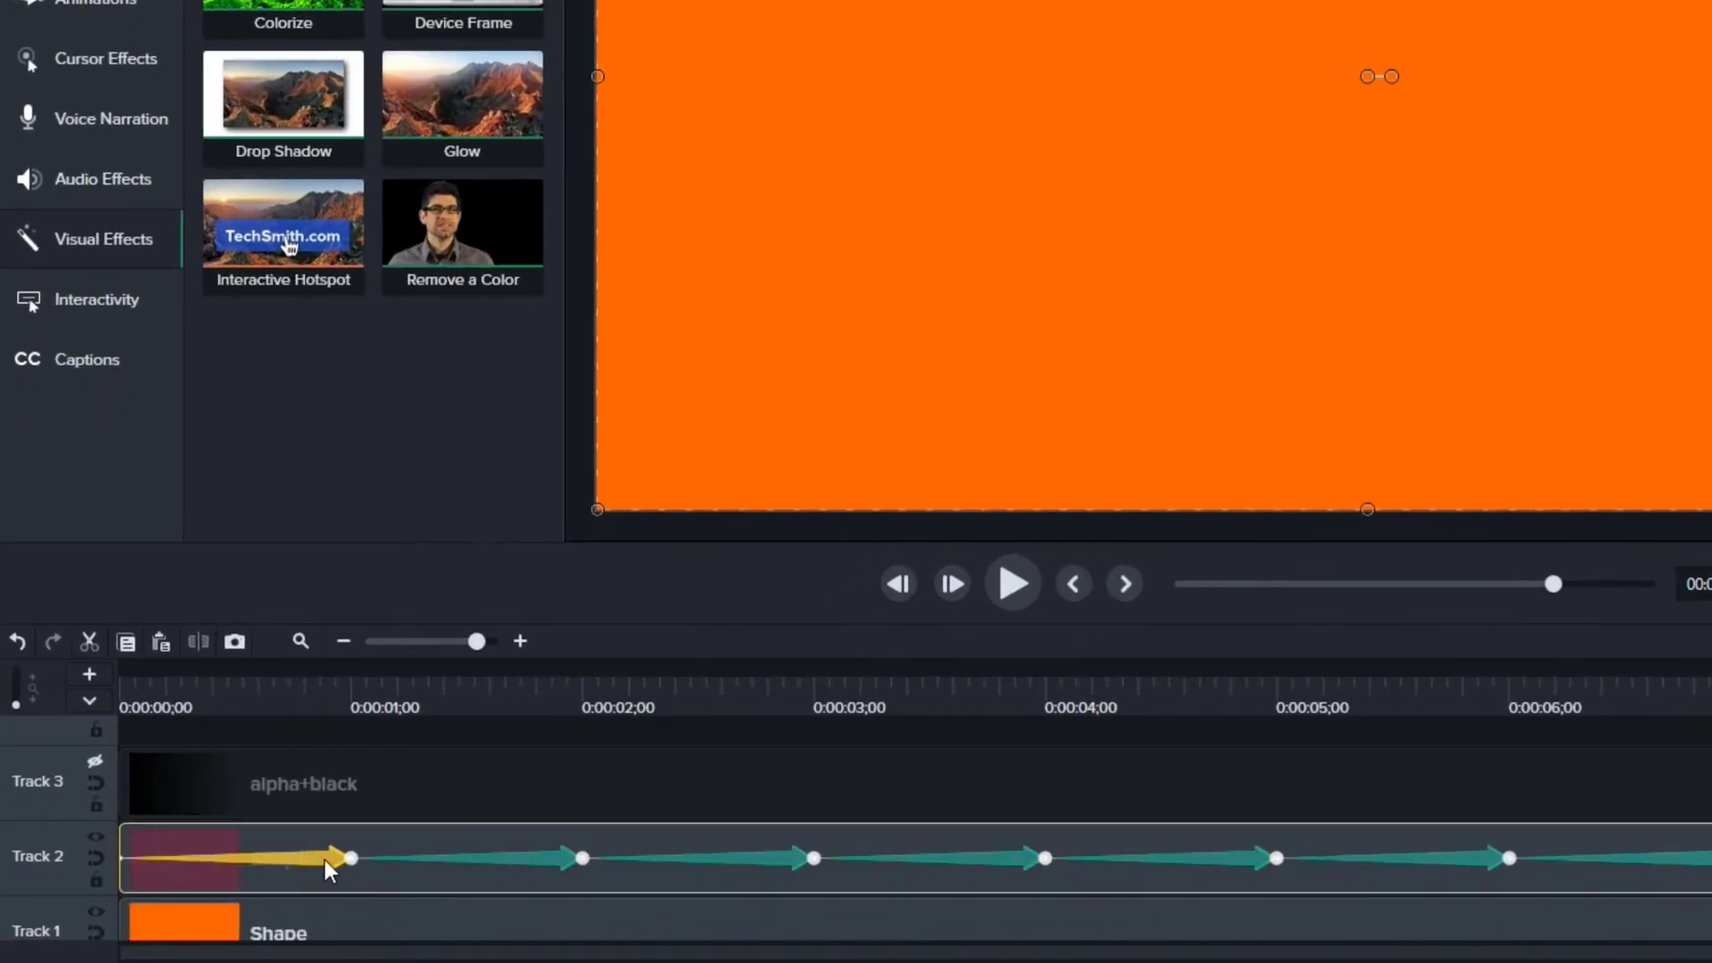
mouse_move(560, 870)
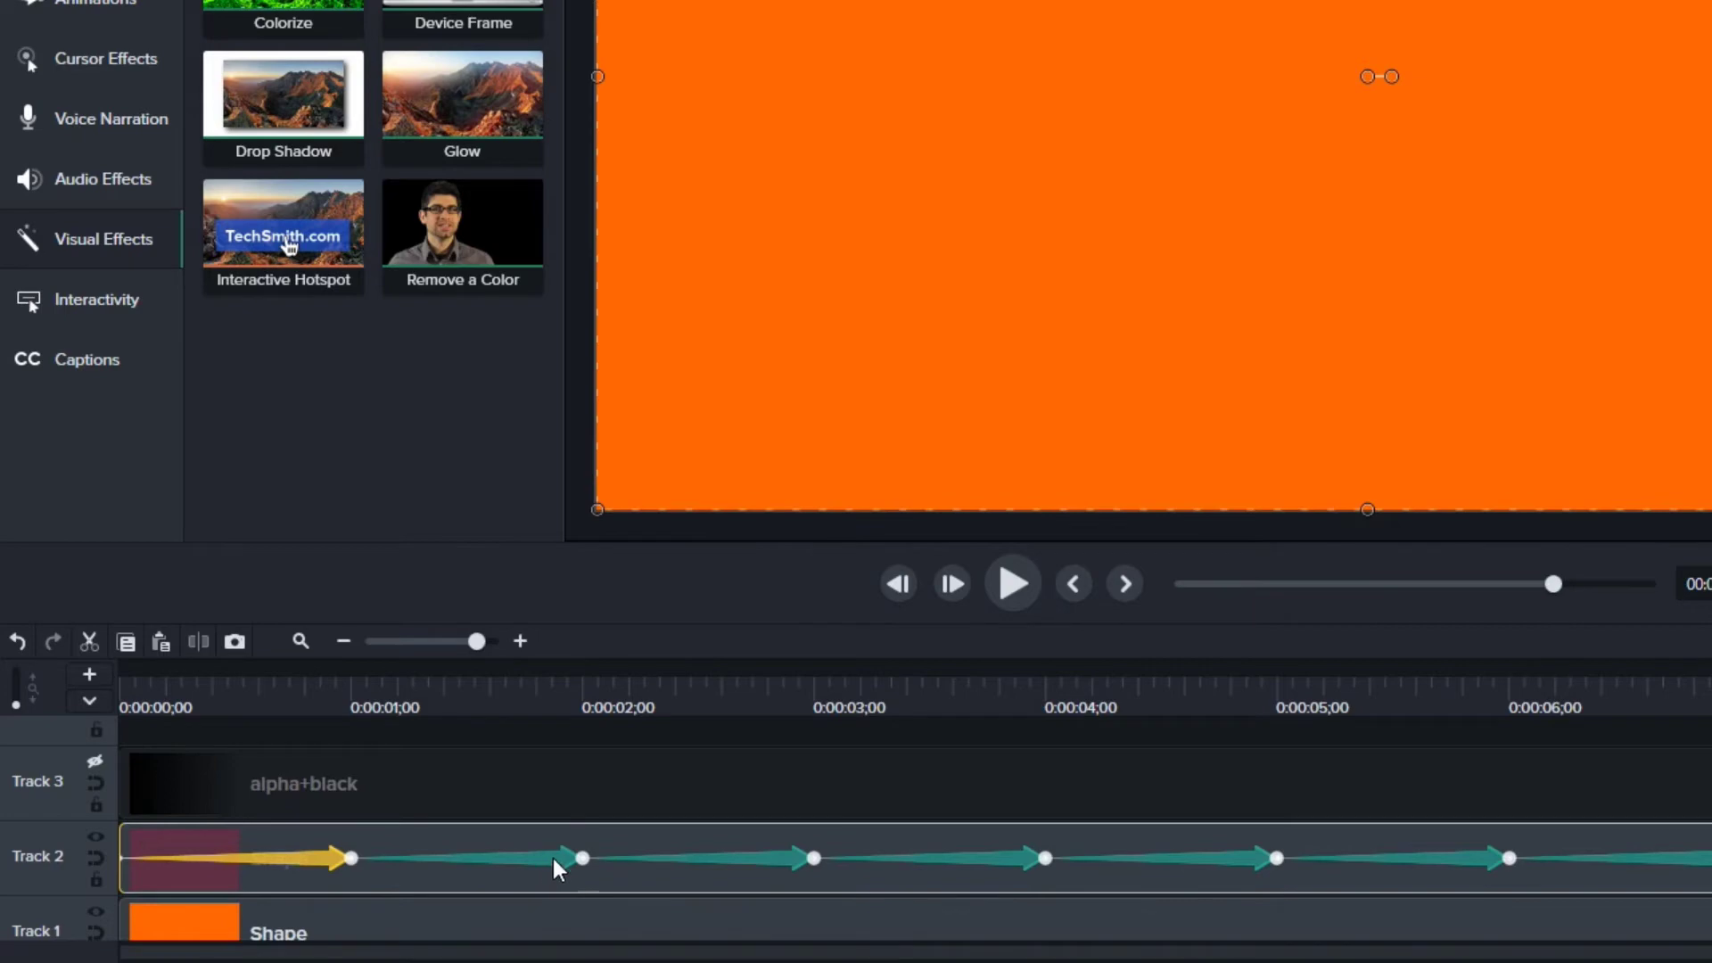
- Move to the Track 1 rectangle's eight-second animation point for its pink fill
key(ctrl)
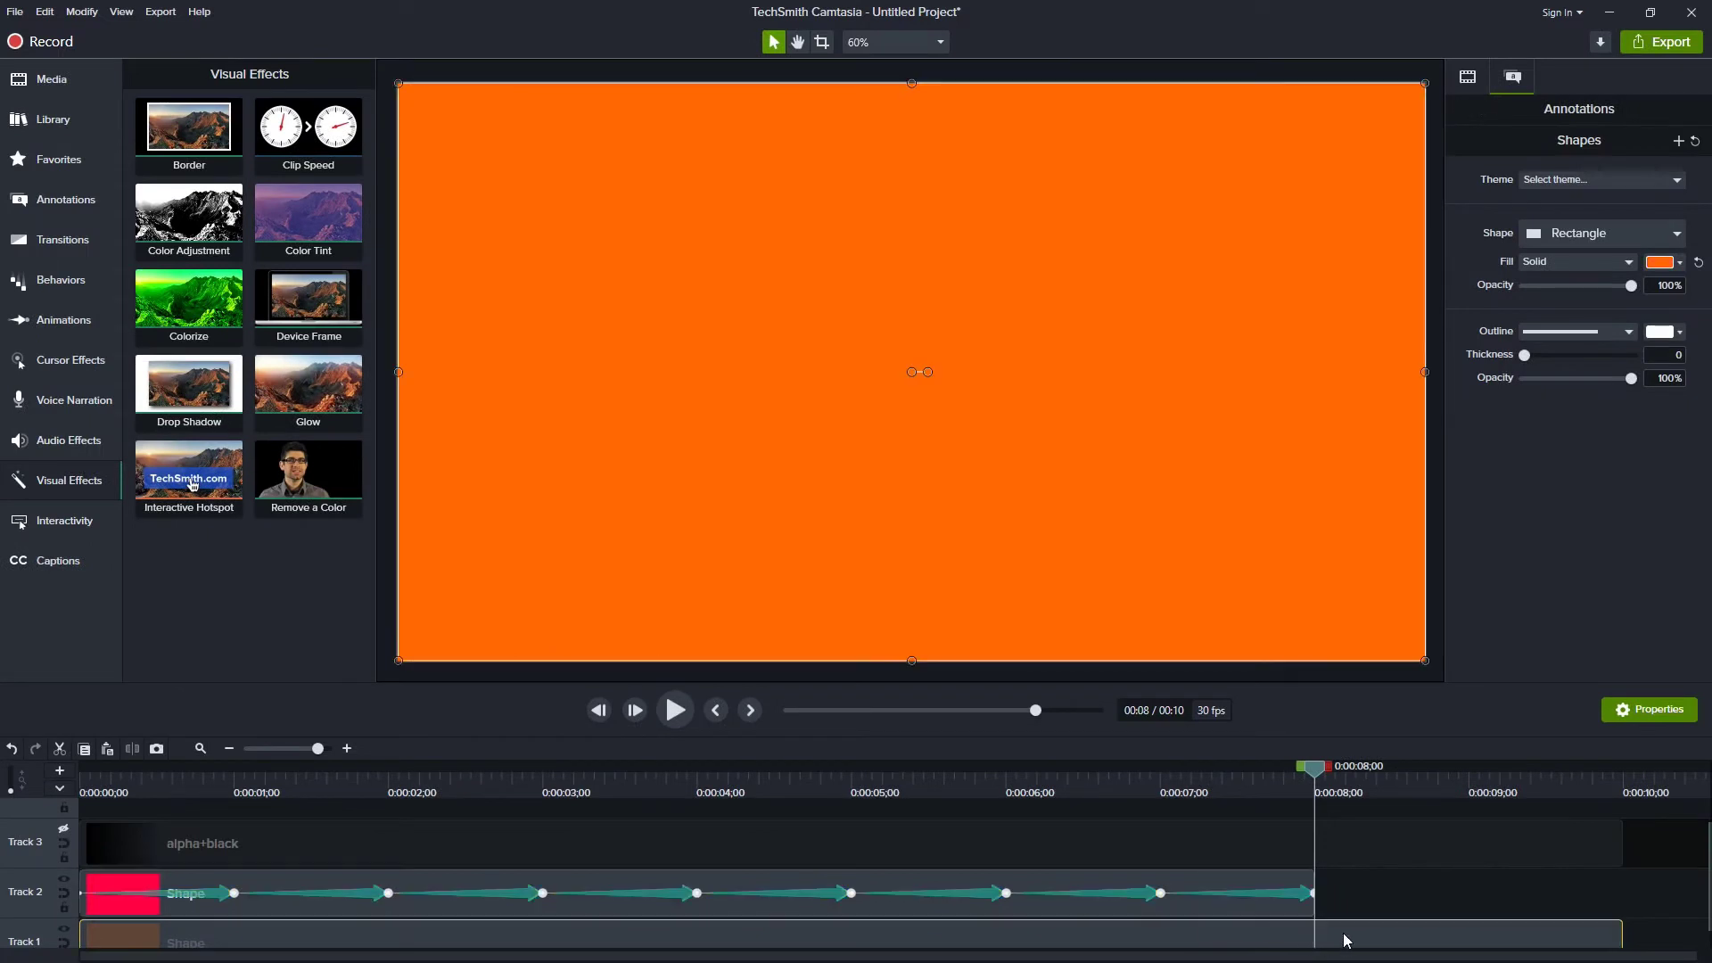
mouse_move(1239, 942)
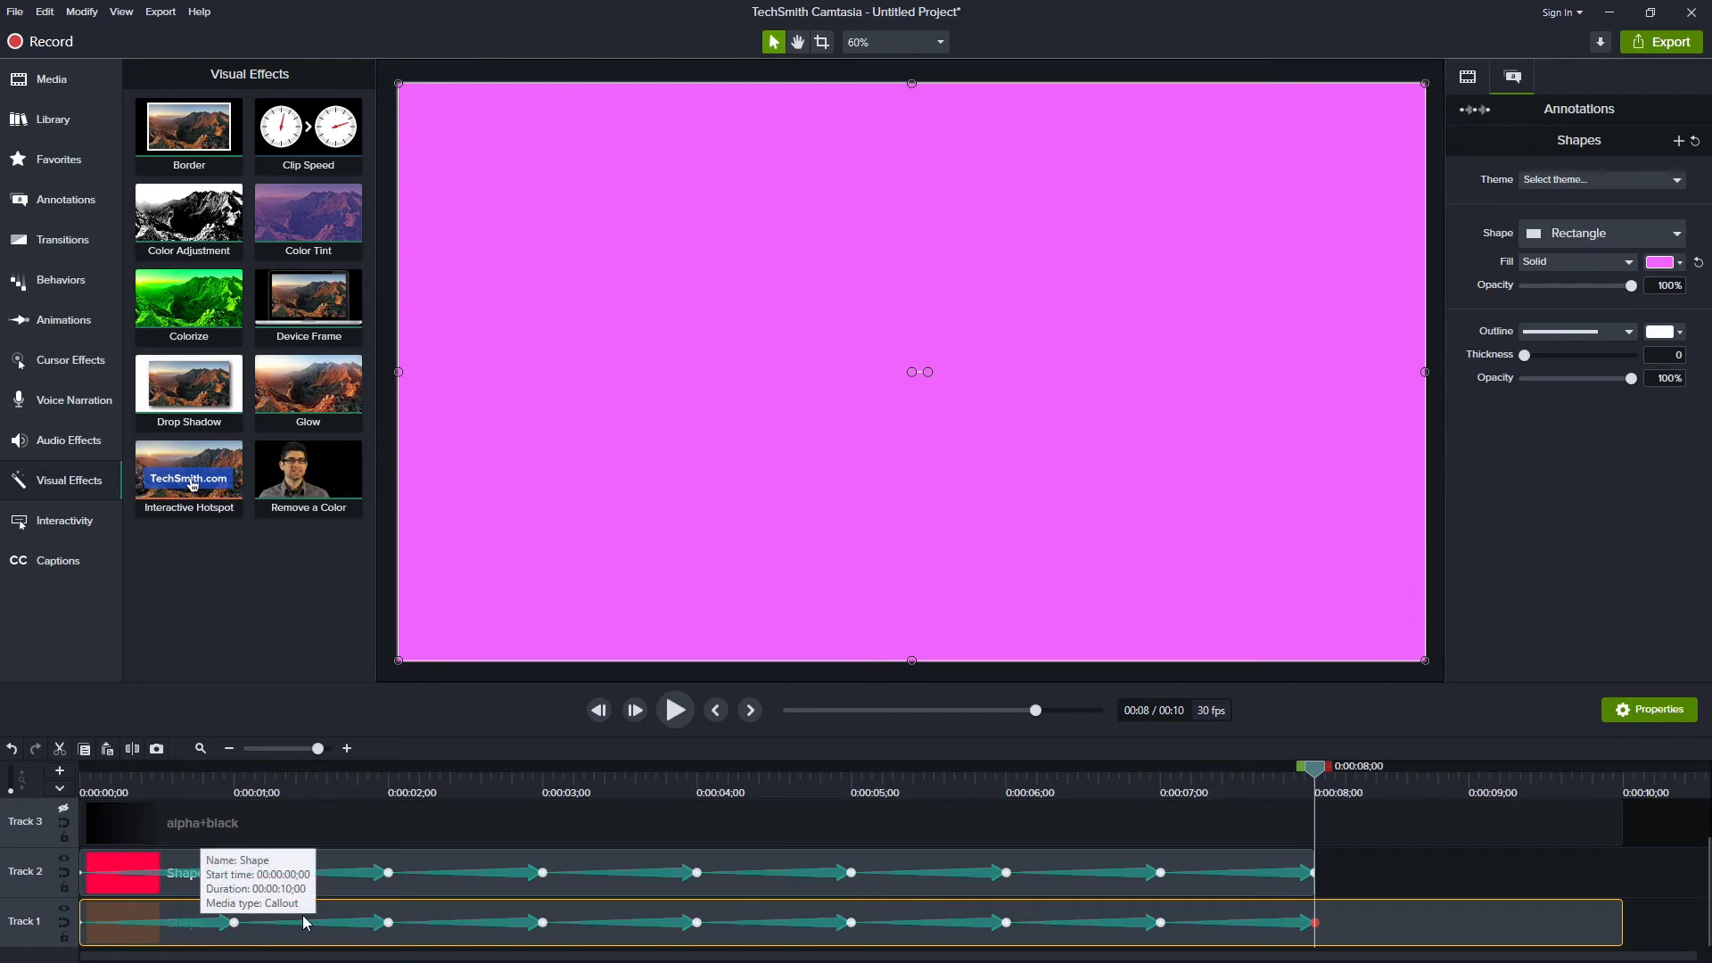
mouse_move(209, 931)
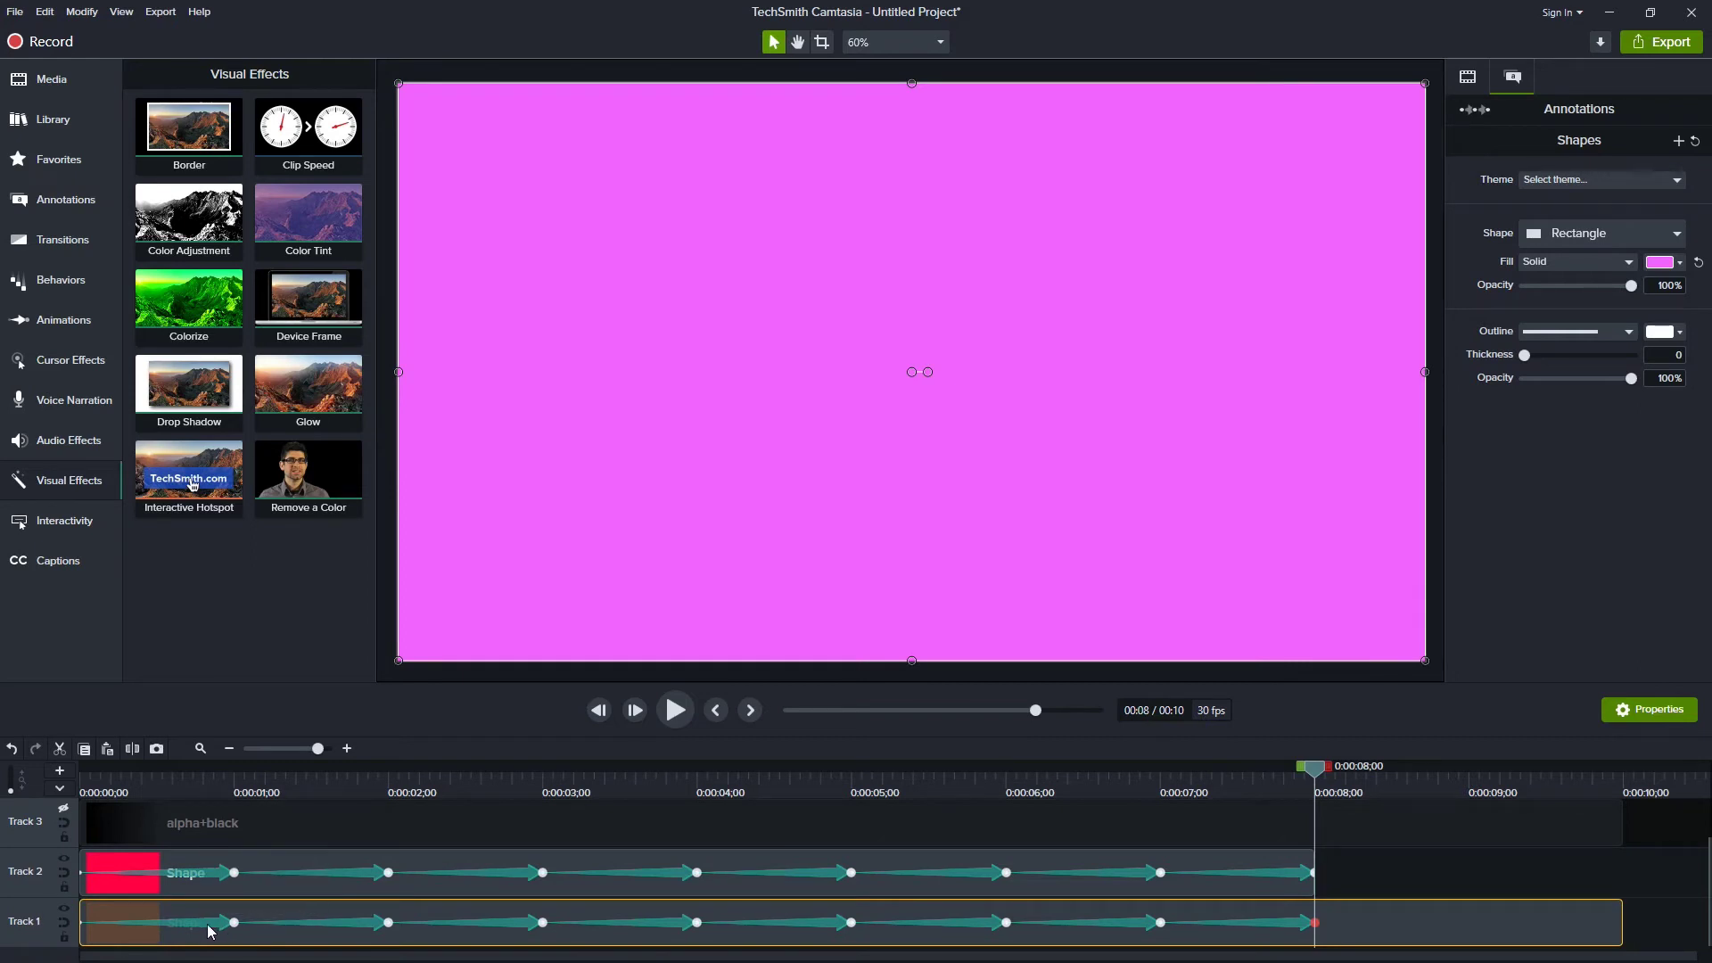
mouse_move(208, 928)
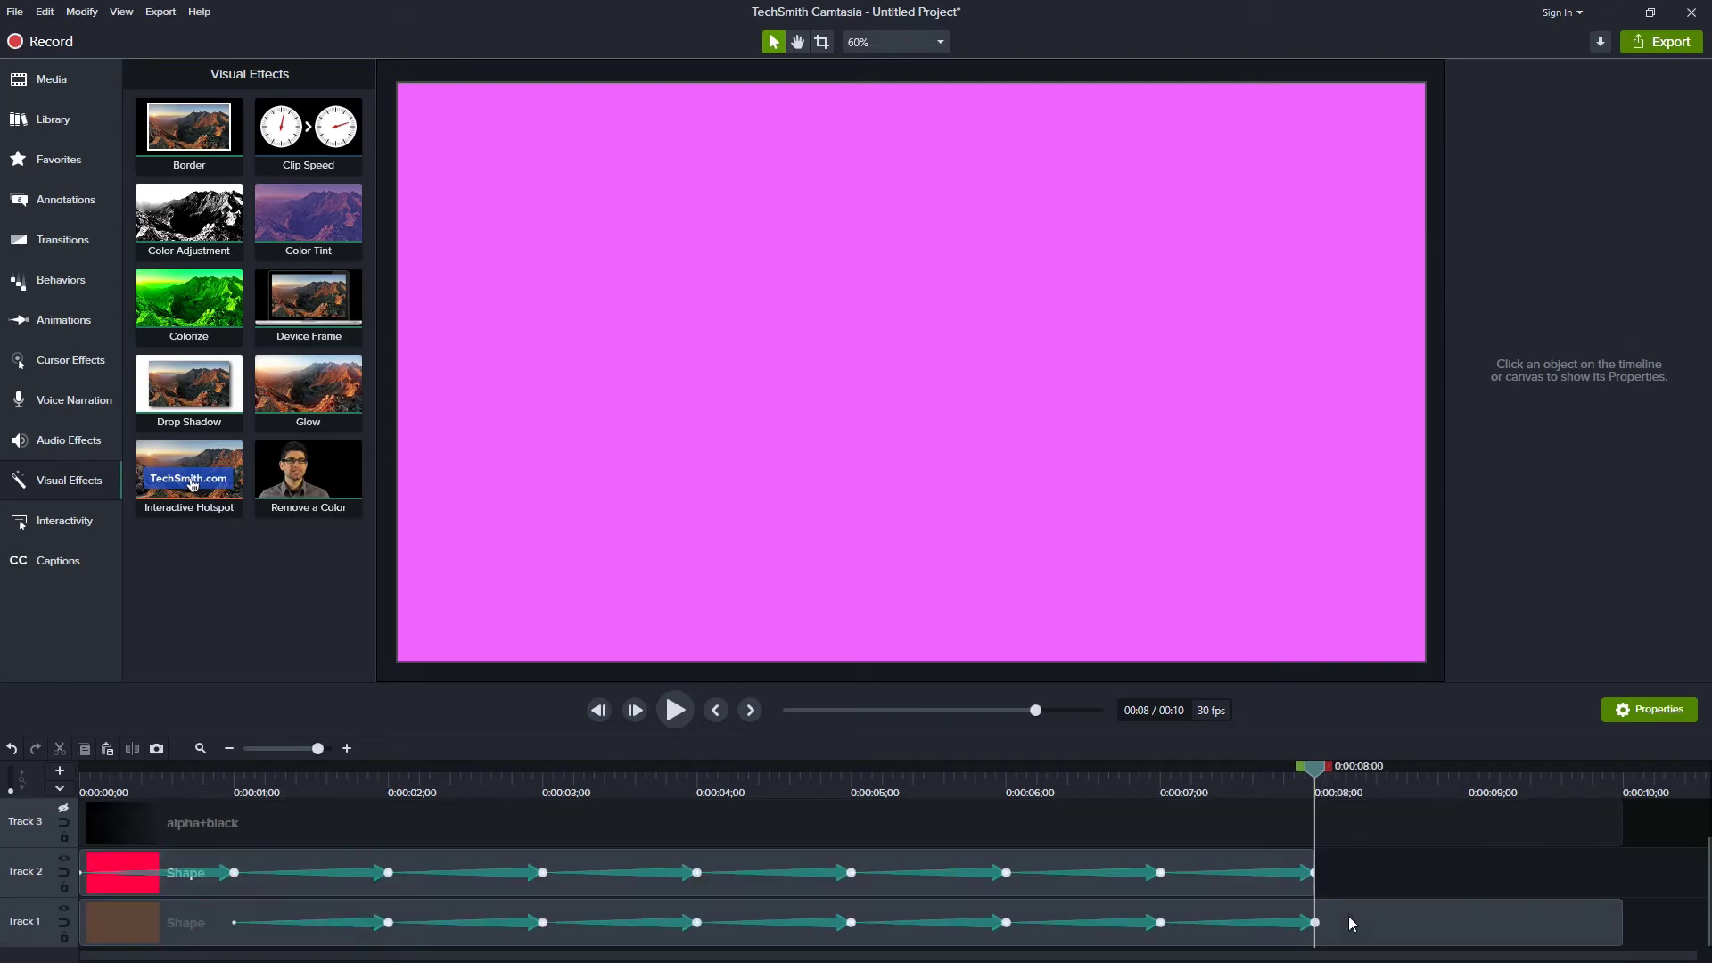
- Finish Track 1's last colour keyframe and return the playhead to the start
key(ctrl+v)
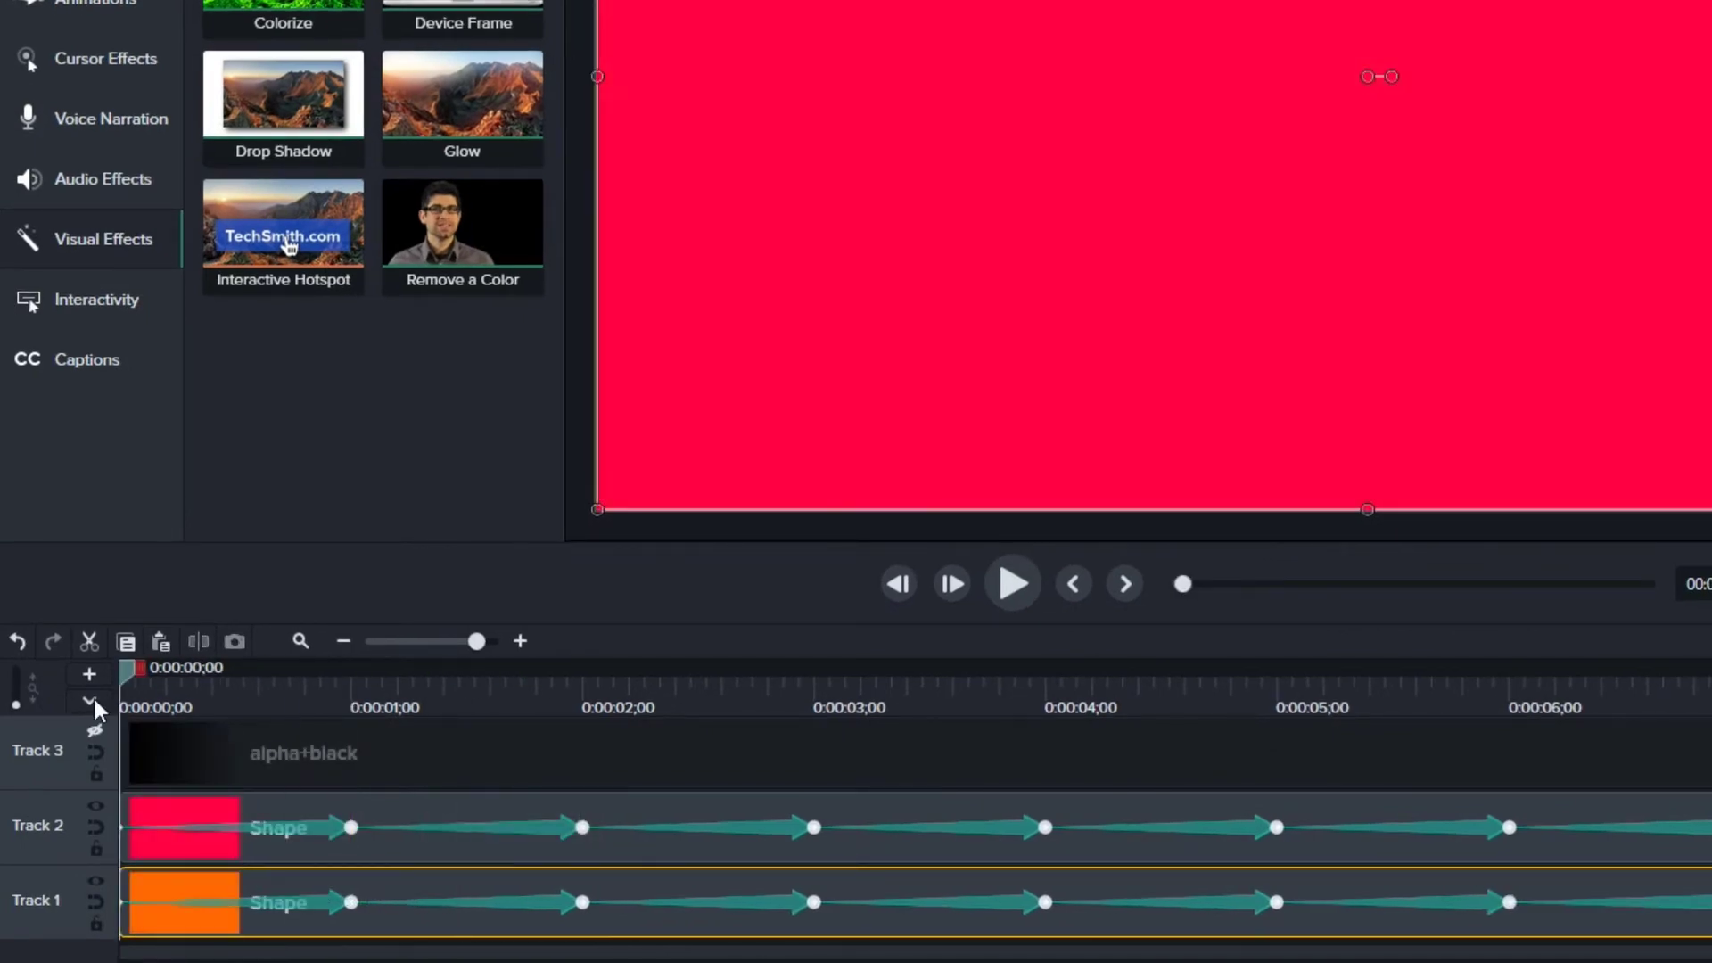
- Hide the upper tracks to preview the Track 1 rectangle alone
click(93, 806)
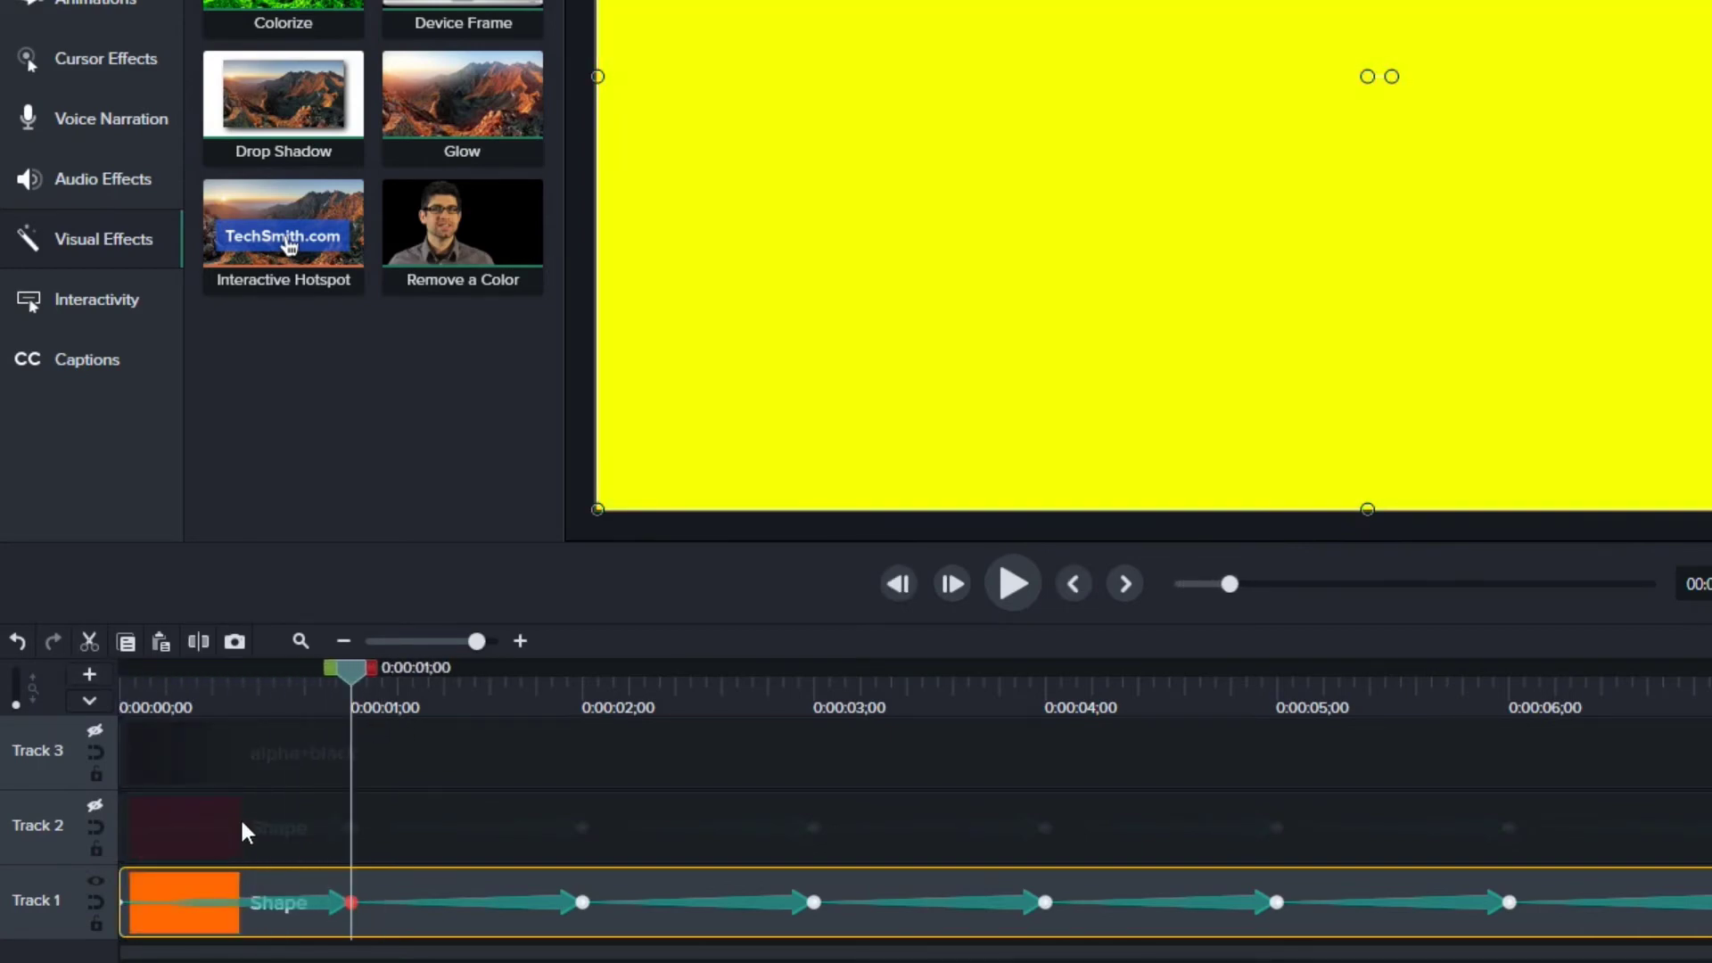
mouse_move(335, 831)
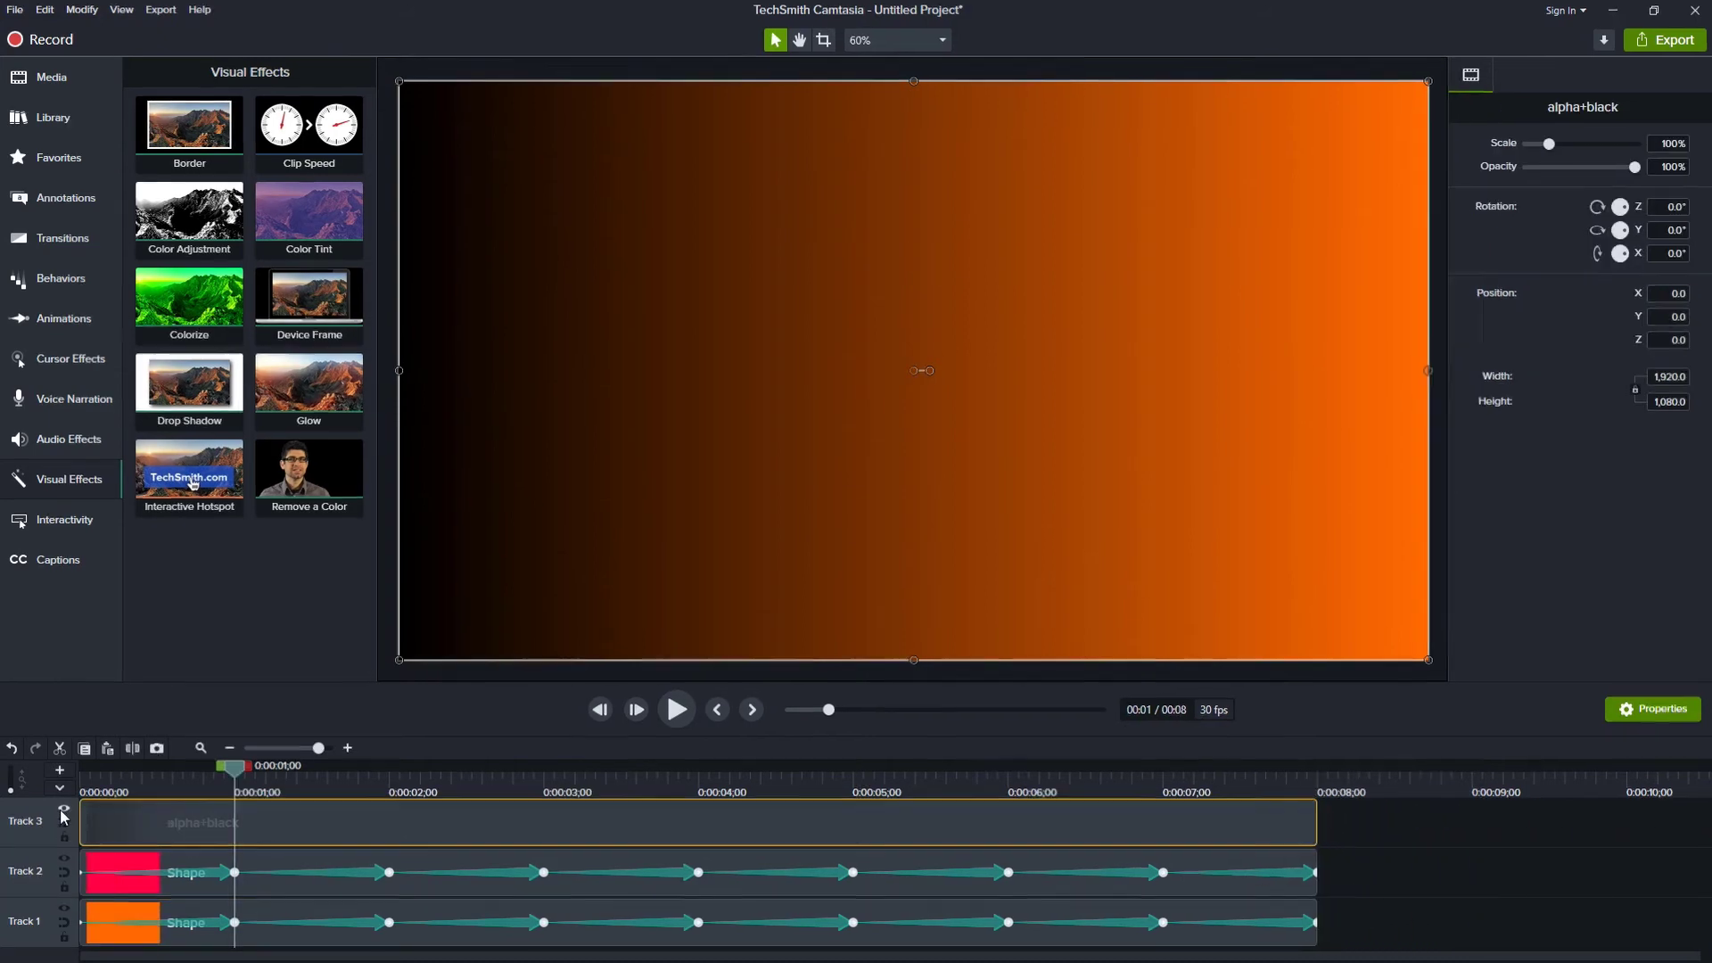
- Set Track 3 to Alpha track matte mode and play back the colour-cycling gradient
click(63, 817)
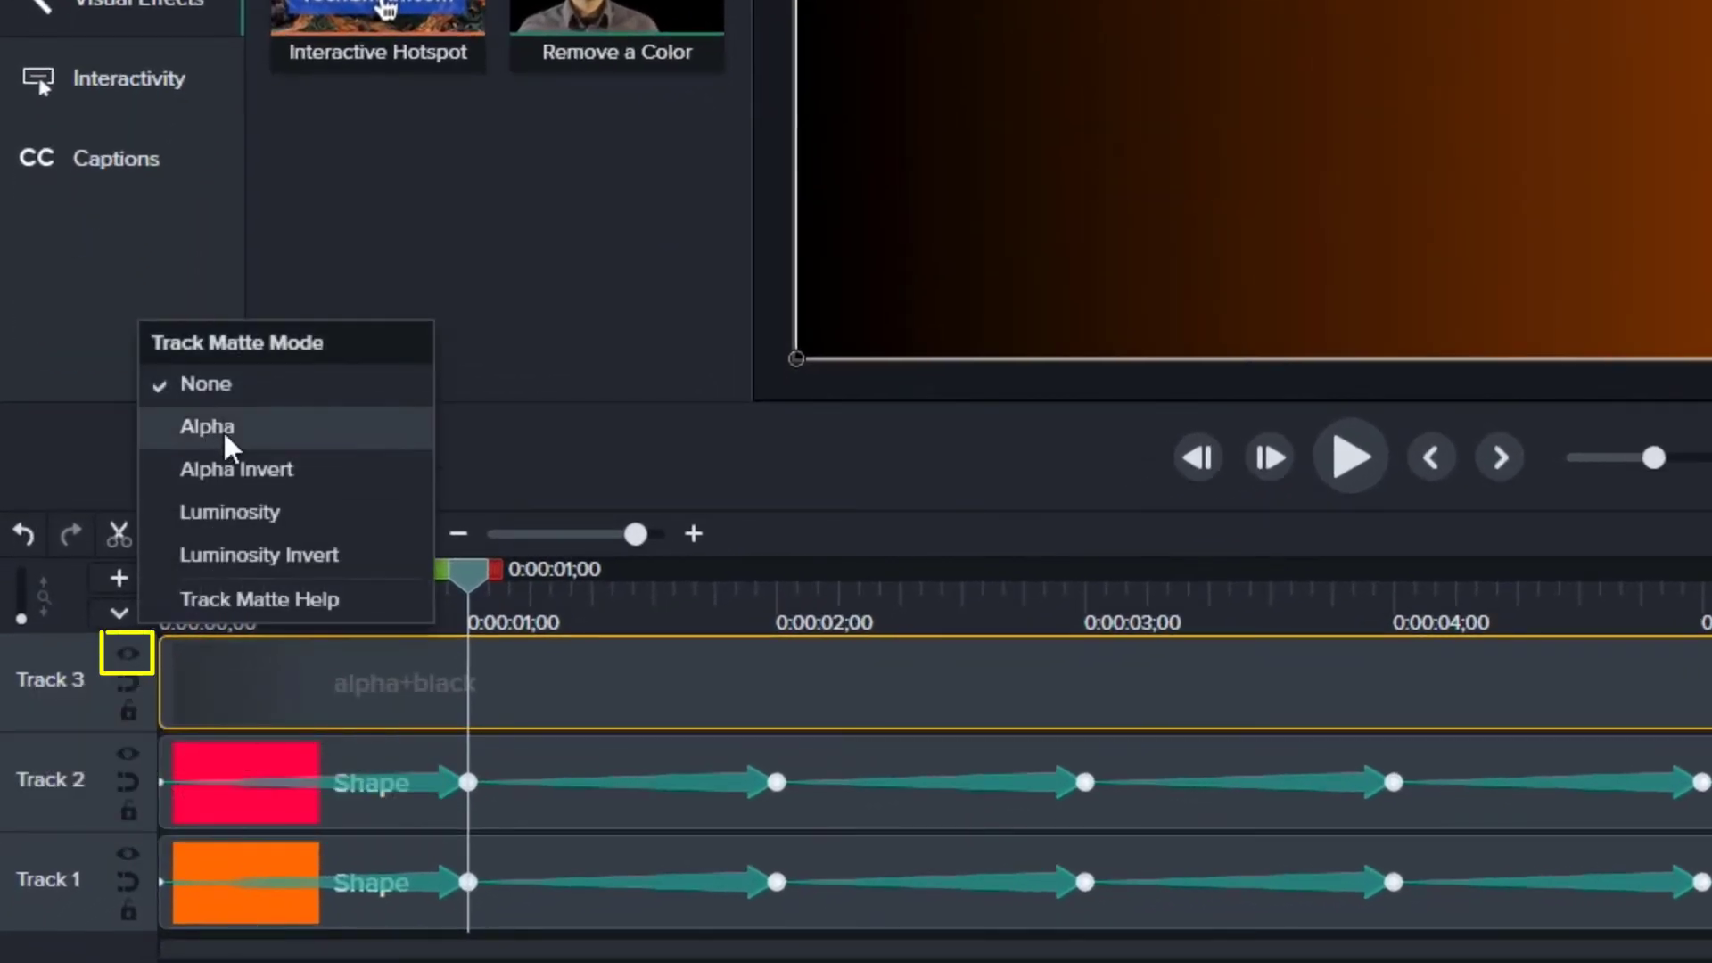
click(206, 426)
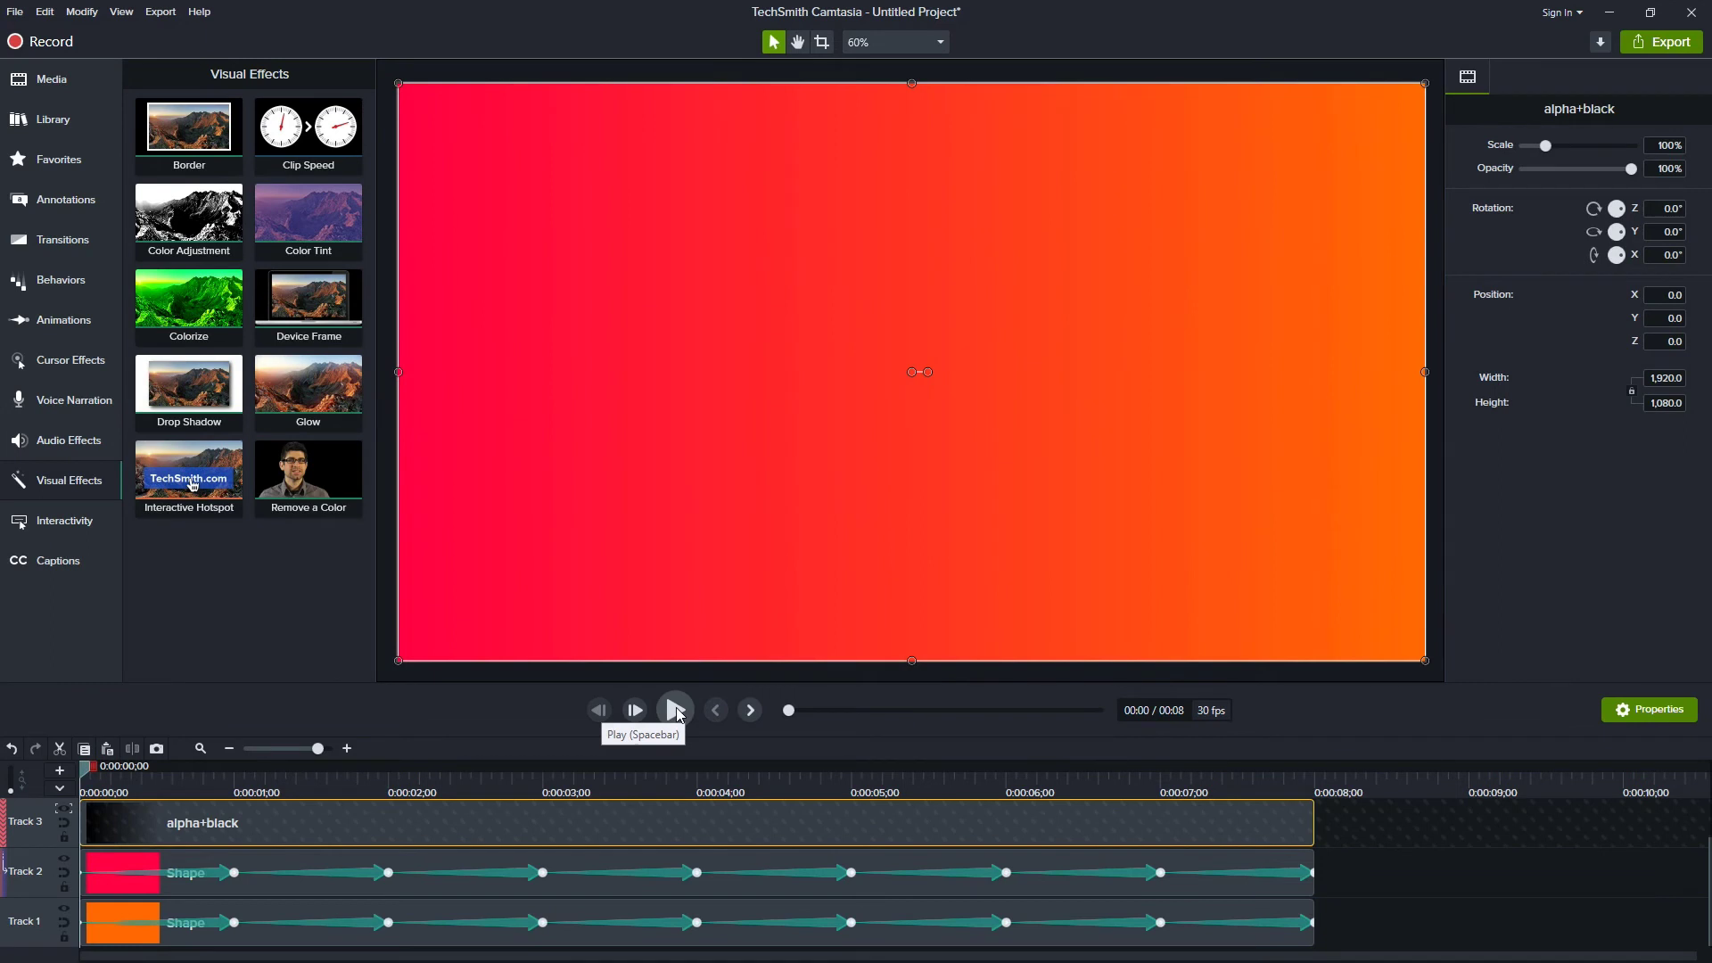
click(675, 710)
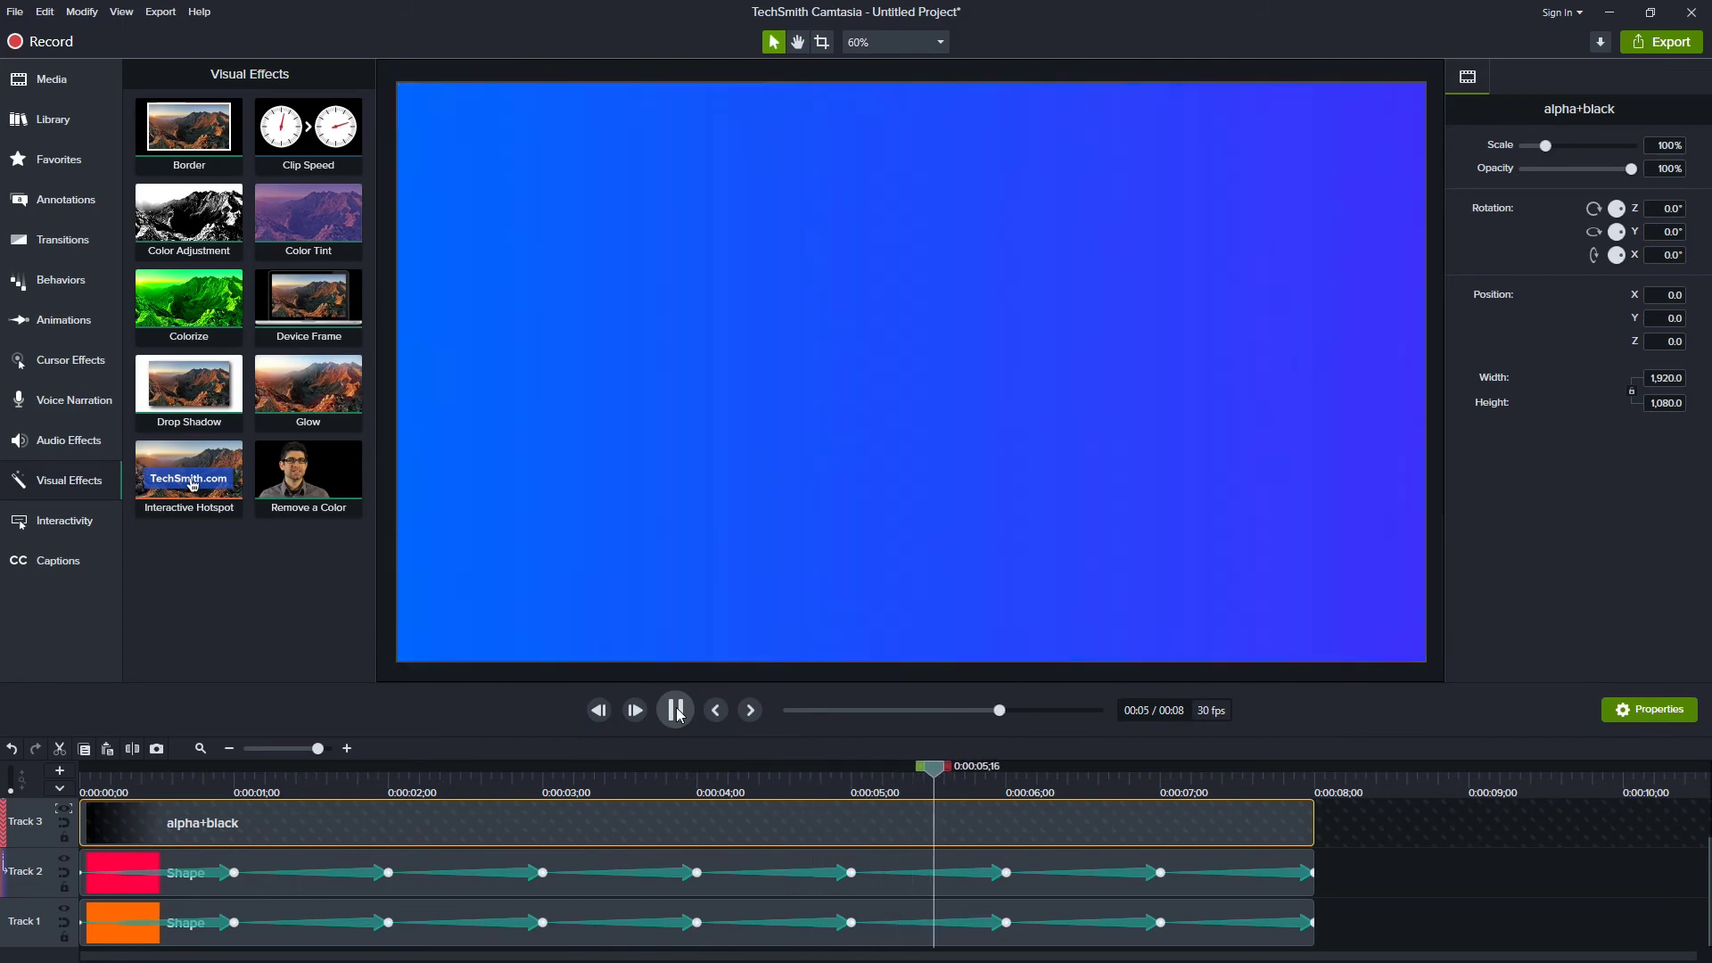
click(675, 710)
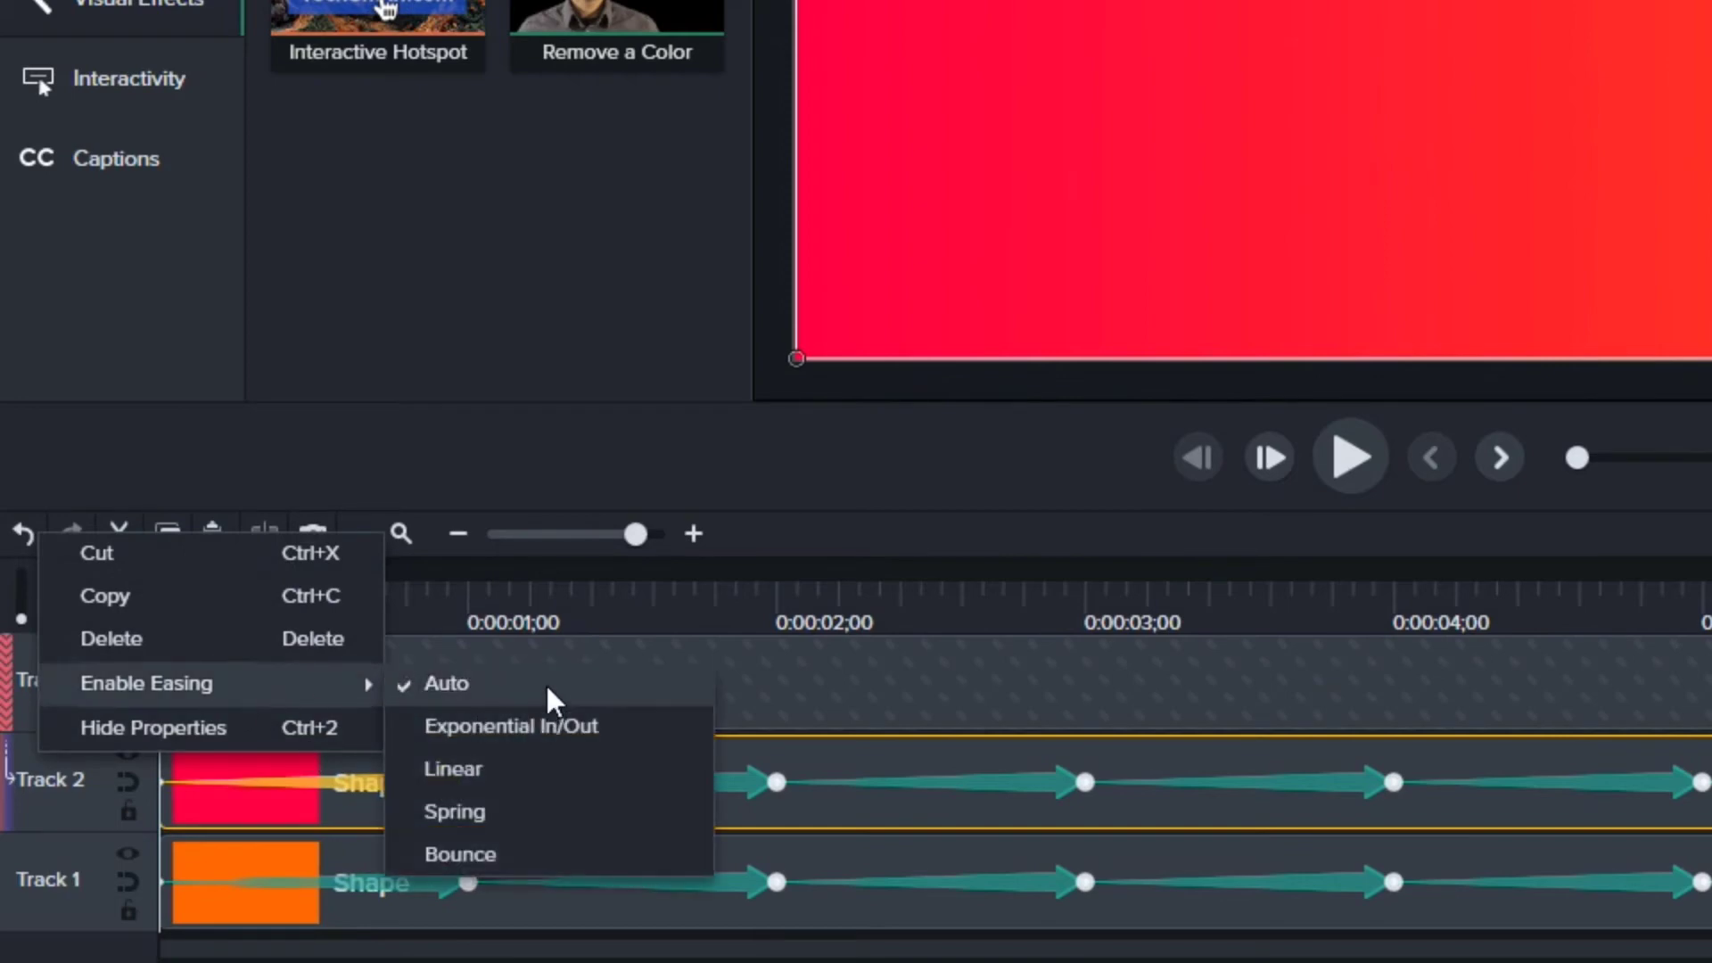
mouse_move(498, 769)
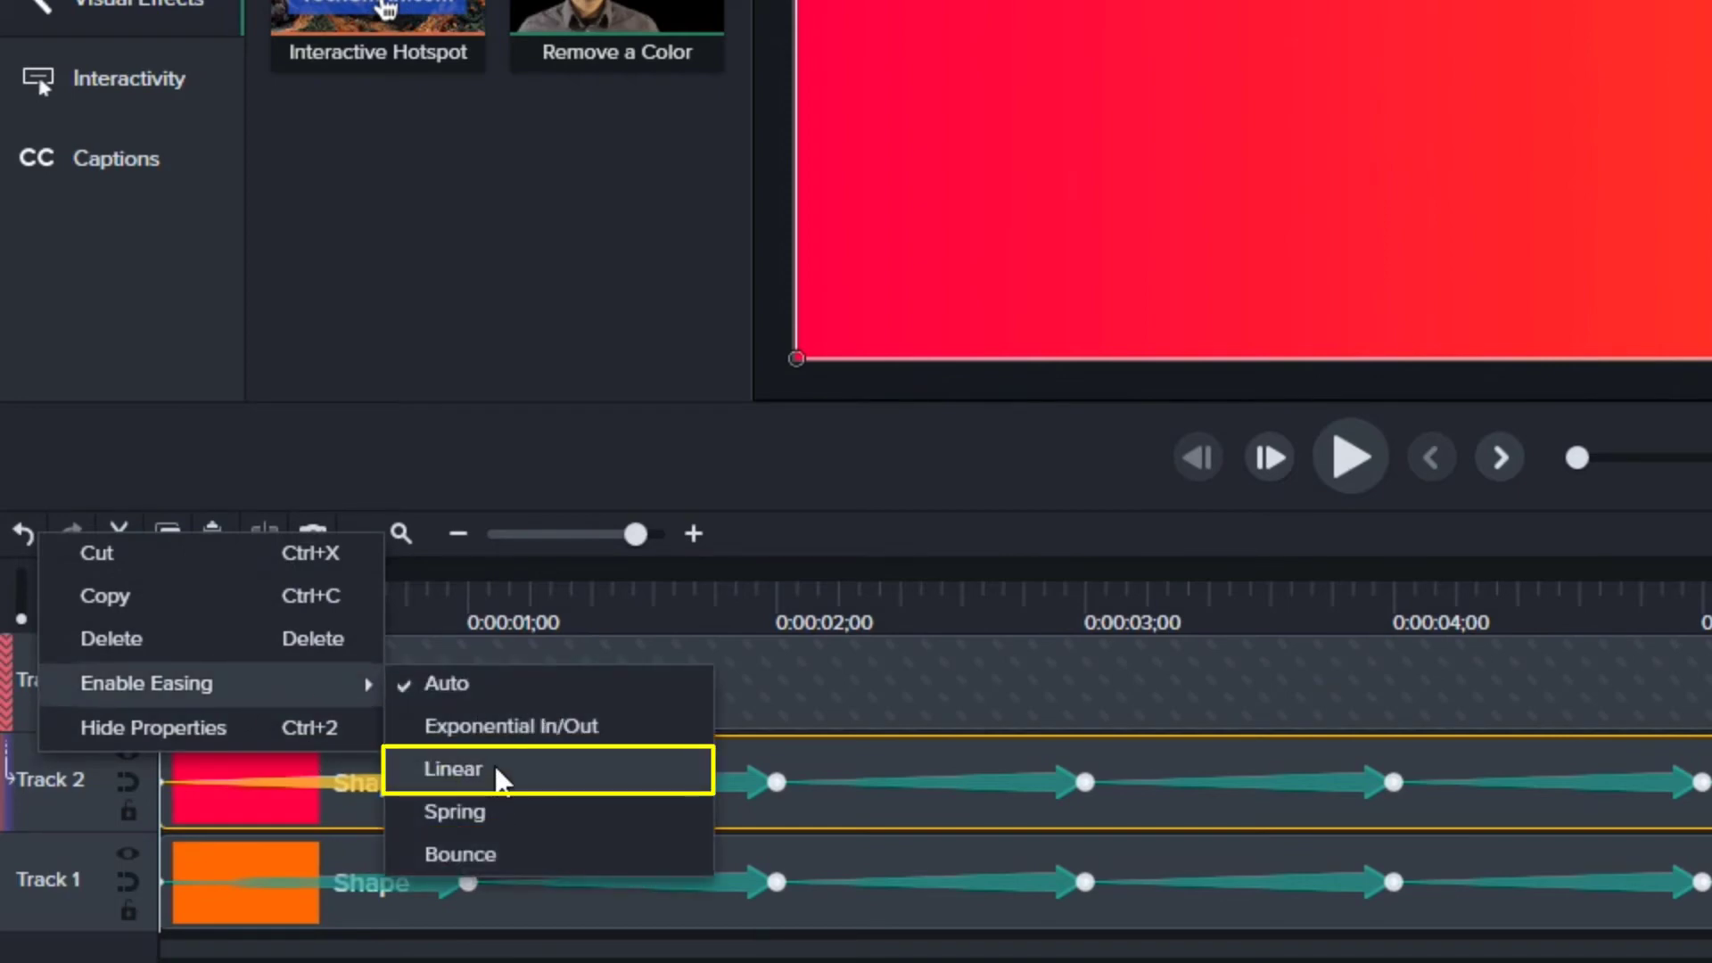
mouse_move(496, 768)
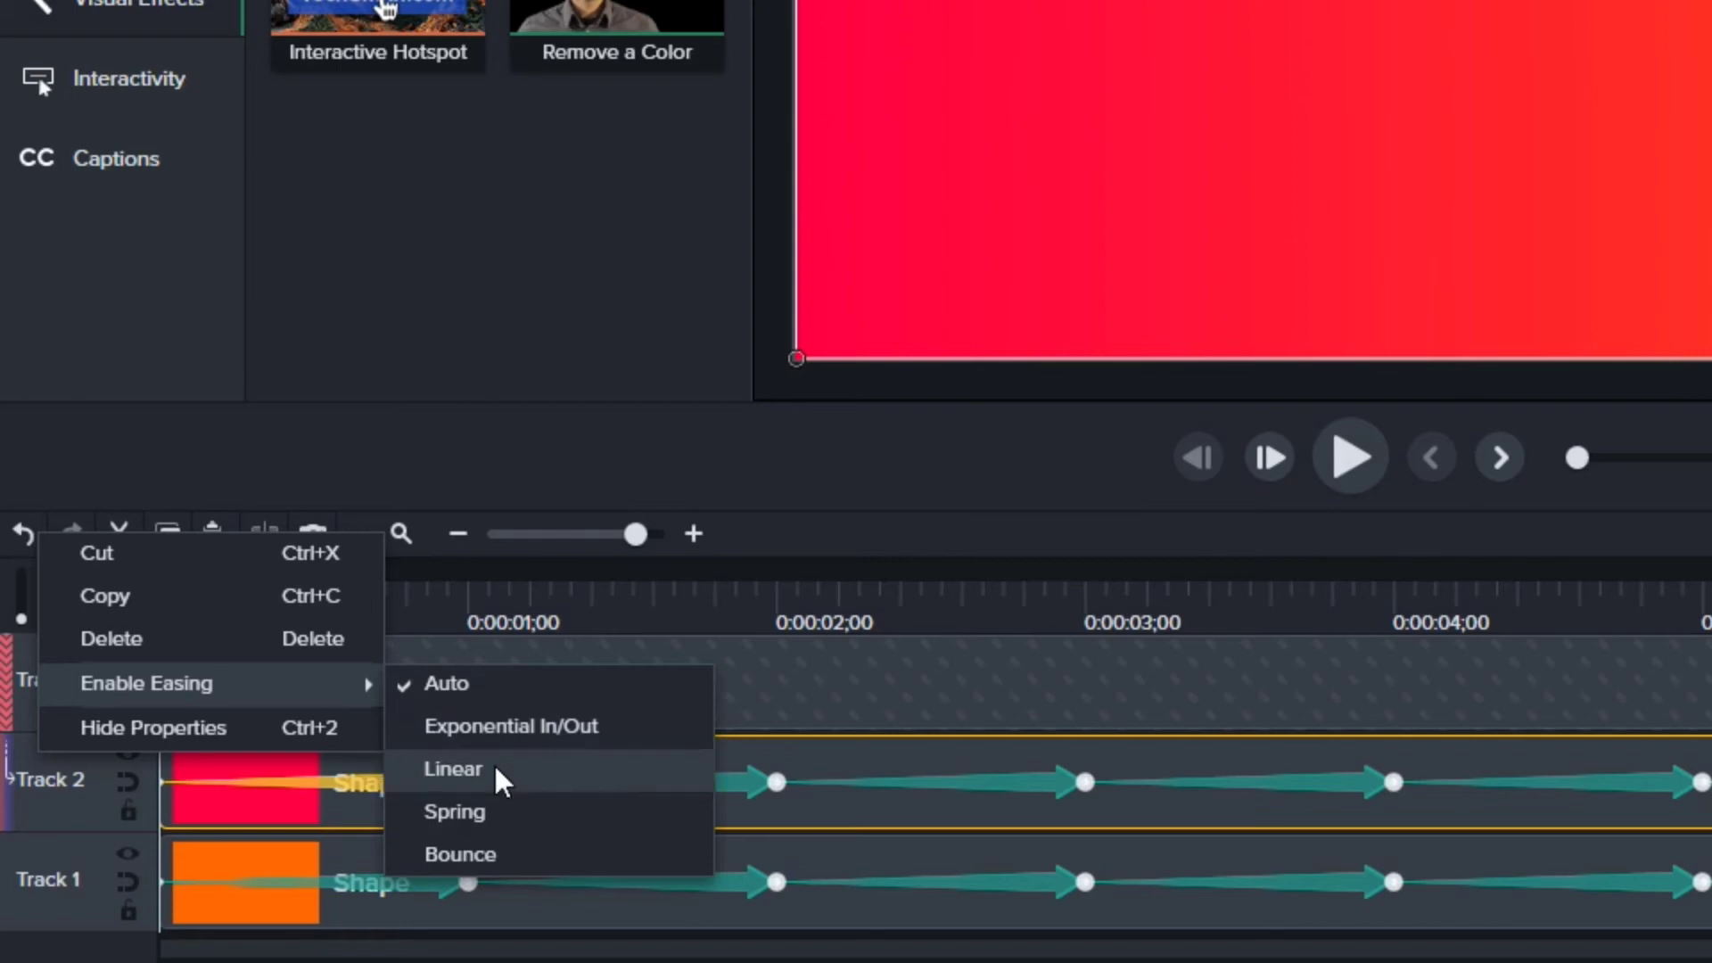
- Apply linear easing to all colour animations, extend the clips to 9 s and preview
click(452, 769)
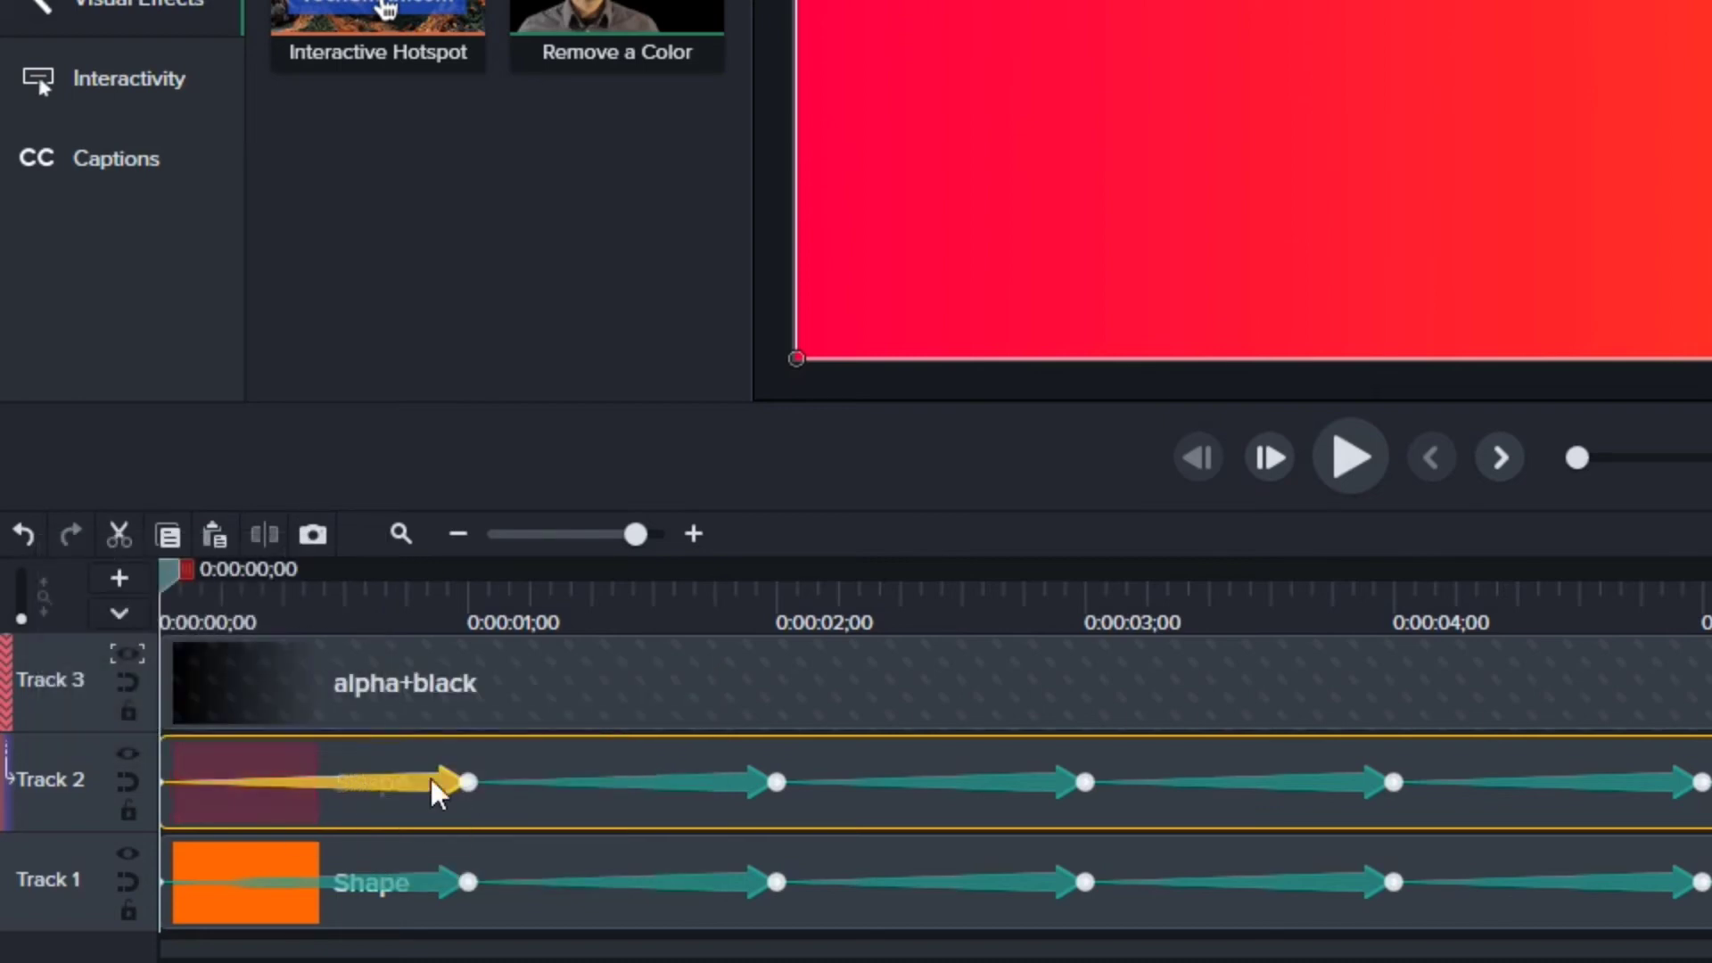
key(ctrl)
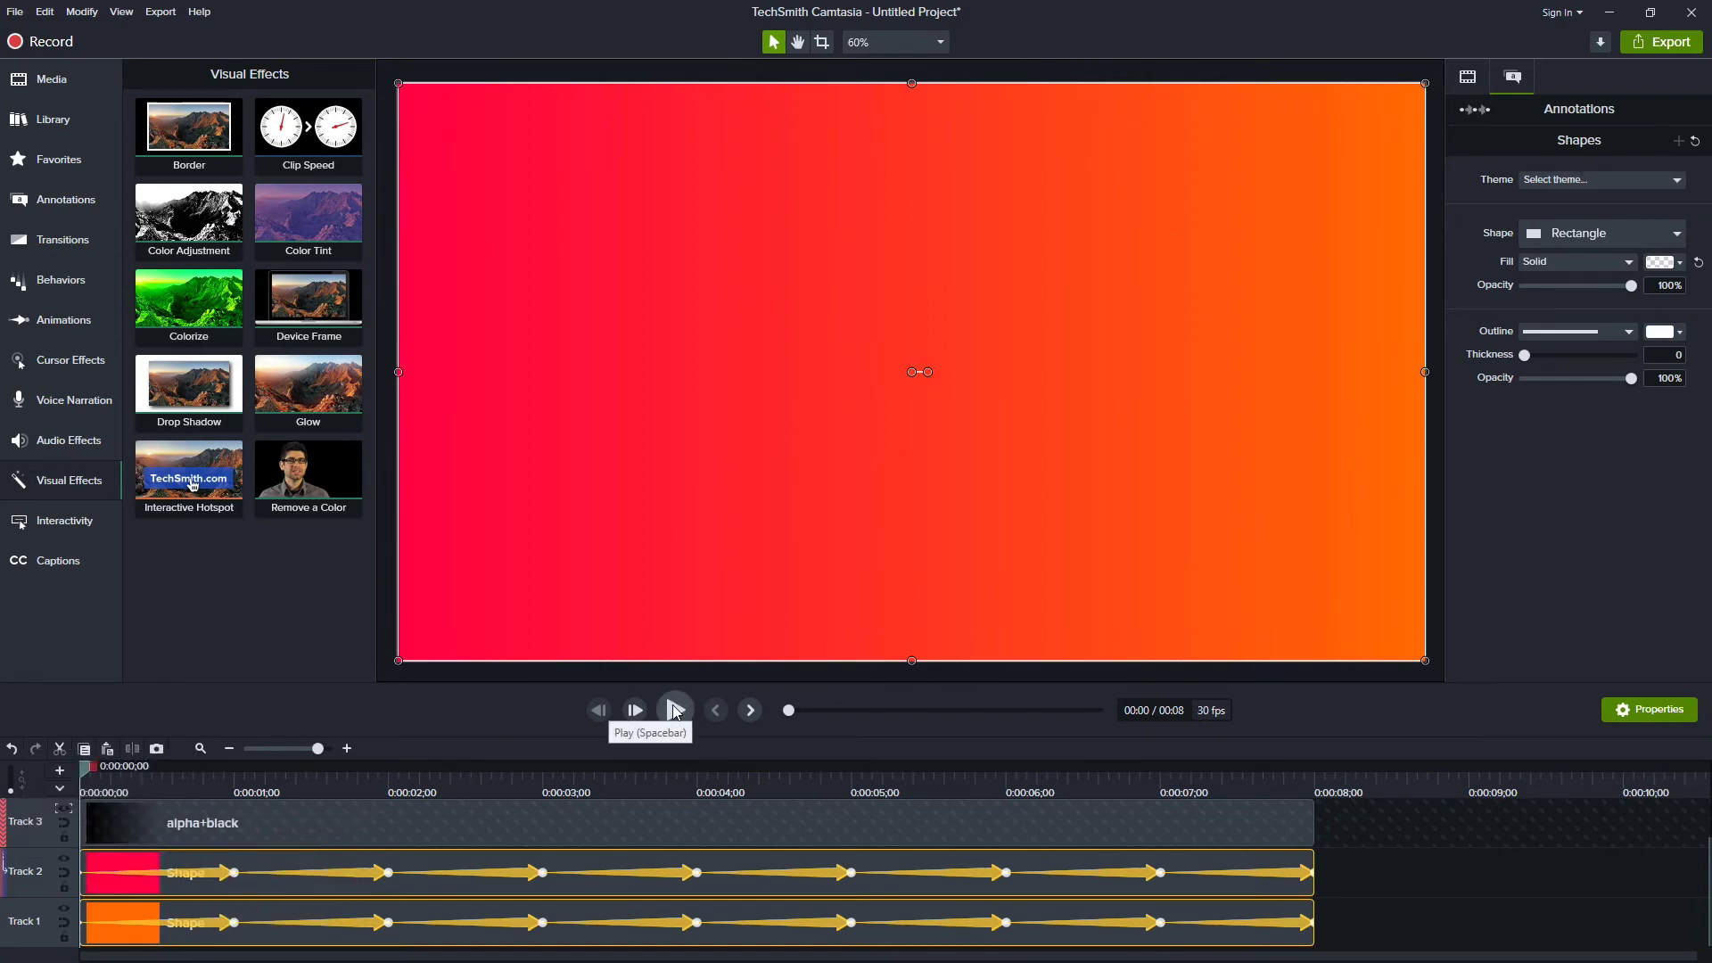
click(674, 709)
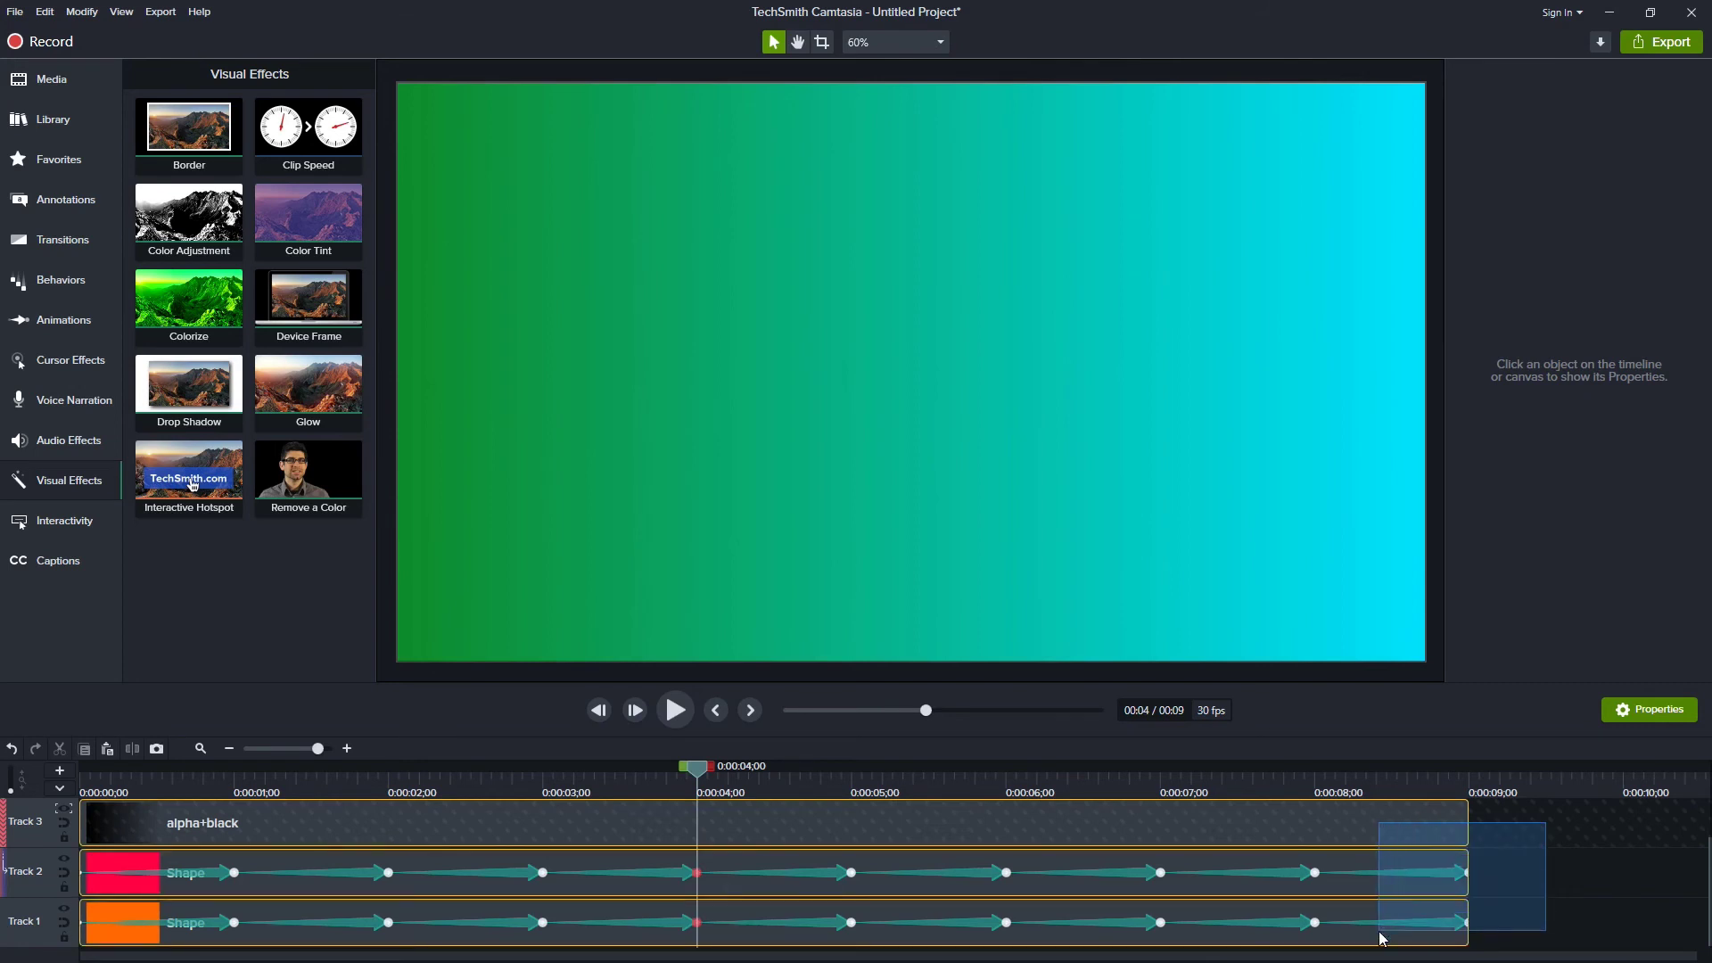
- Paste a copy of the three animation clips at 10 s and combine them into one group
key(ctrl+c)
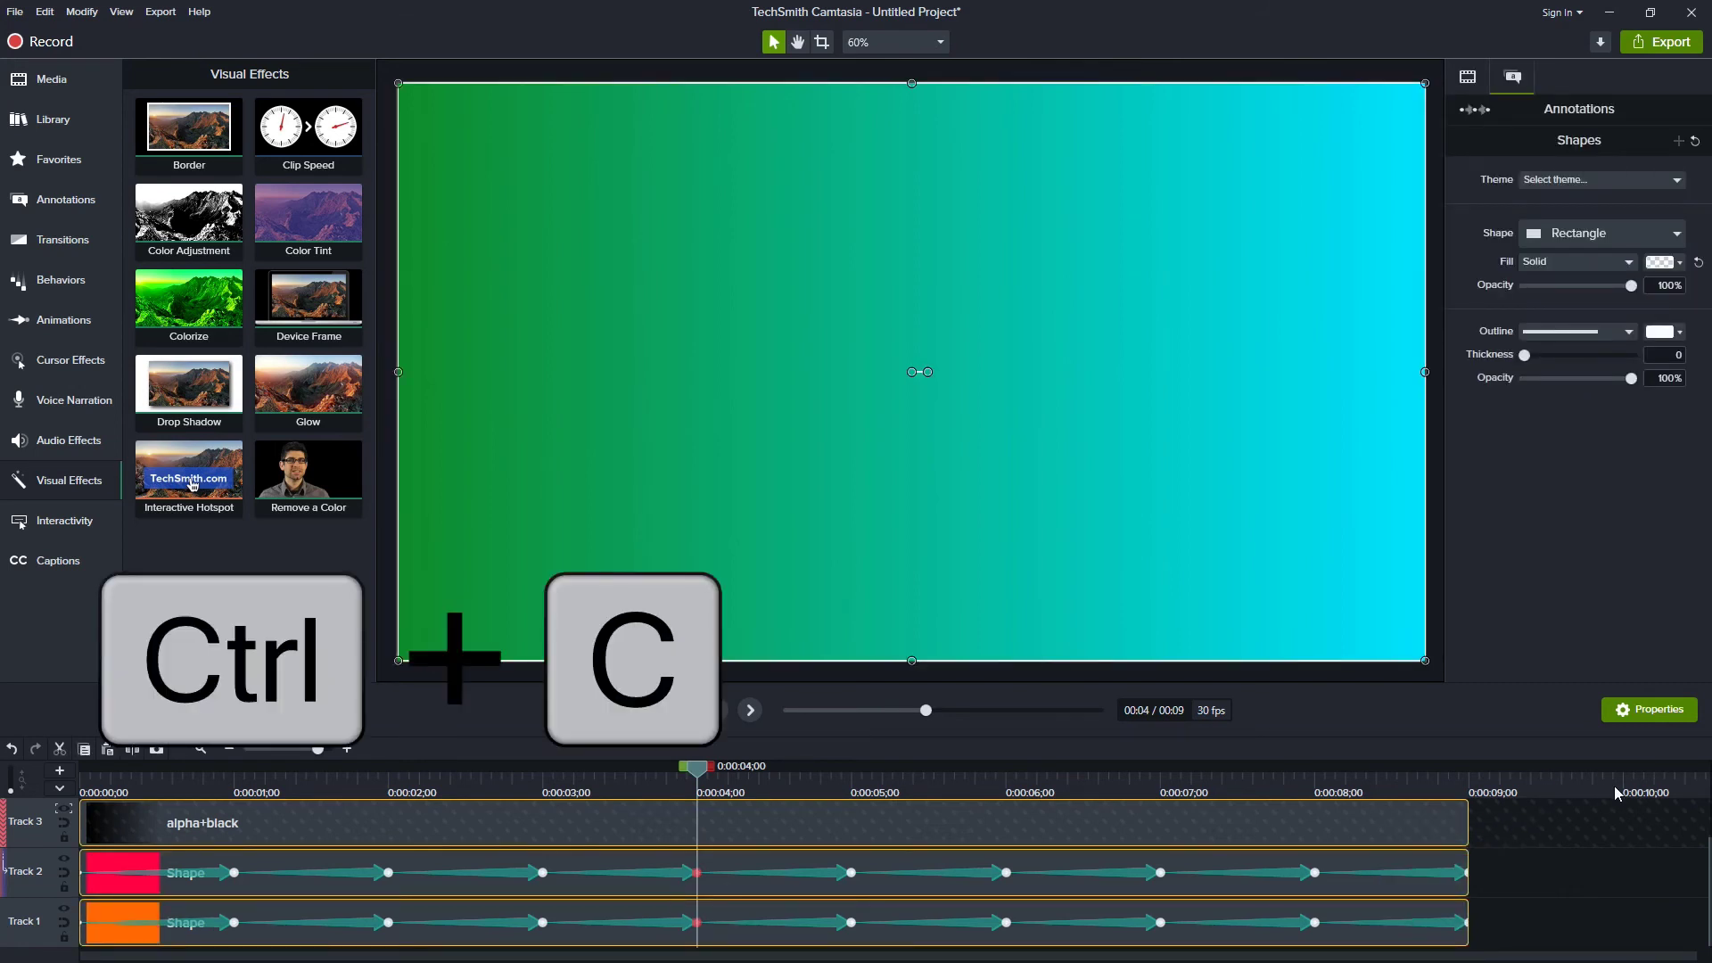
key(ctrl+v)
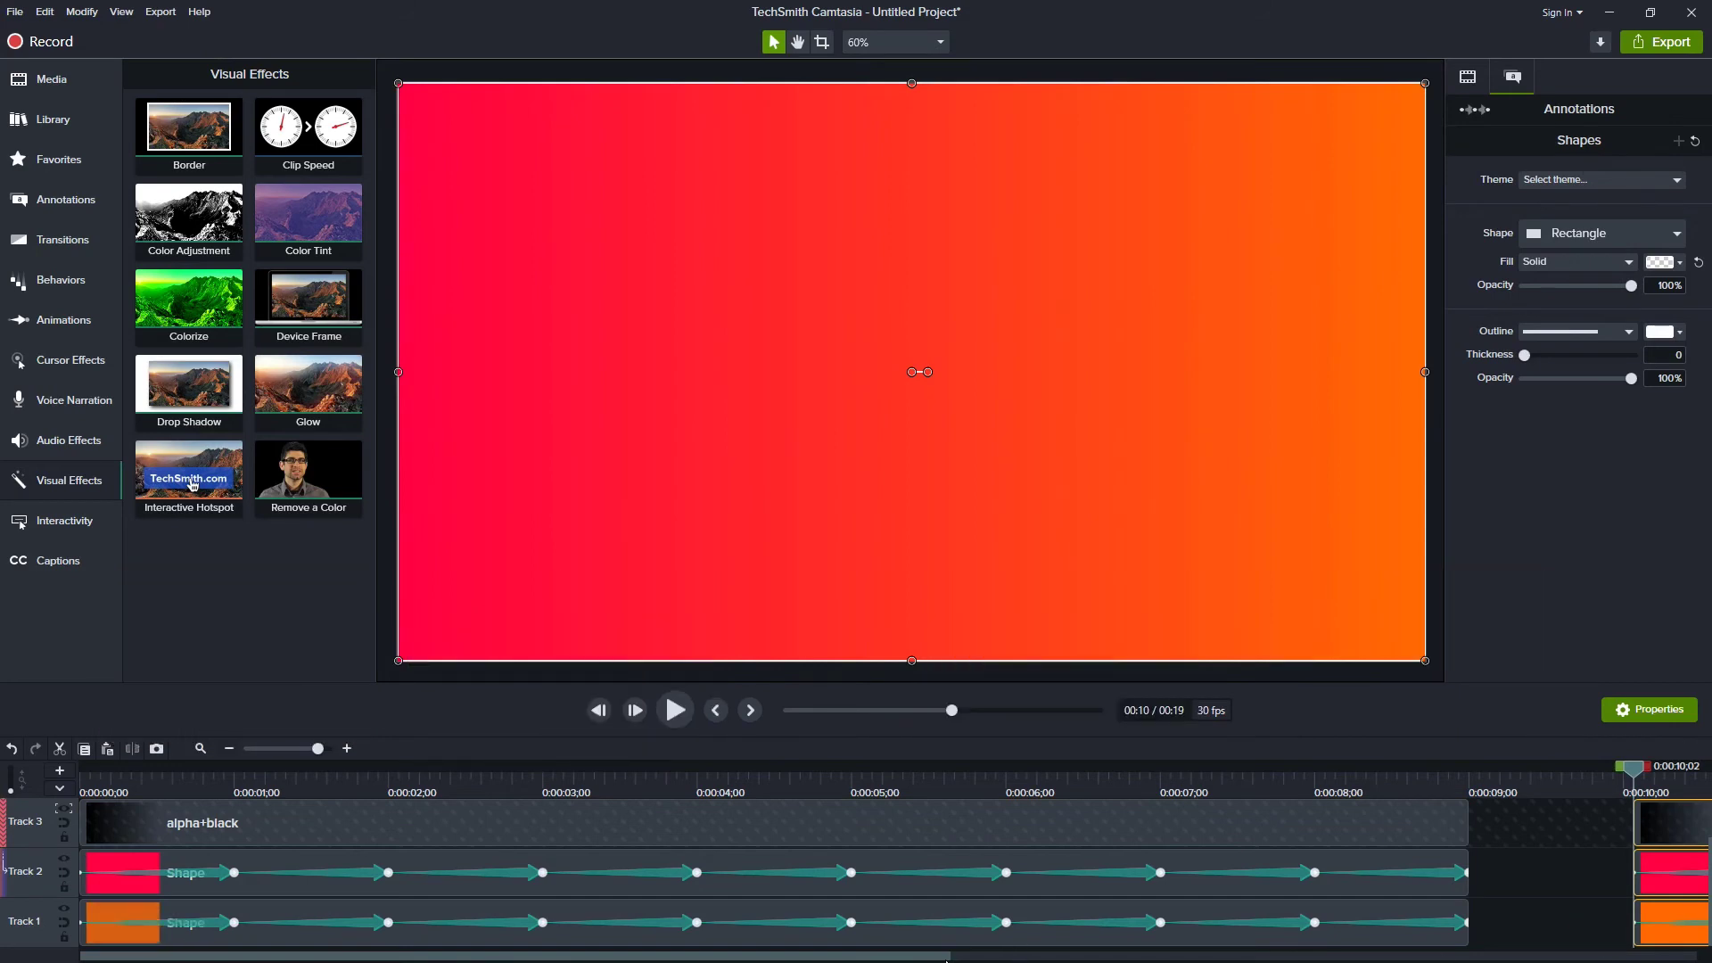
scroll(right, 3)
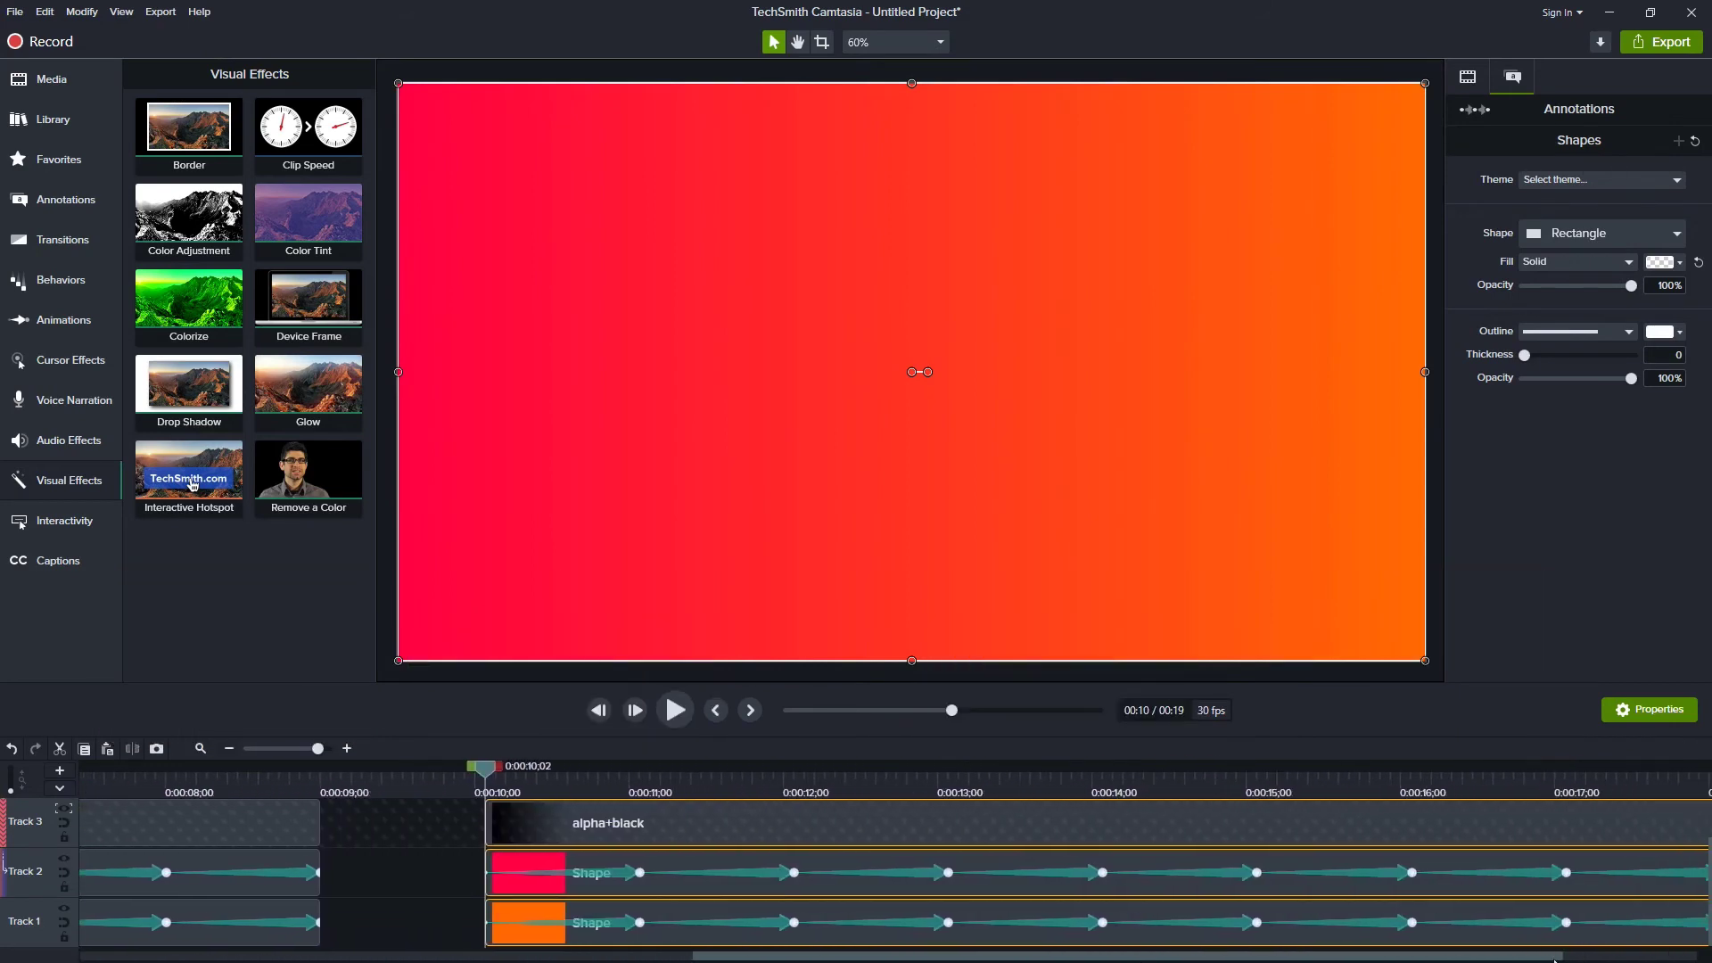
key(ctrl+g)
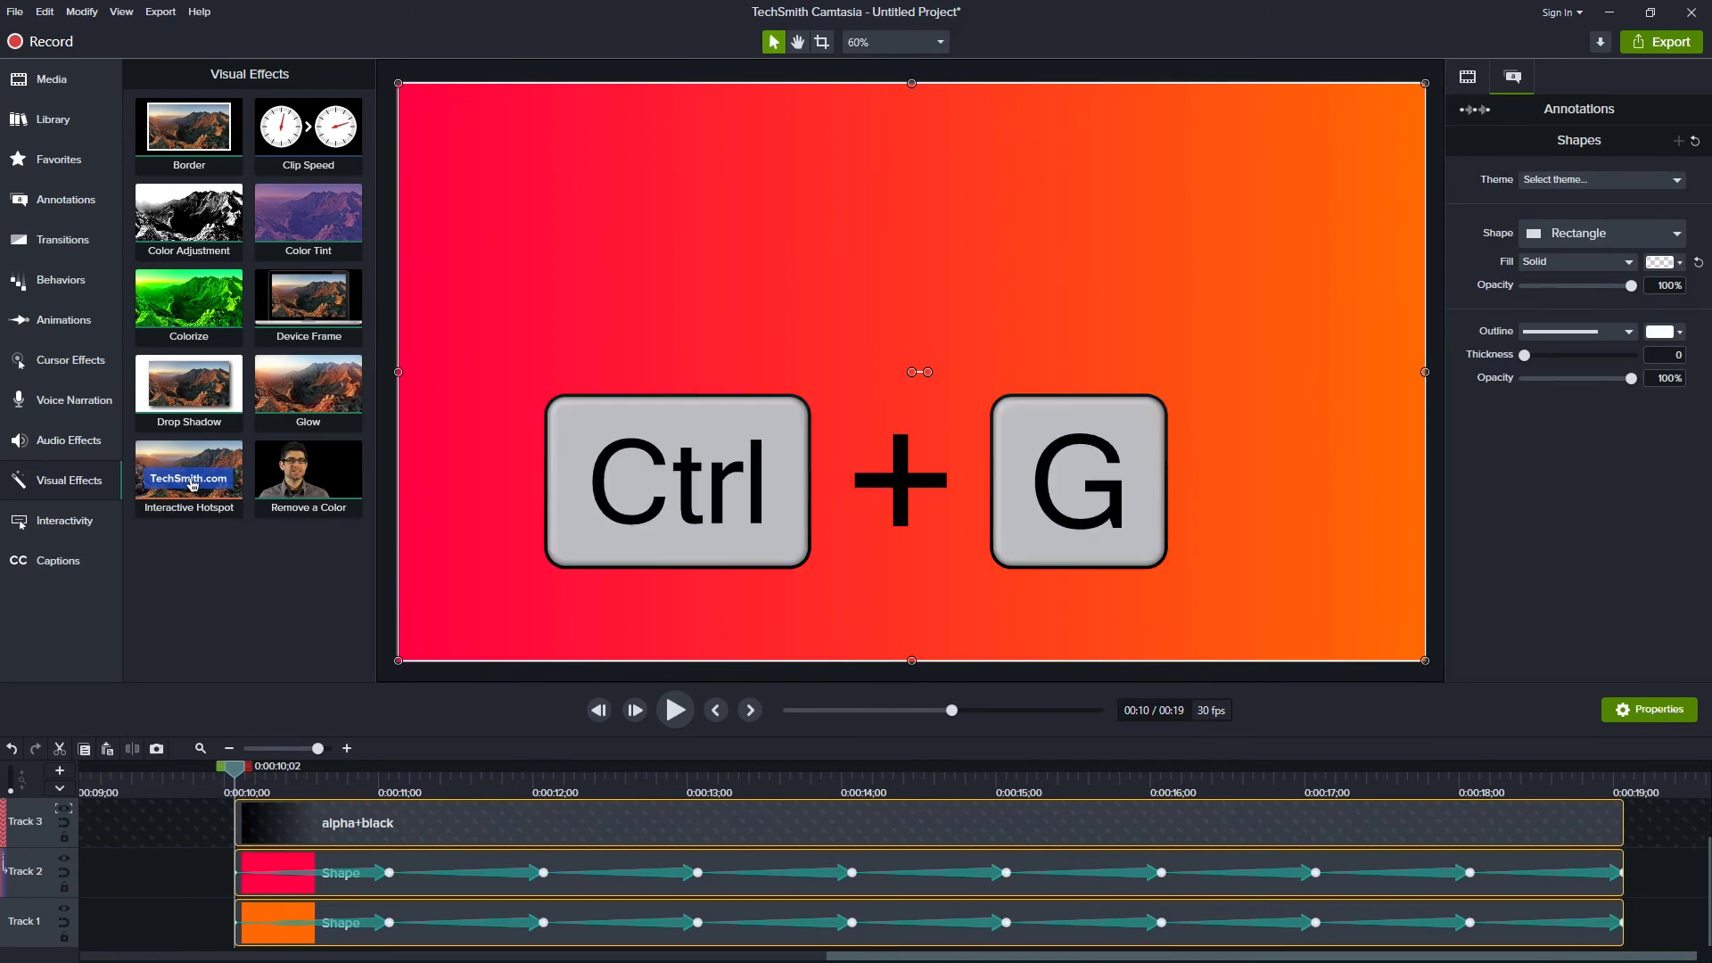
key(ctrl+g)
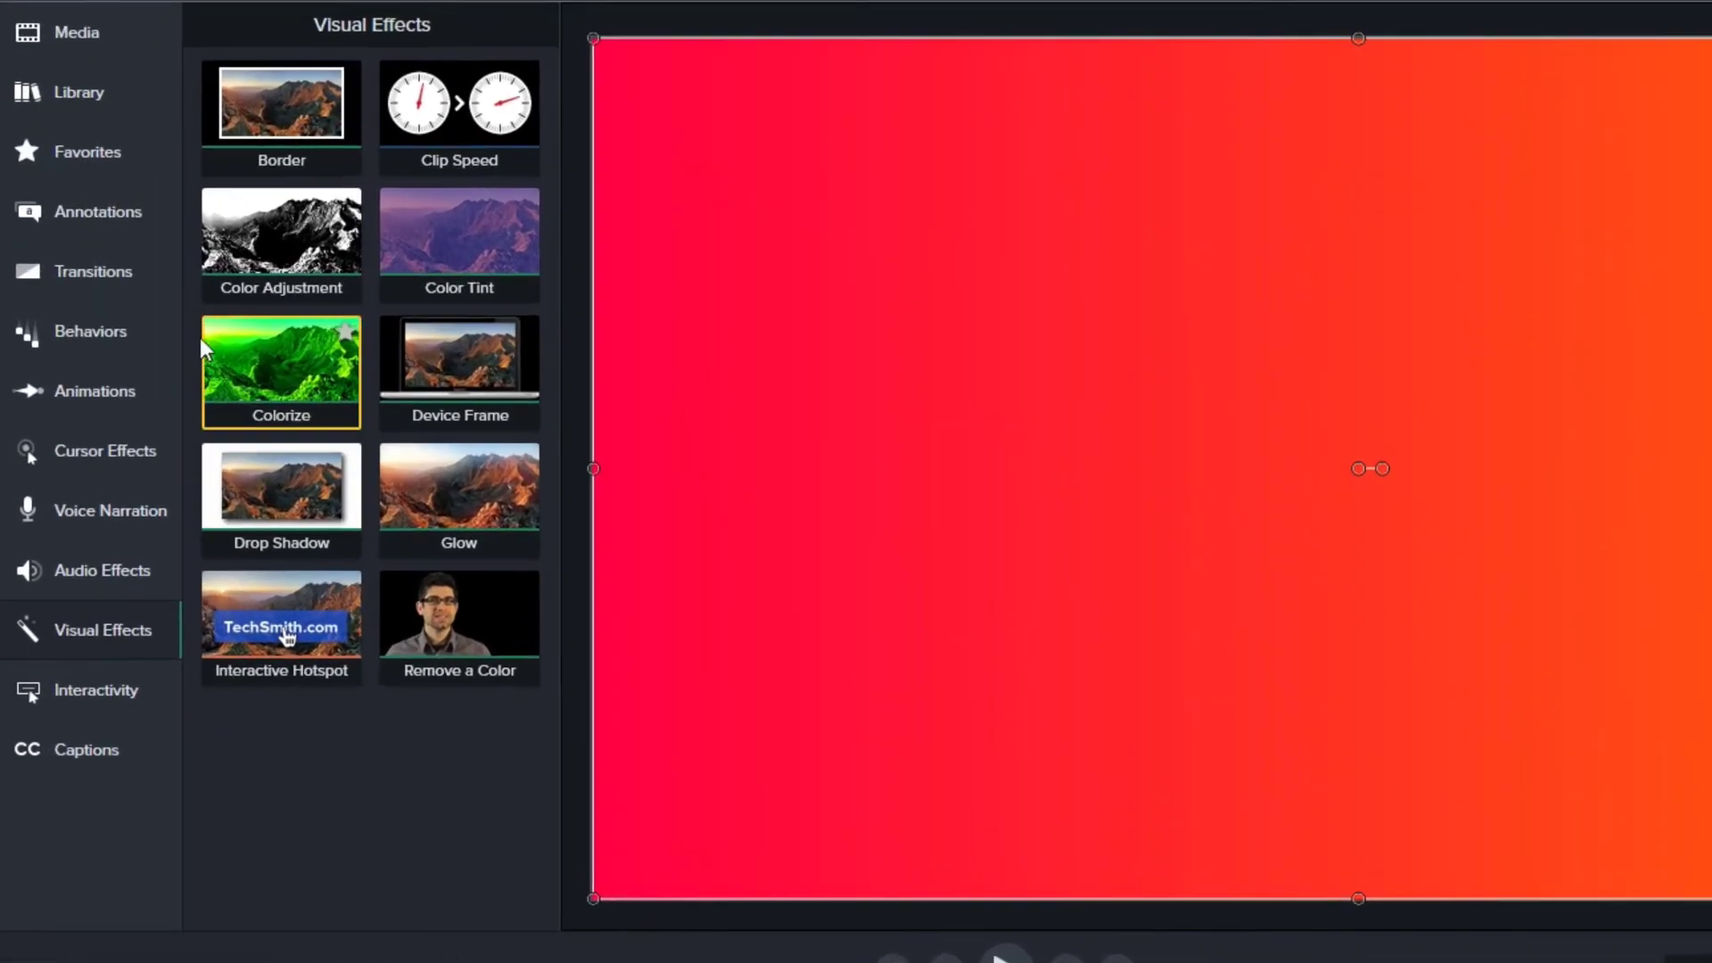
- Add a plain text callout reading START above the grouped animation
click(97, 212)
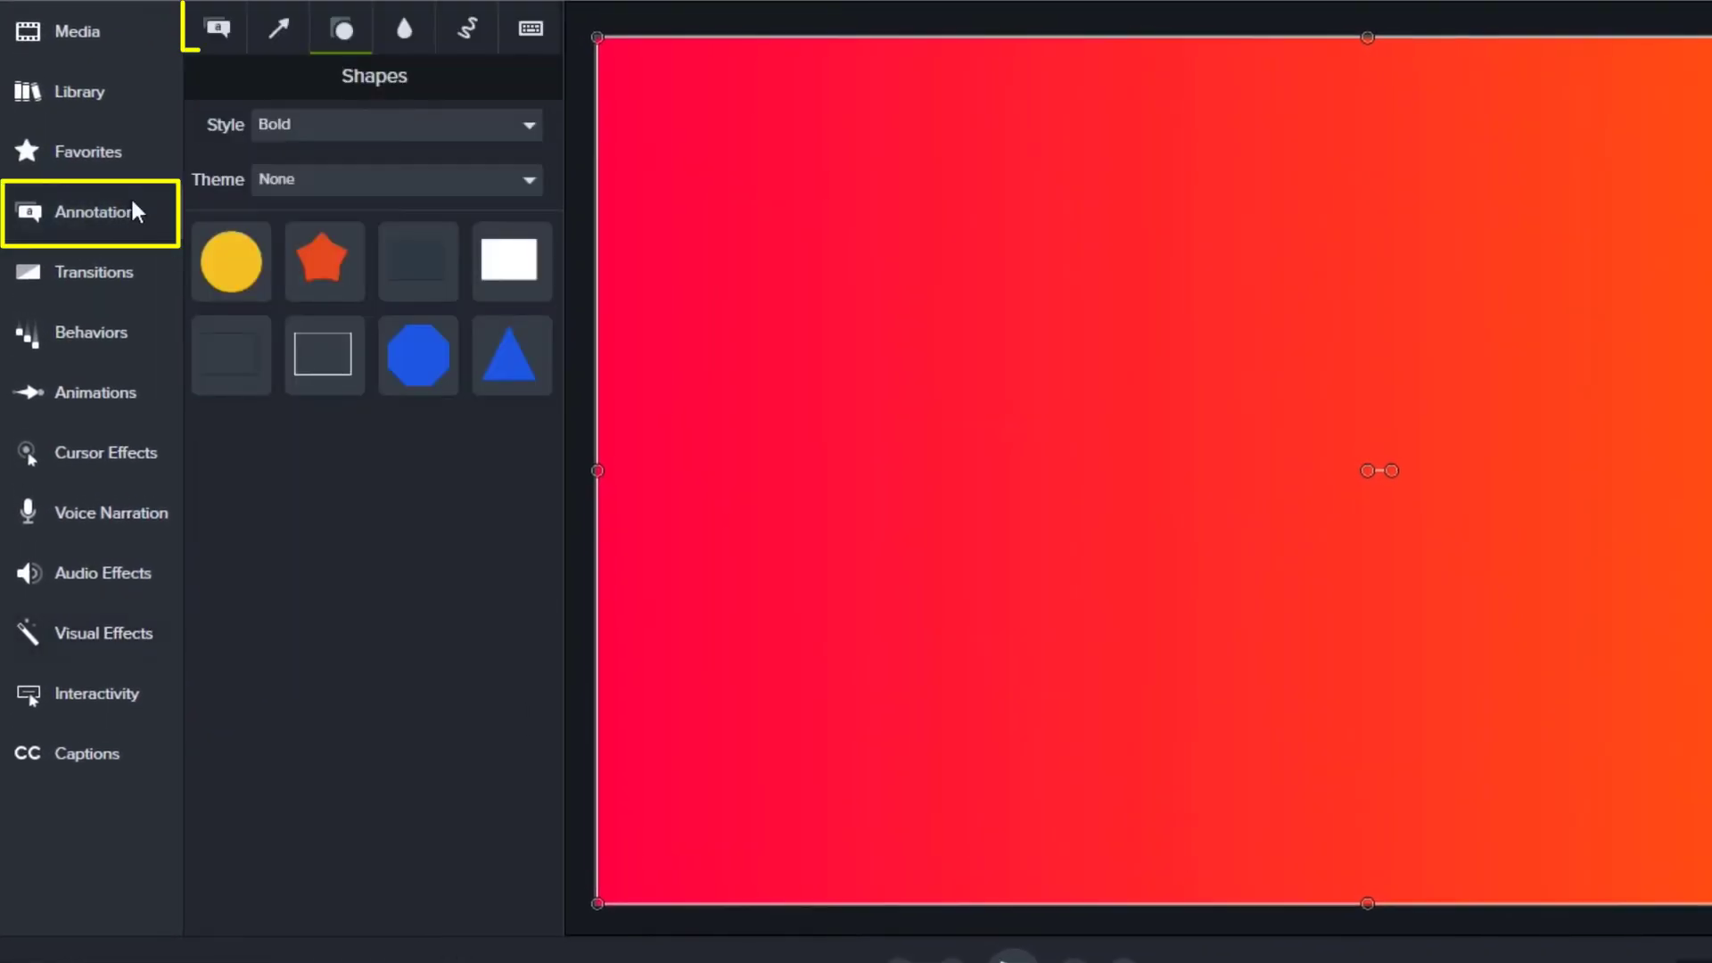
click(215, 27)
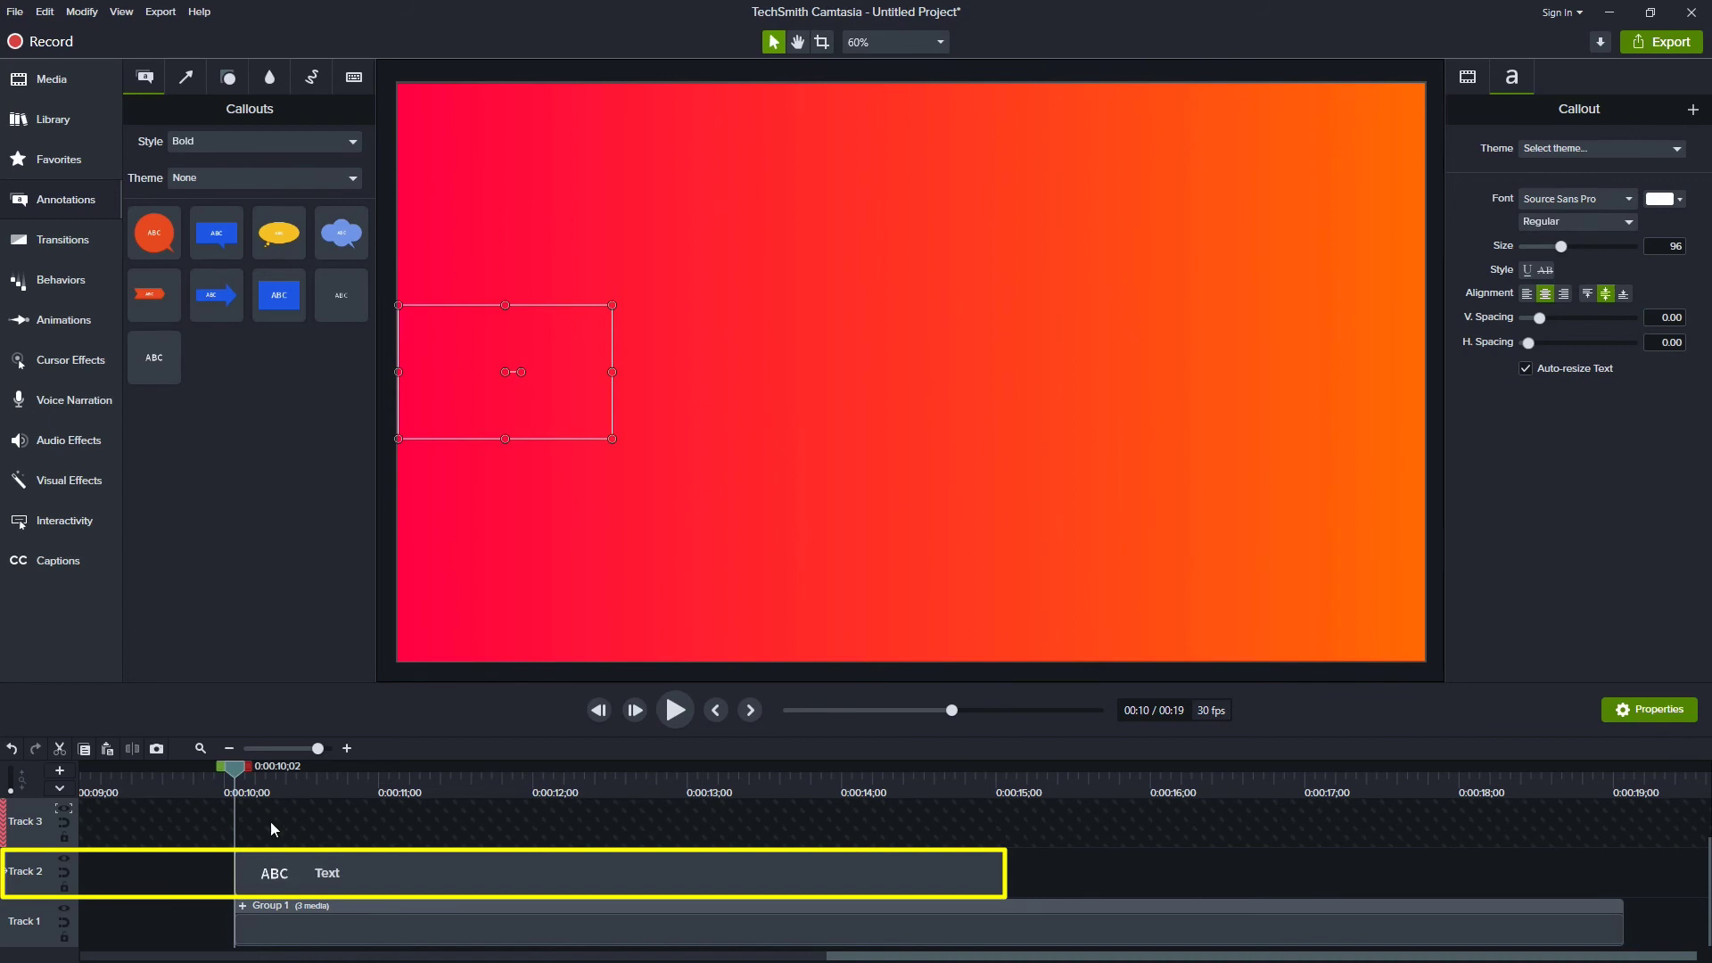
mouse_move(320, 821)
text(START)
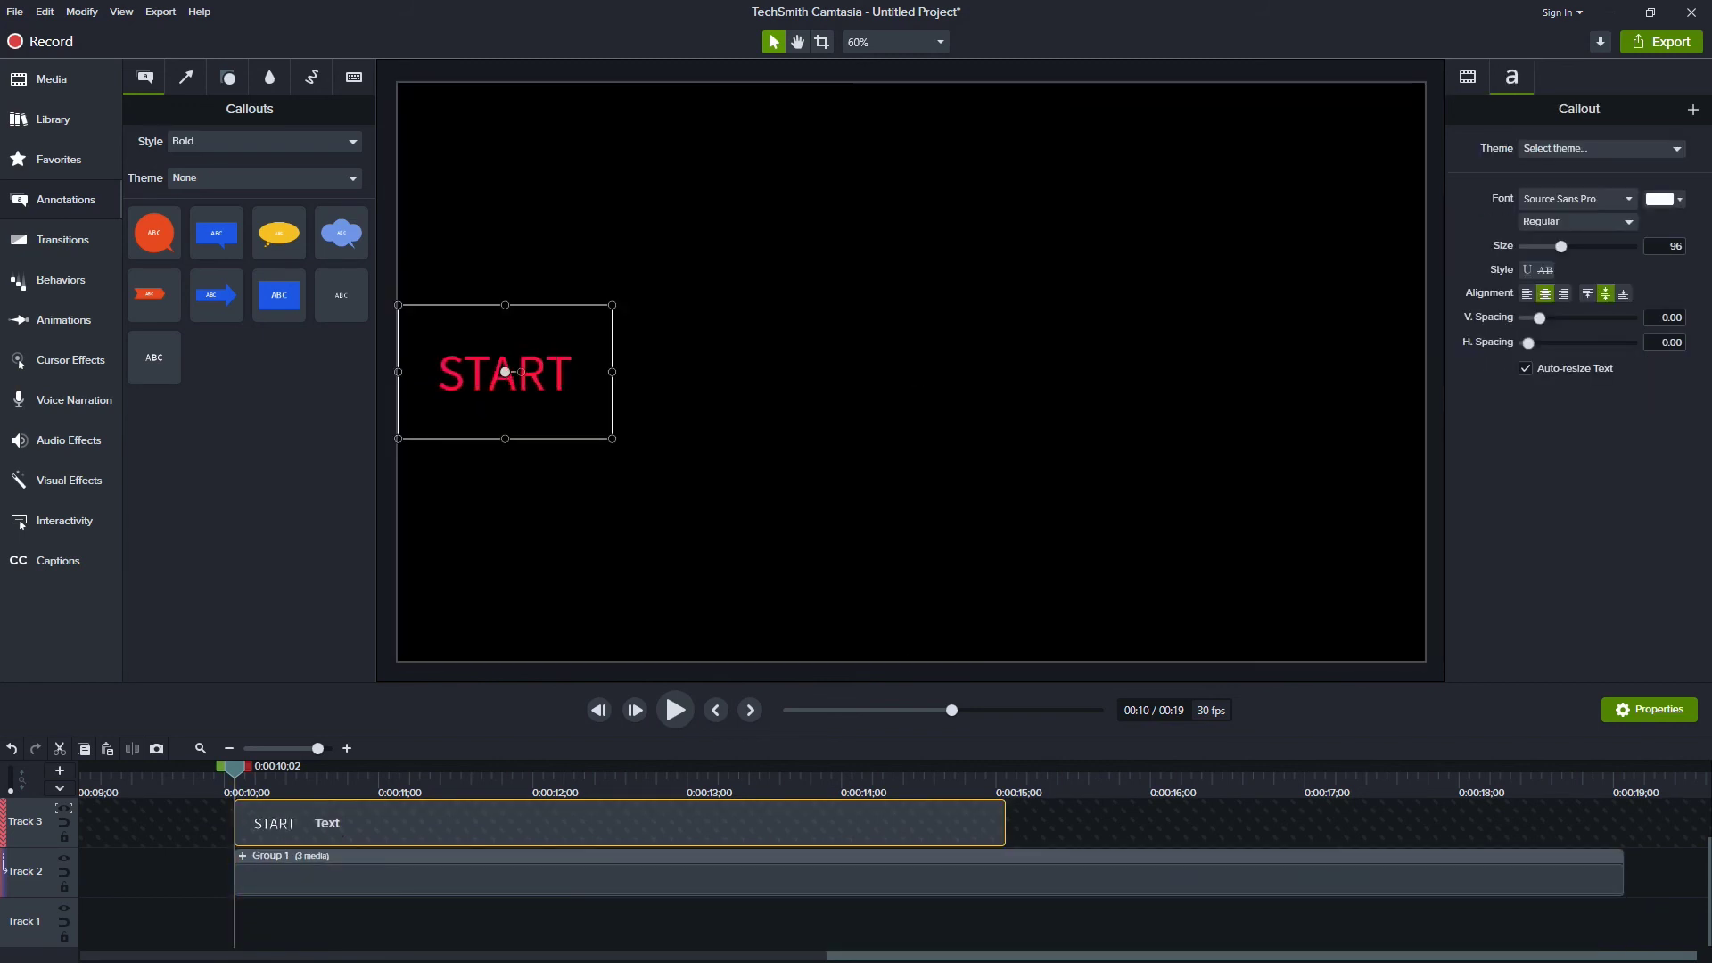
- Complete the text to START STREAMING, left-aligned at size 200, and preview the coloured letters
text(STREAMING)
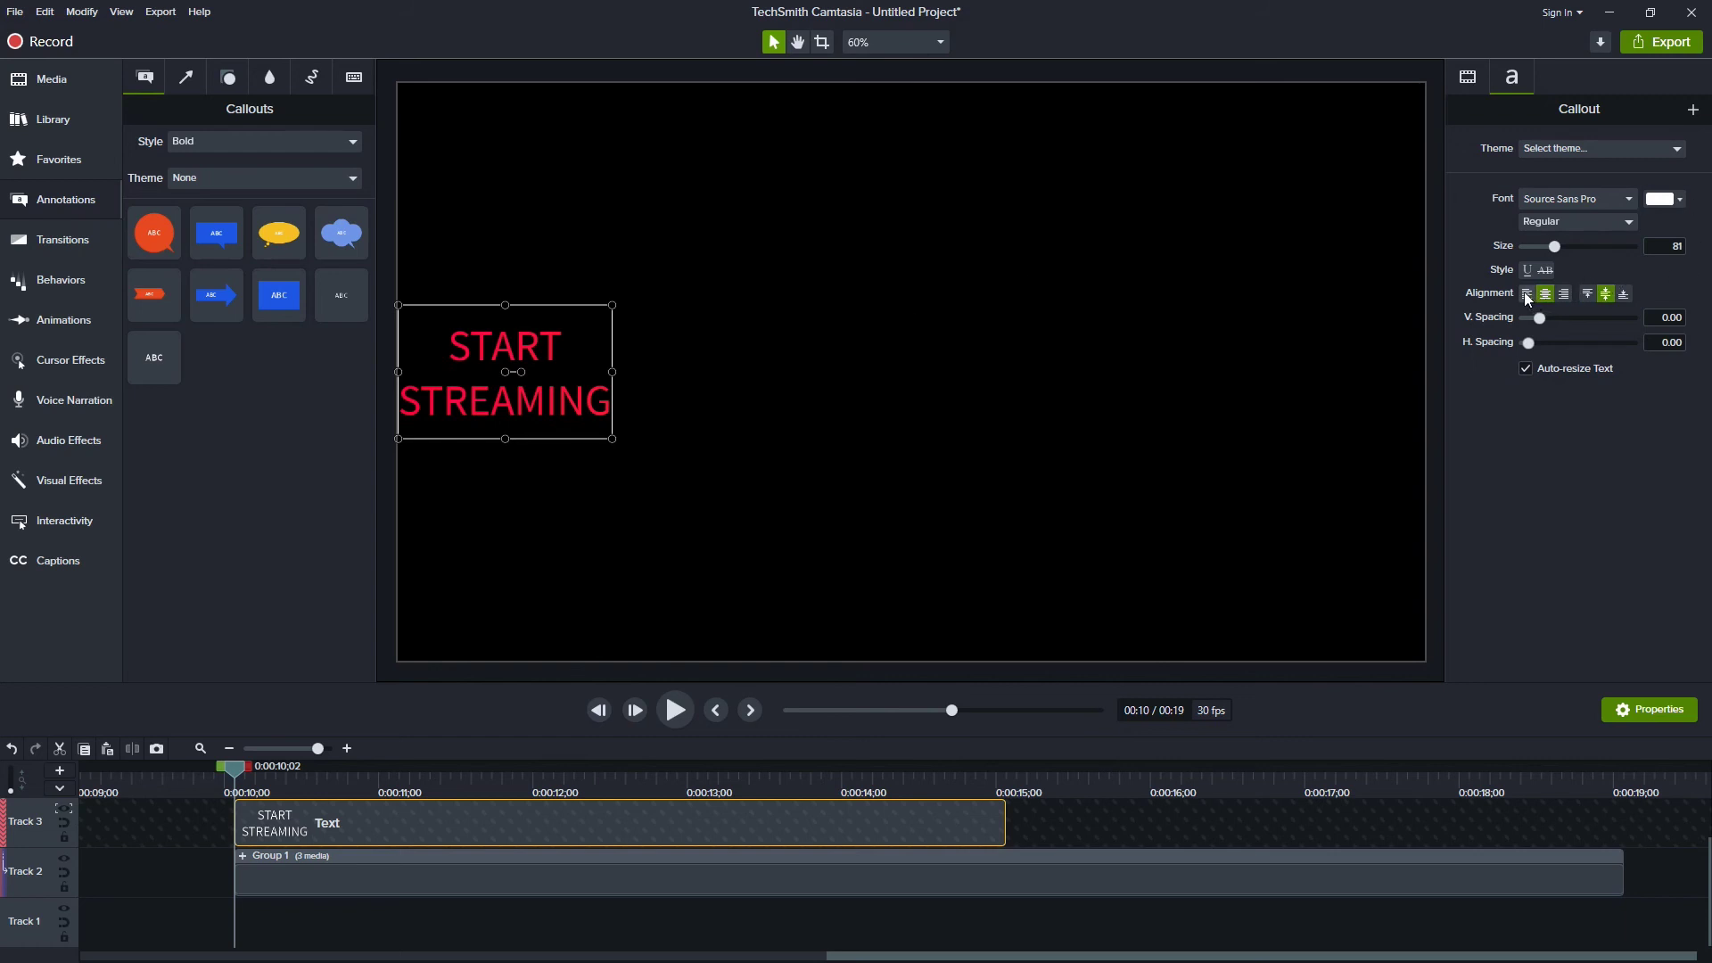
click(1527, 292)
text(200)
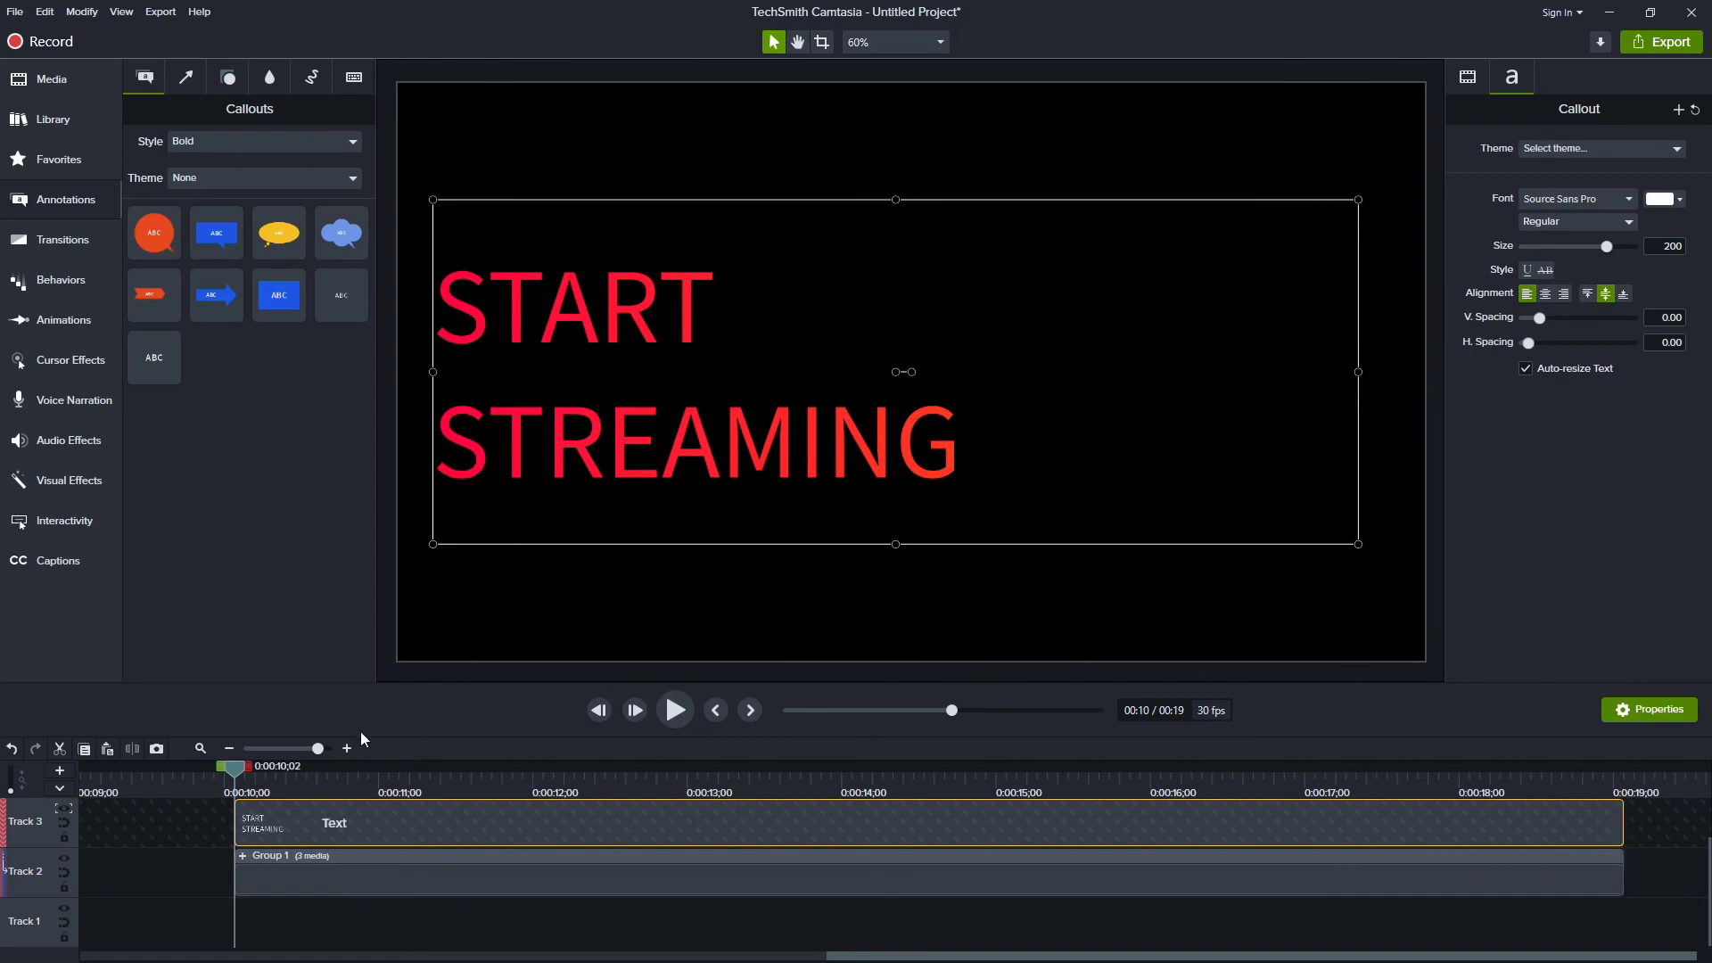
click(674, 710)
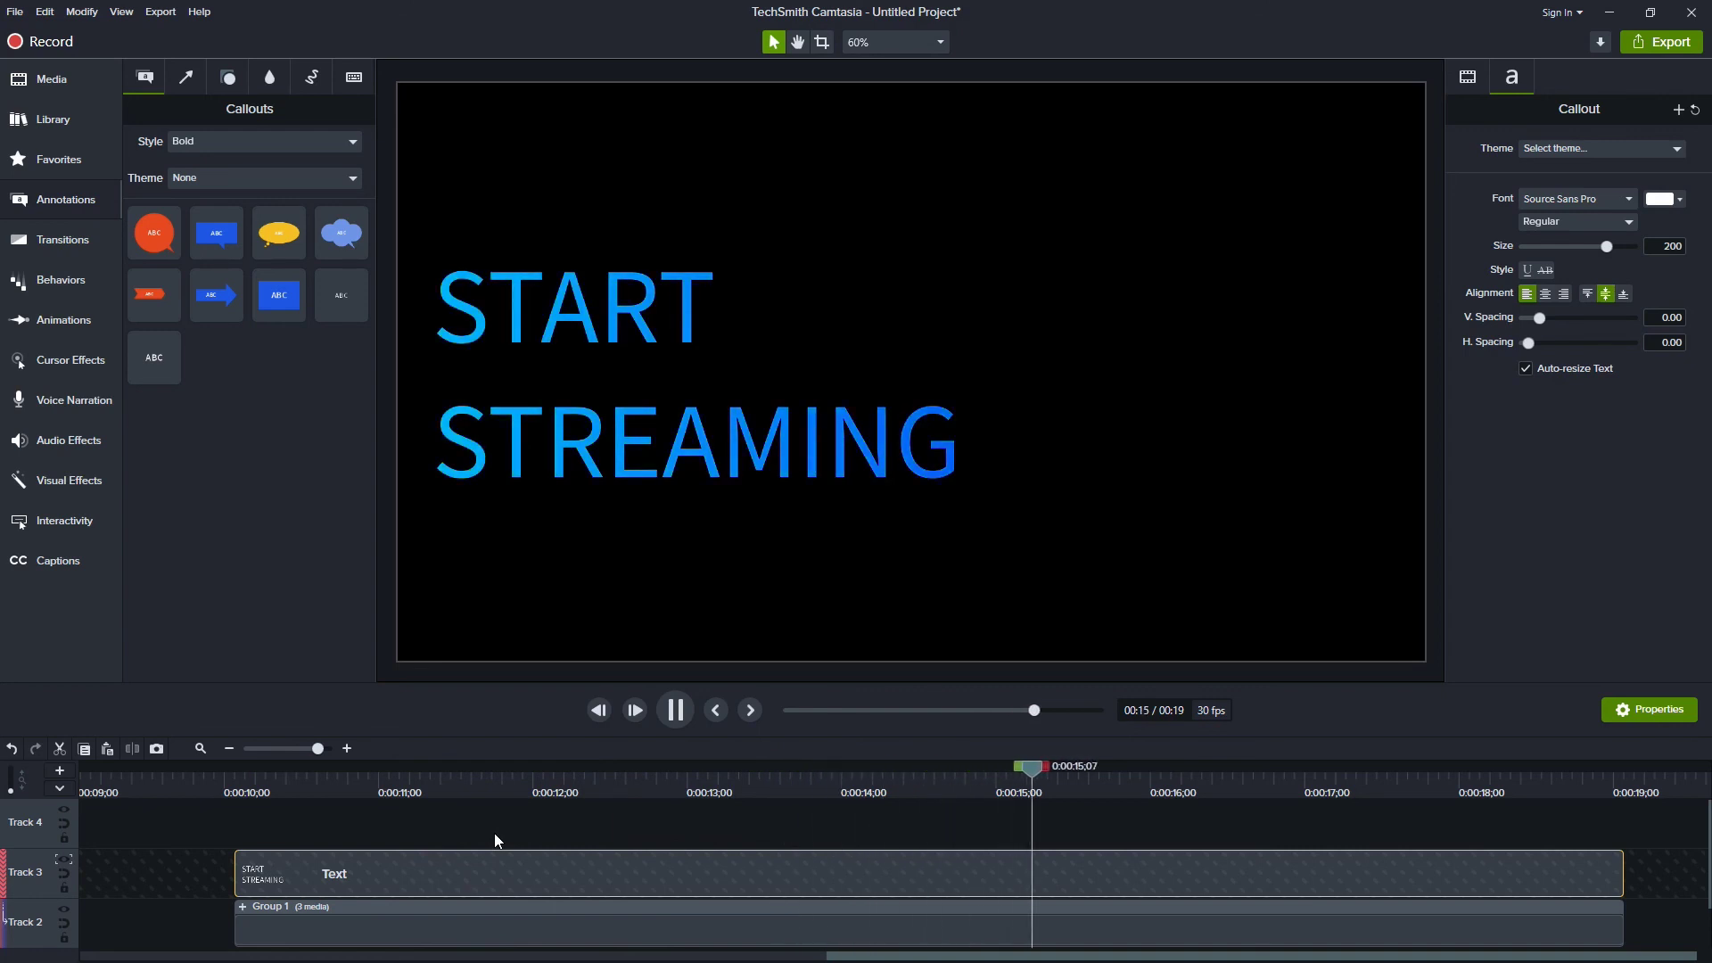
click(1575, 222)
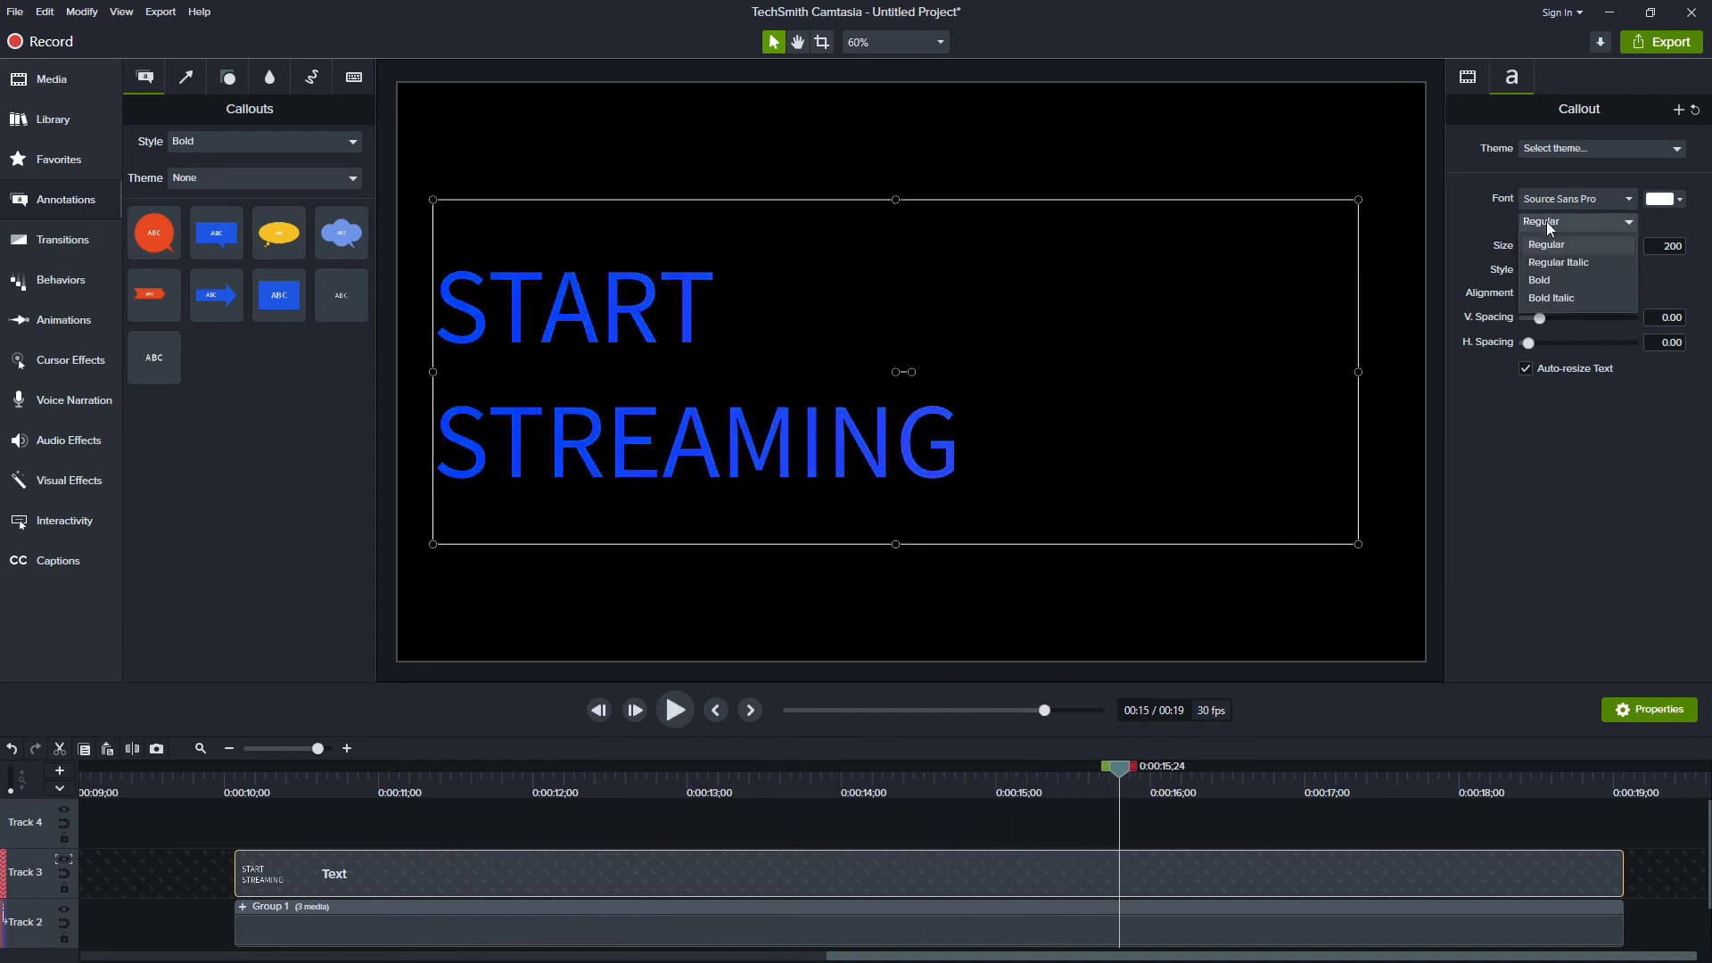
- Set START STREAMING to Bold weight and preview the gradient cycling through the letters
click(1538, 279)
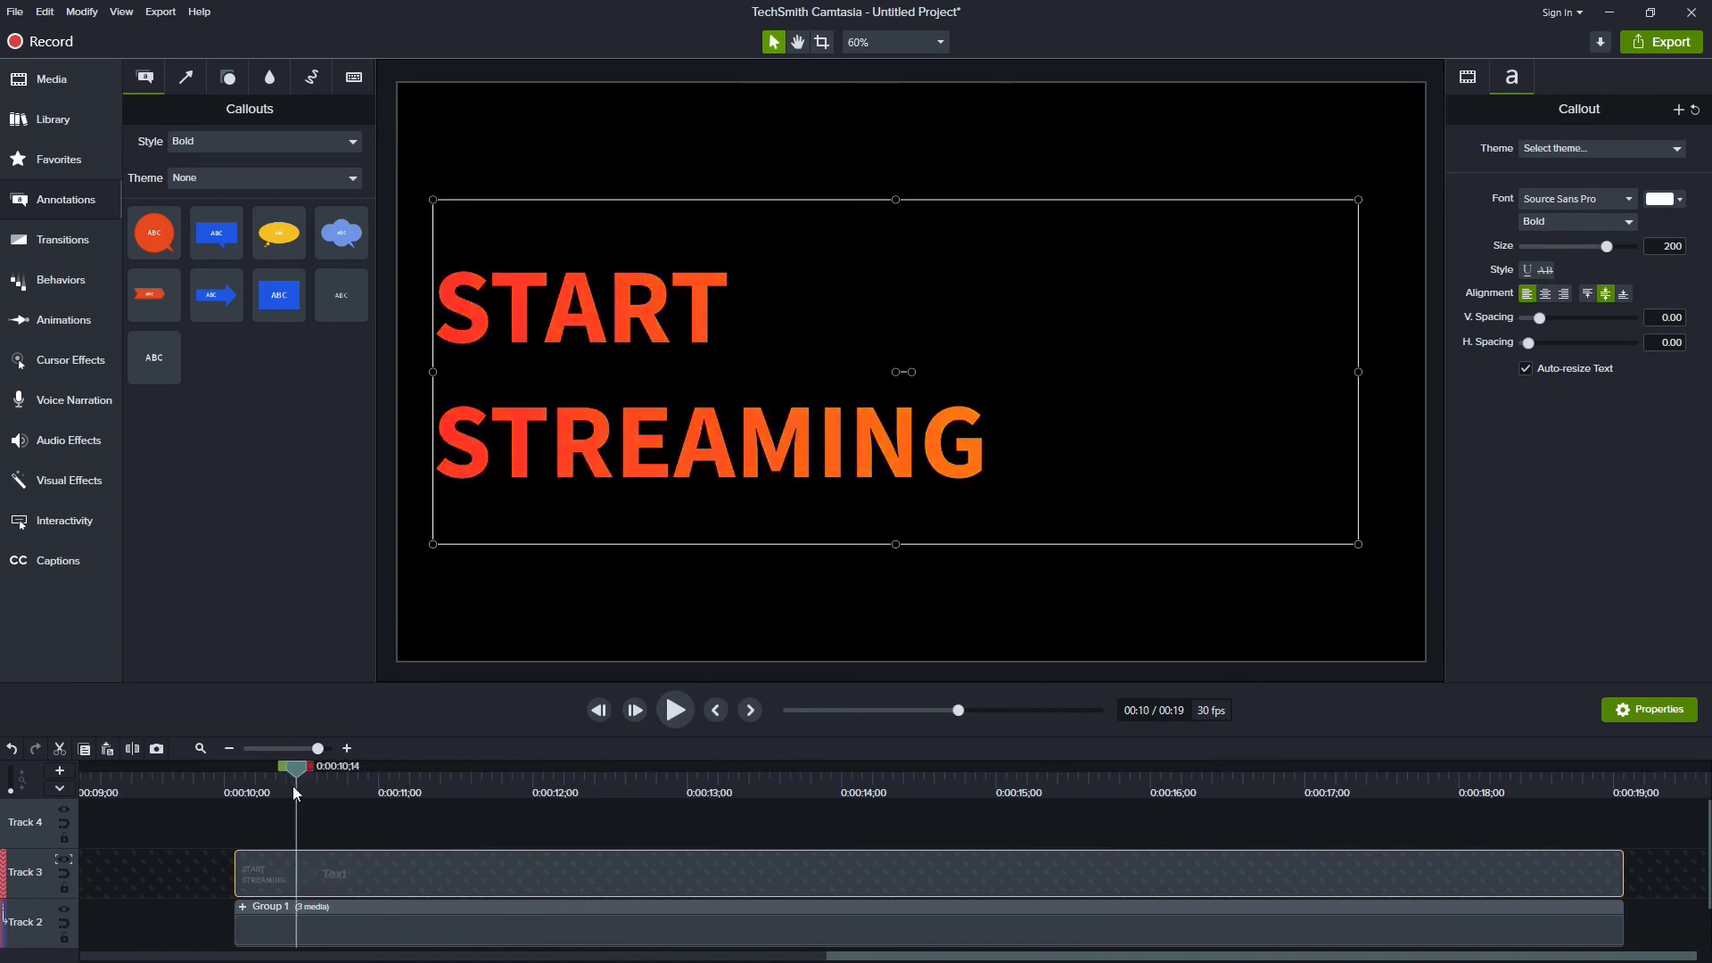
click(674, 710)
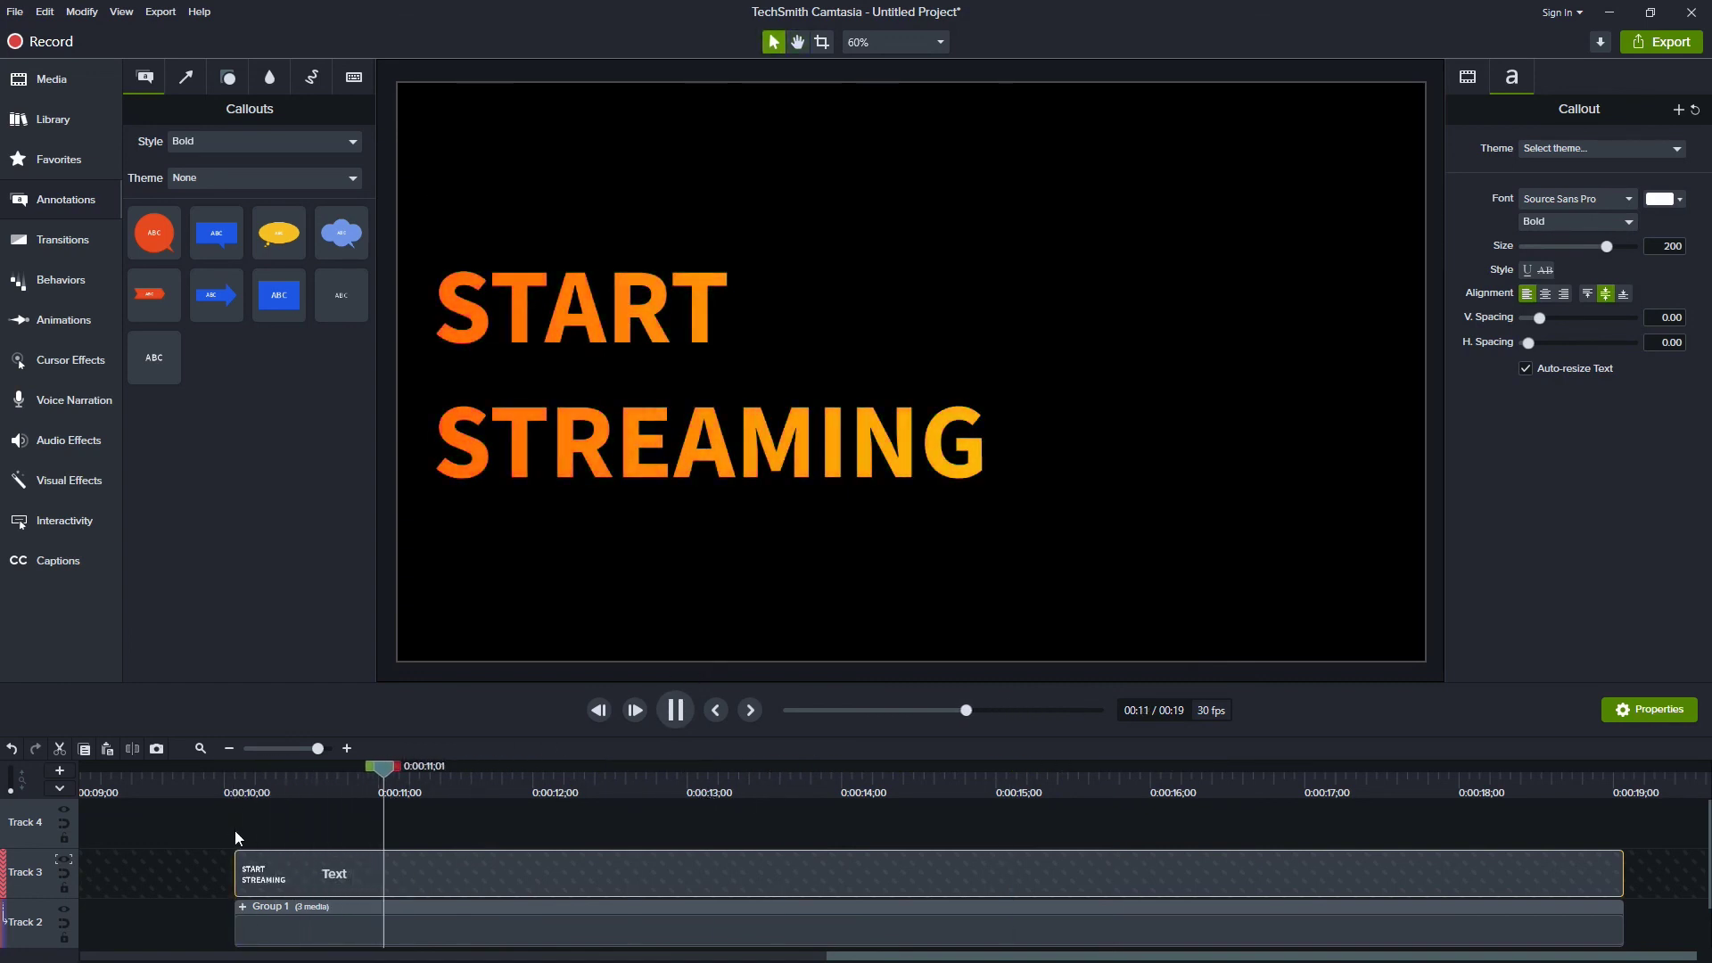
click(675, 710)
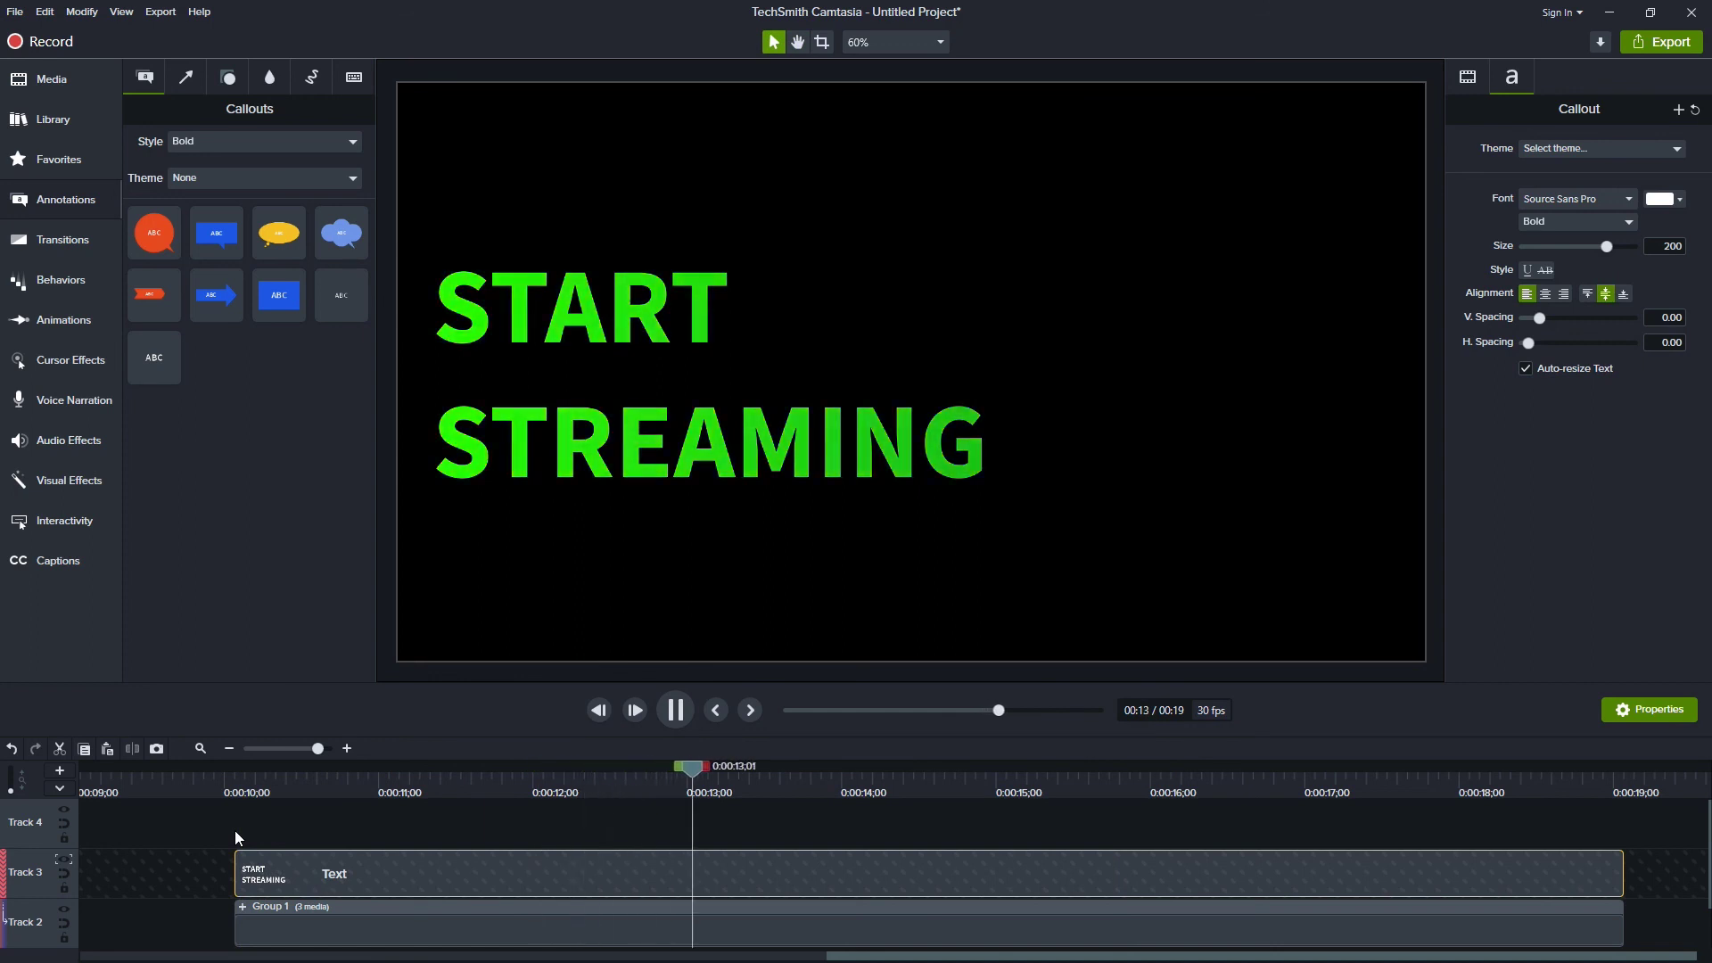